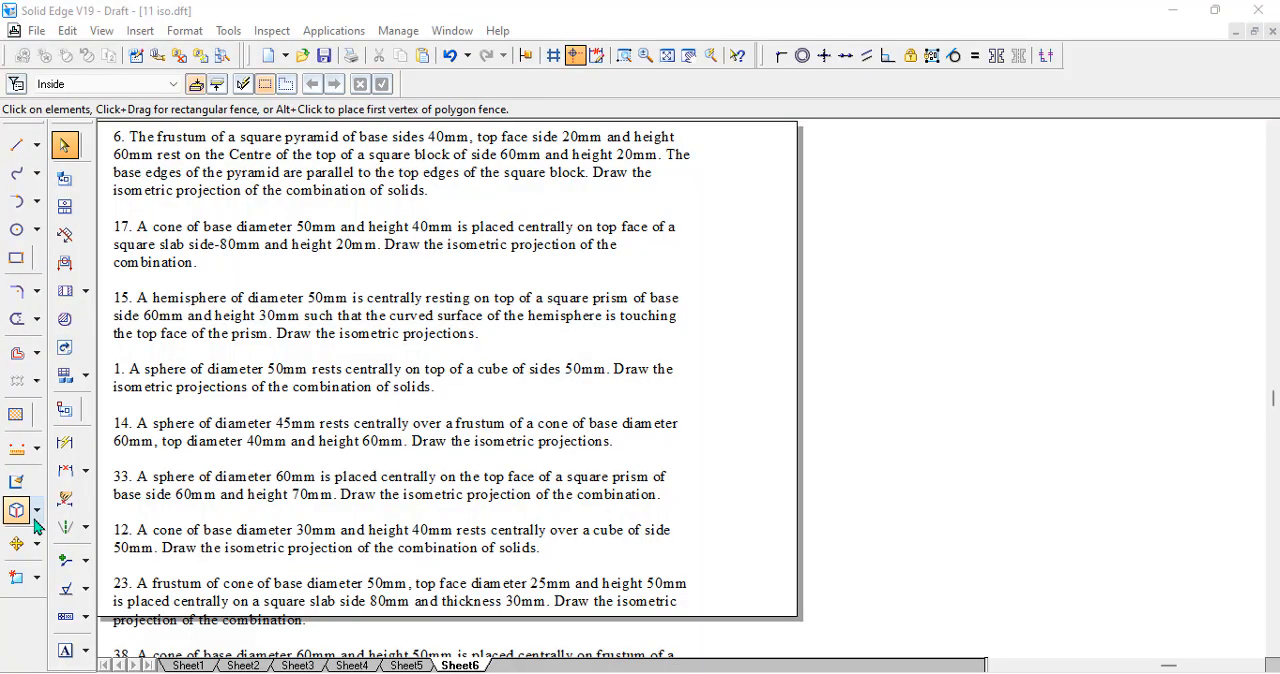
pyautogui.moveTo(635, 497)
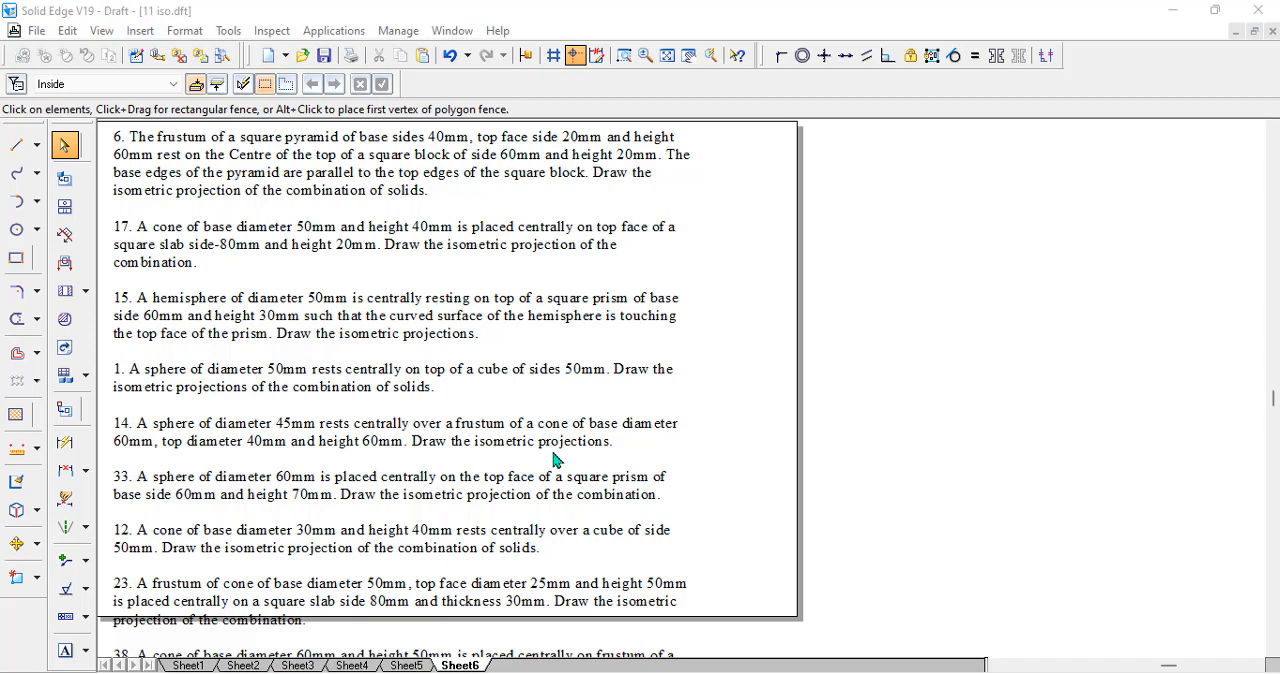
pyautogui.moveTo(562, 470)
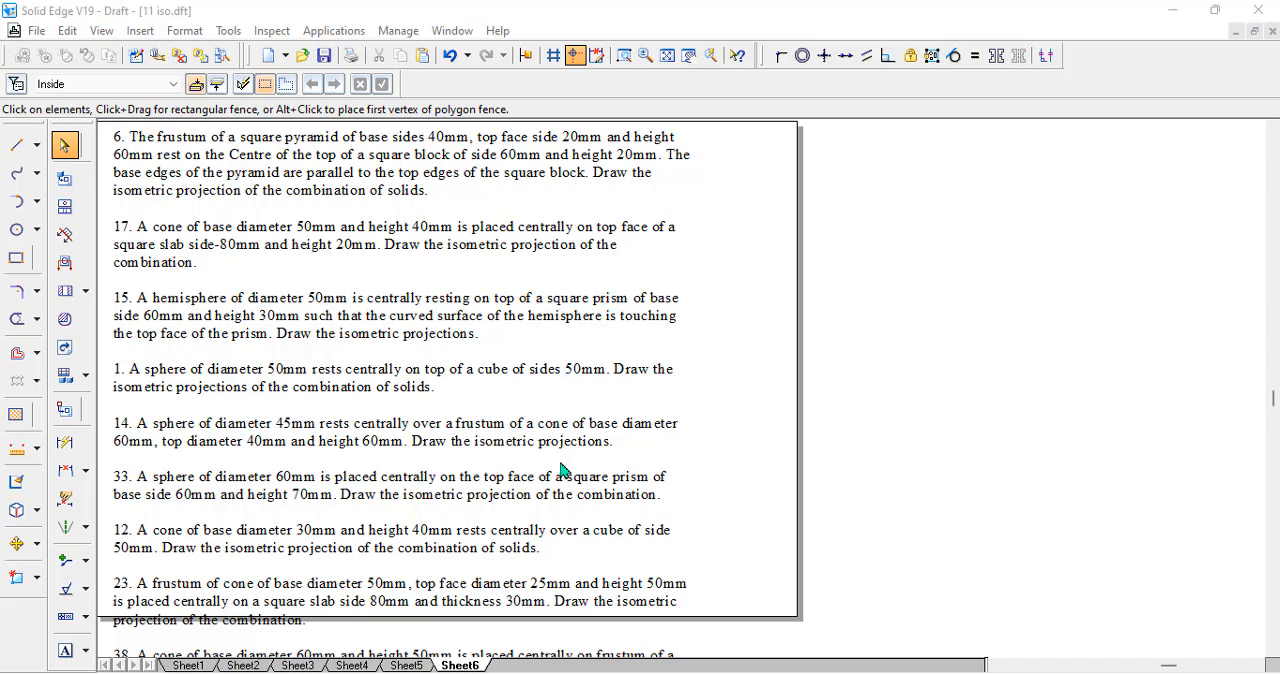
pyautogui.moveTo(585, 545)
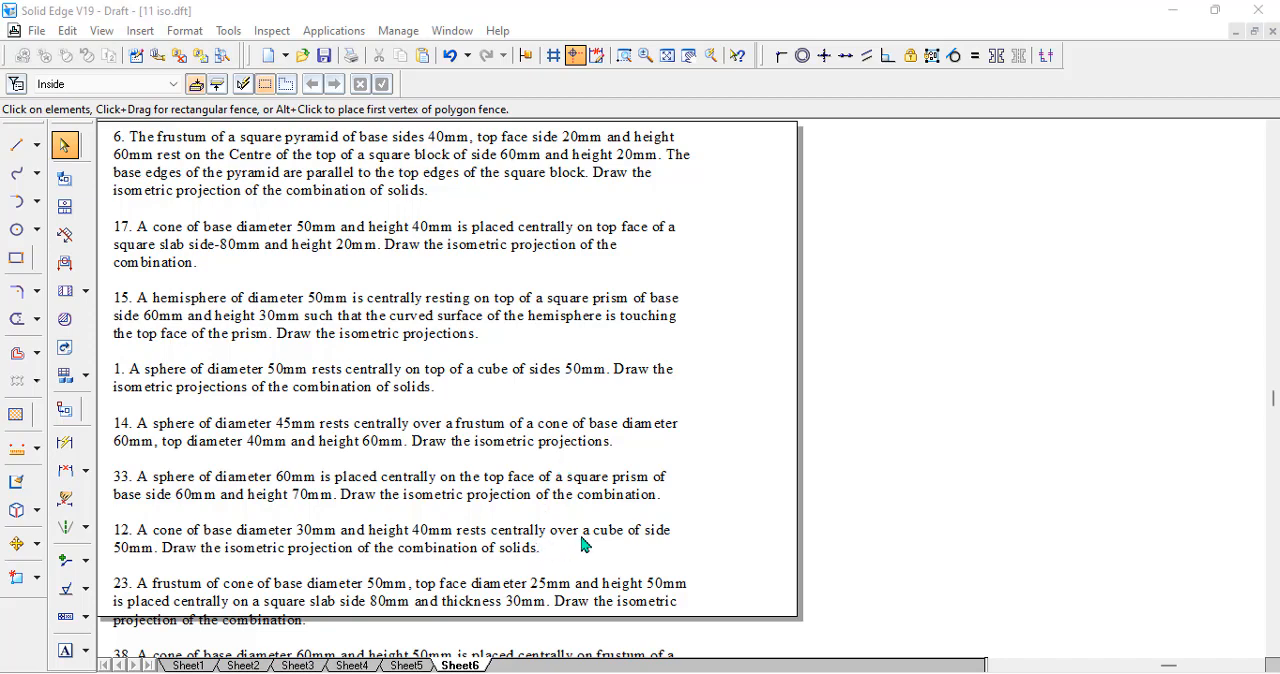
pyautogui.moveTo(597, 544)
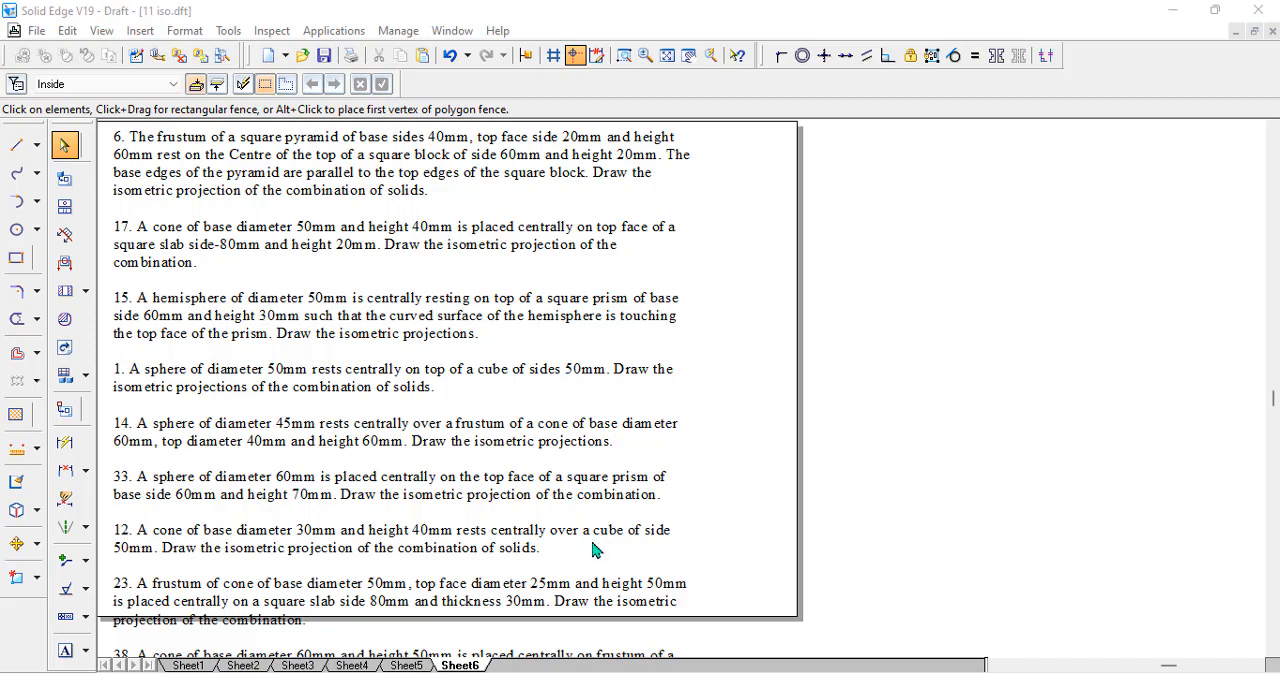
pyautogui.moveTo(595, 553)
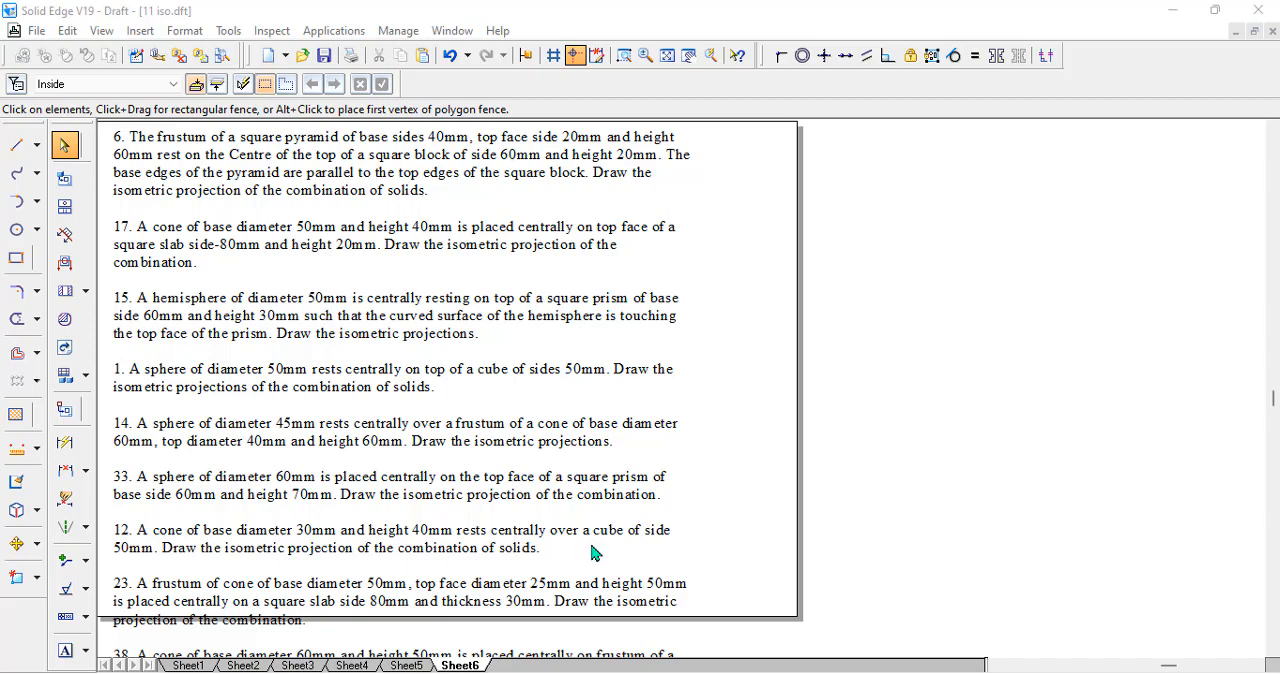
pyautogui.moveTo(630, 532)
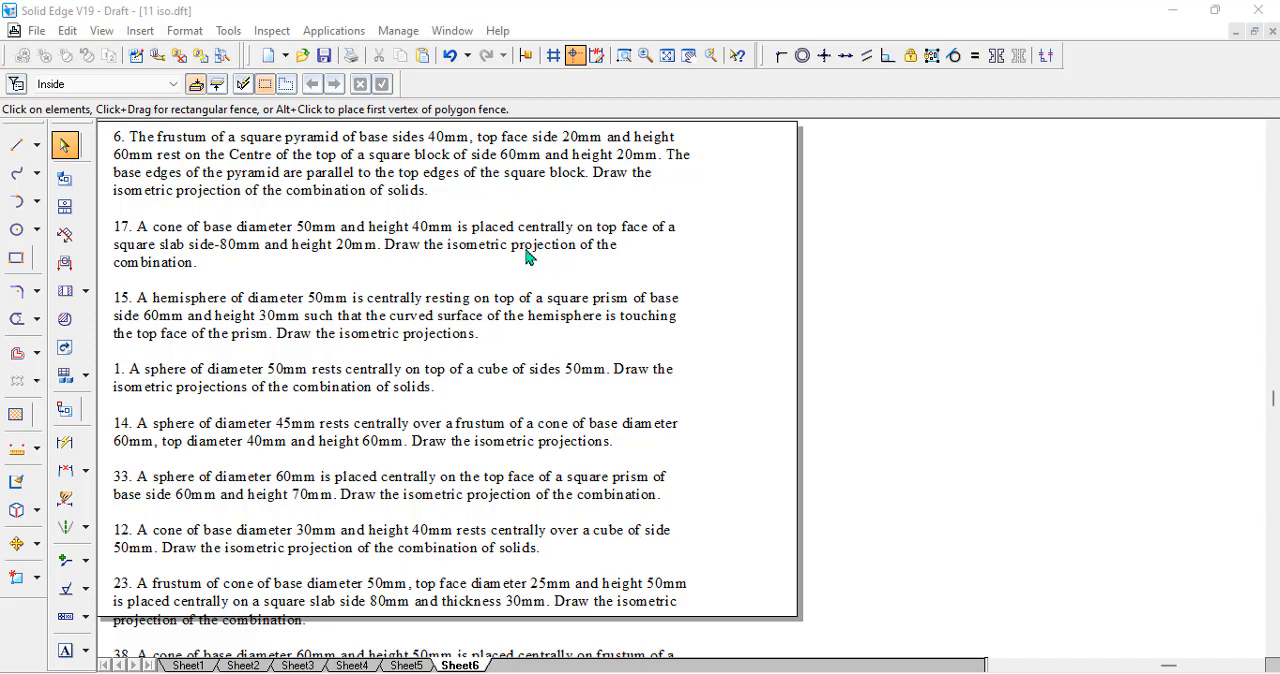
# - Scroll down the problem list to problem 6, the pyramid frustum on a square block
pyautogui.scroll(-3)
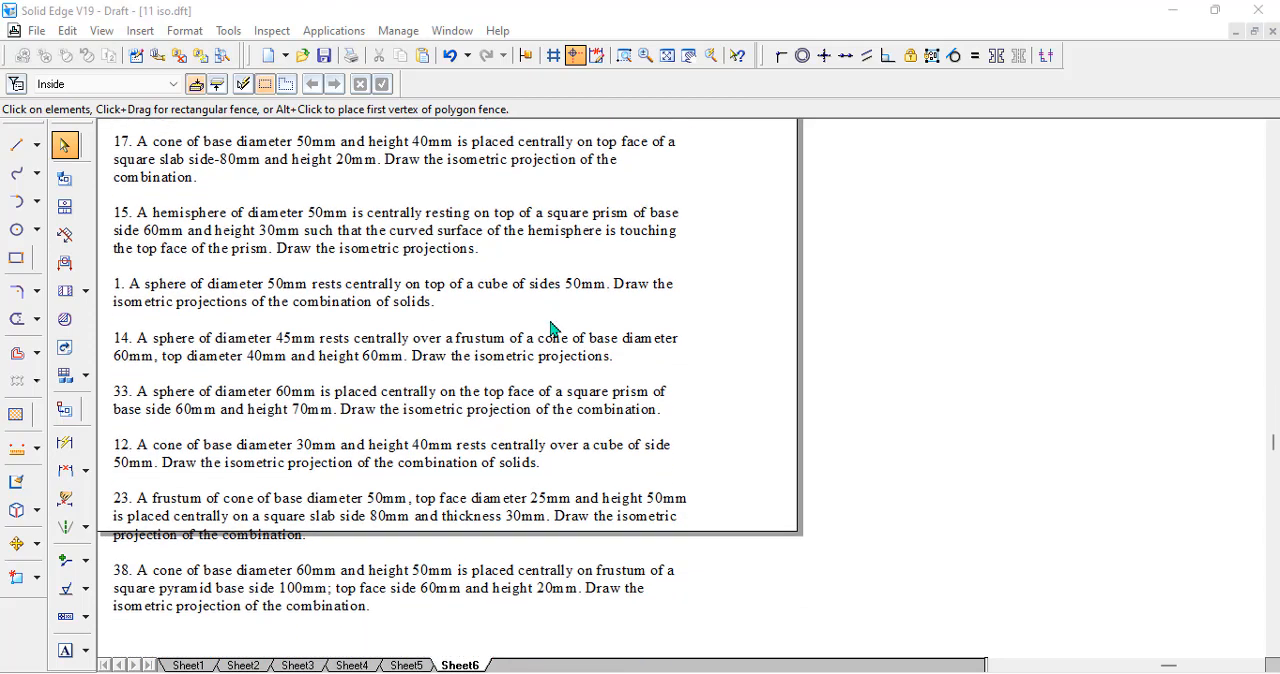
pyautogui.scroll(-3)
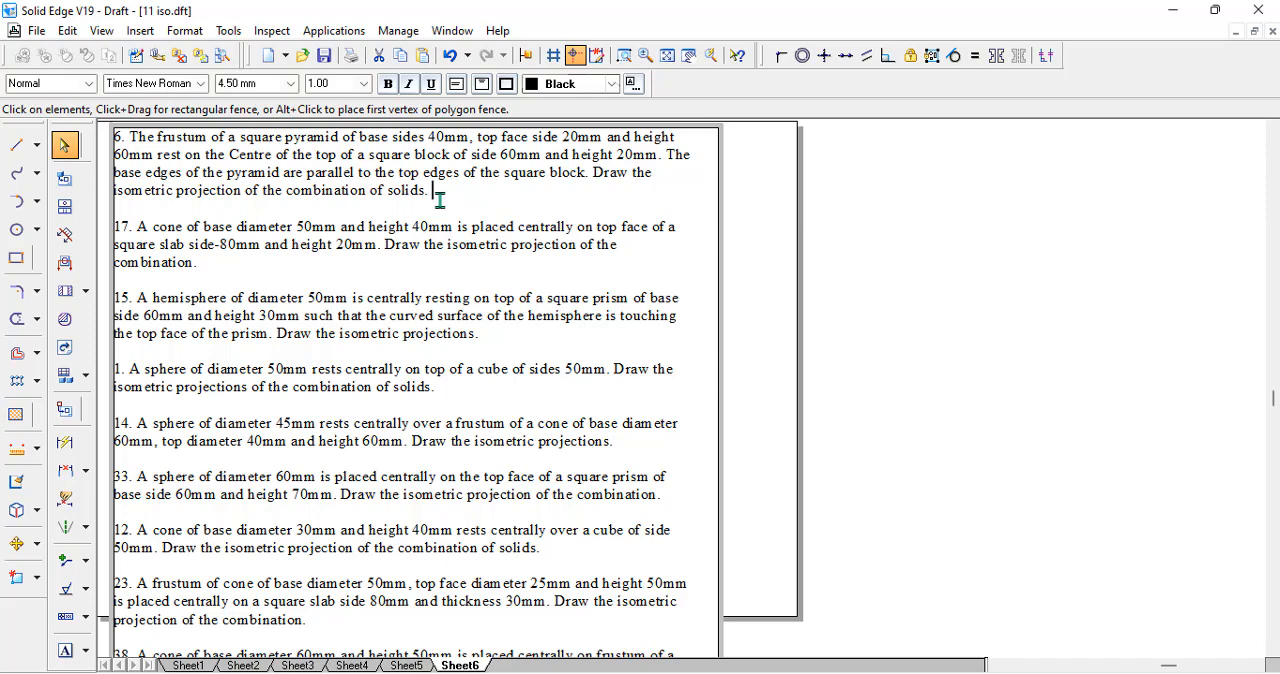
pyautogui.moveTo(691, 242)
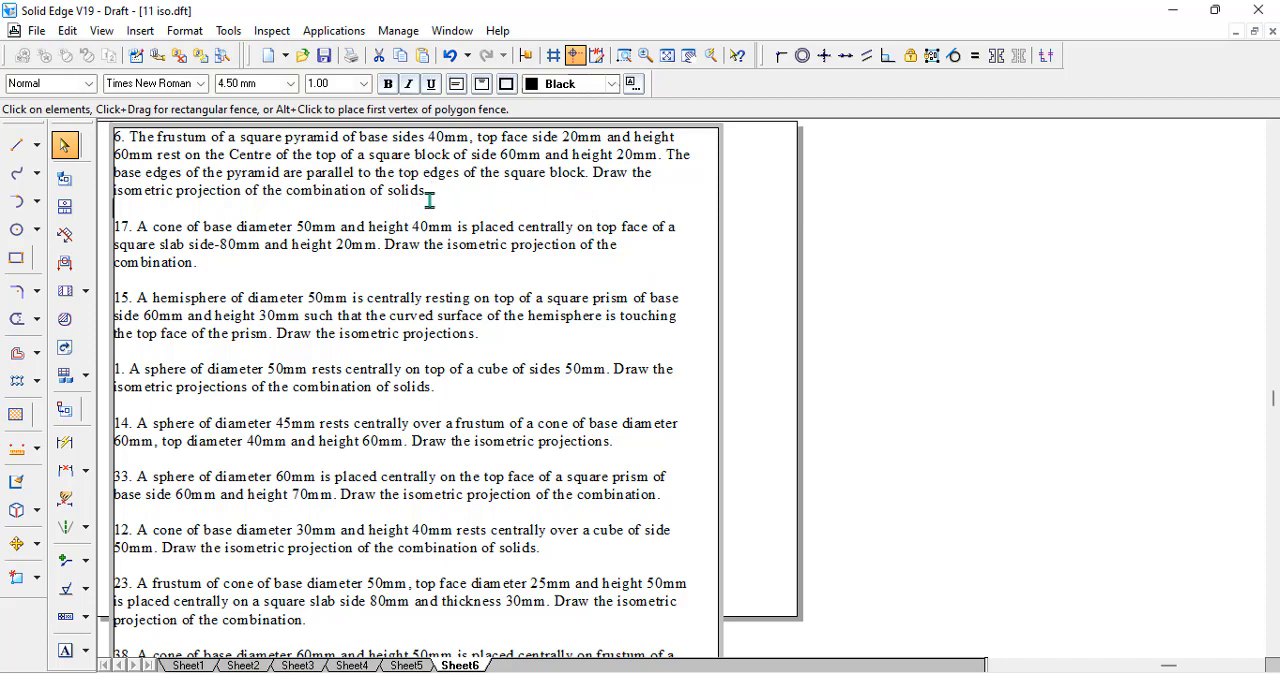
pyautogui.moveTo(433, 204)
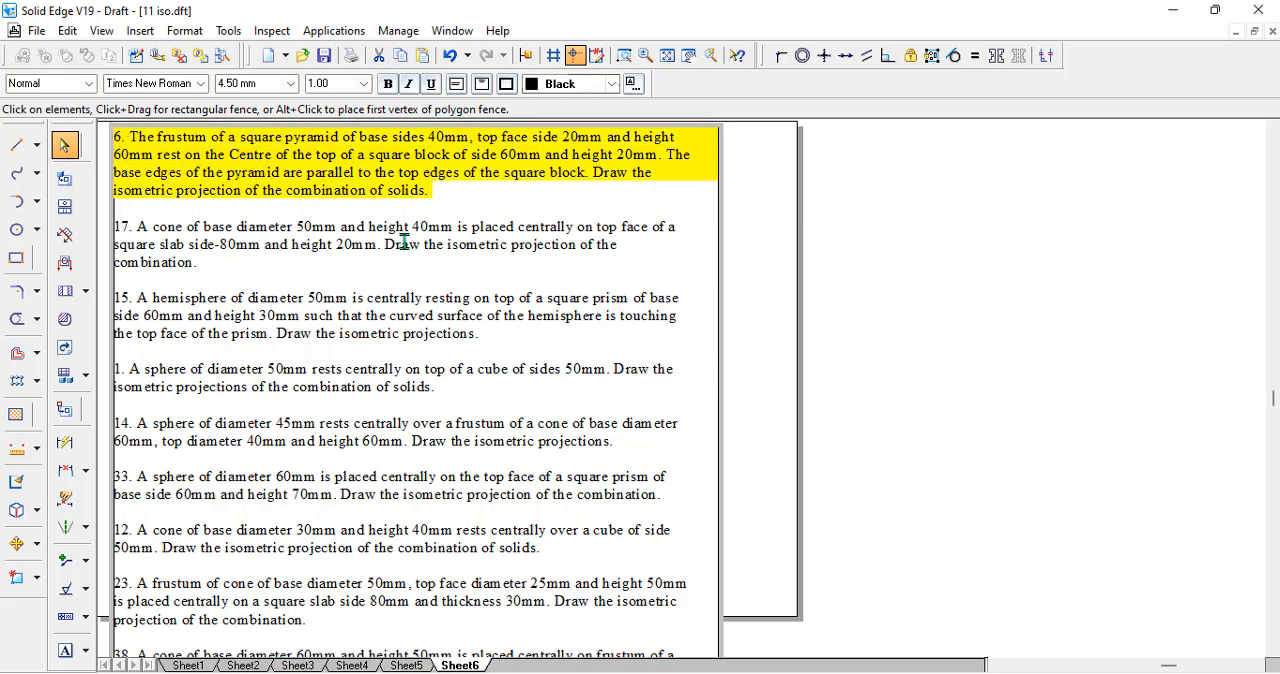
pyautogui.moveTo(515, 152)
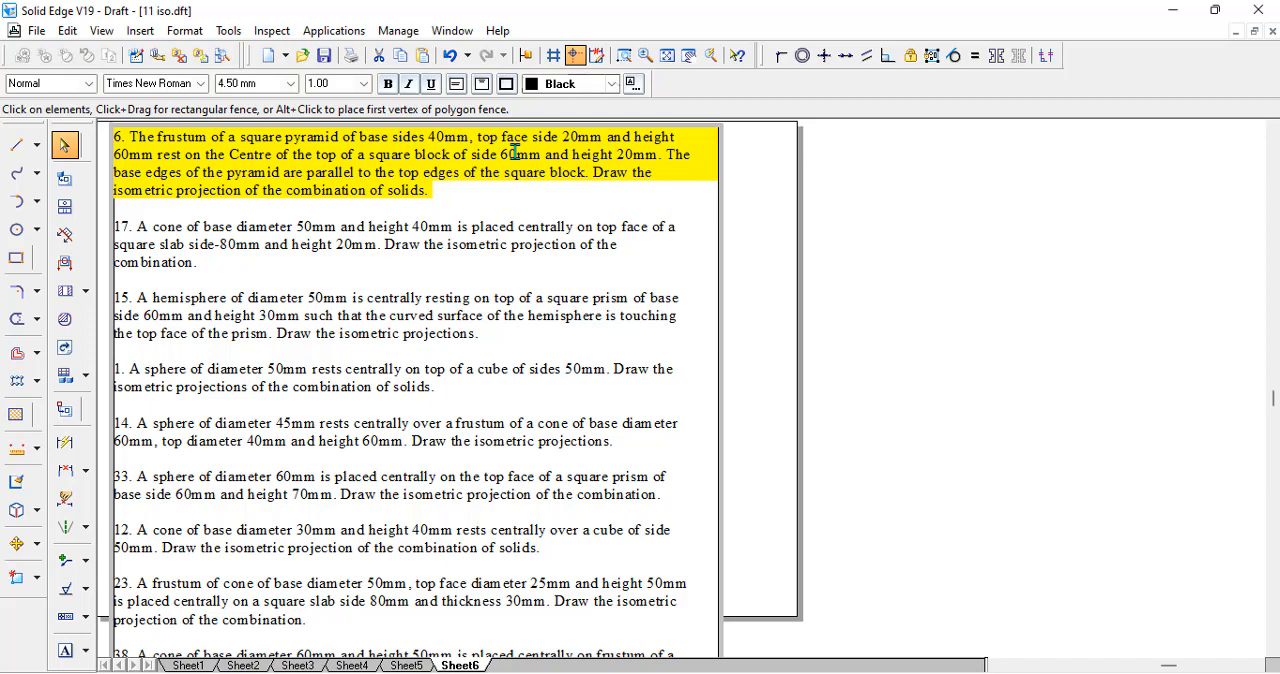
pyautogui.moveTo(348, 148)
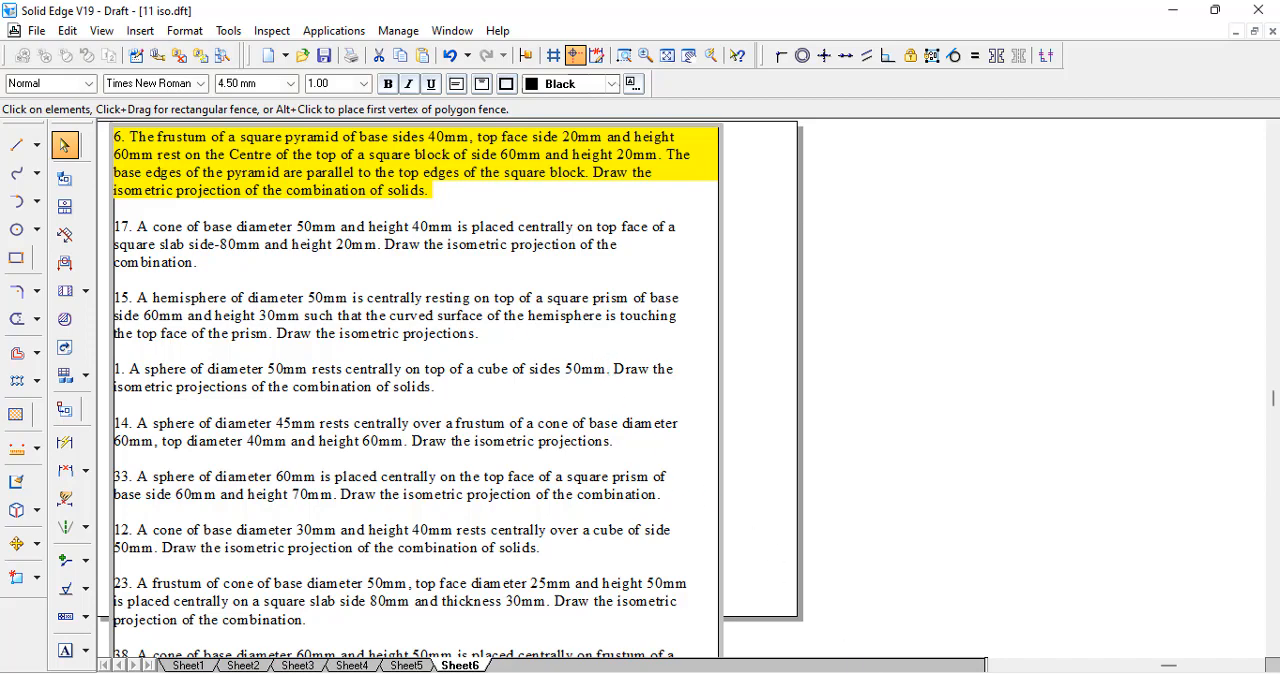
pyautogui.moveTo(1195, 623)
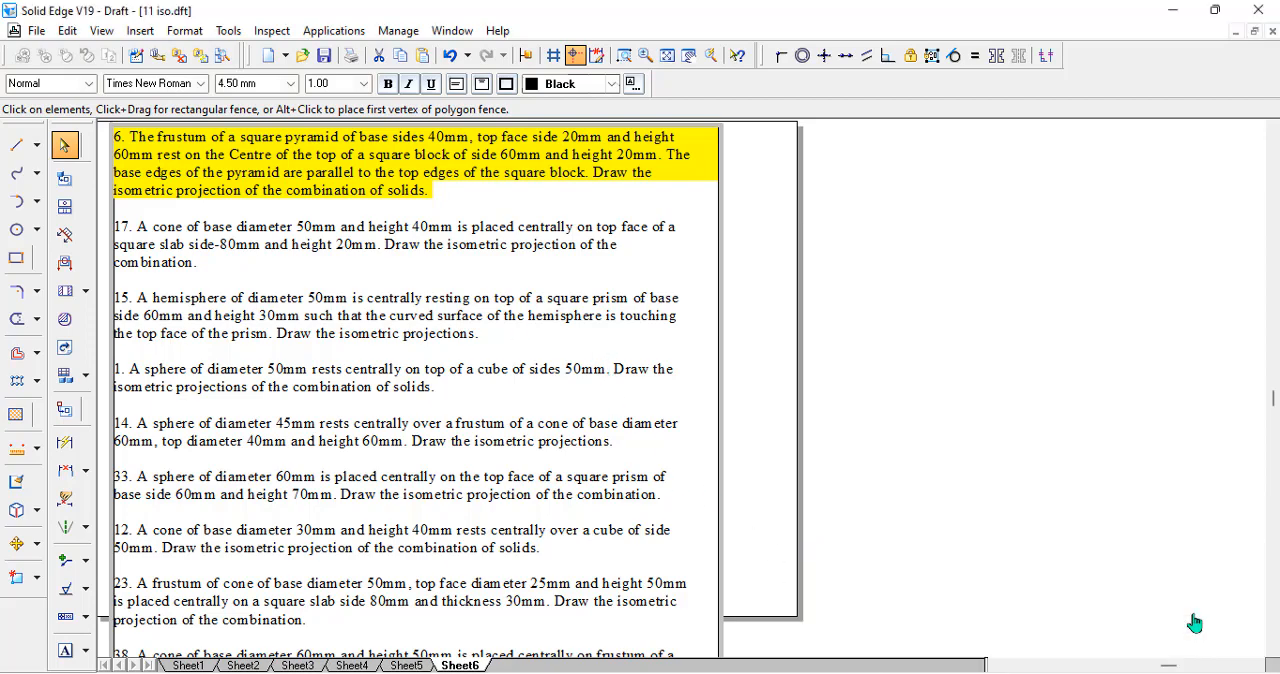
pyautogui.moveTo(505, 178)
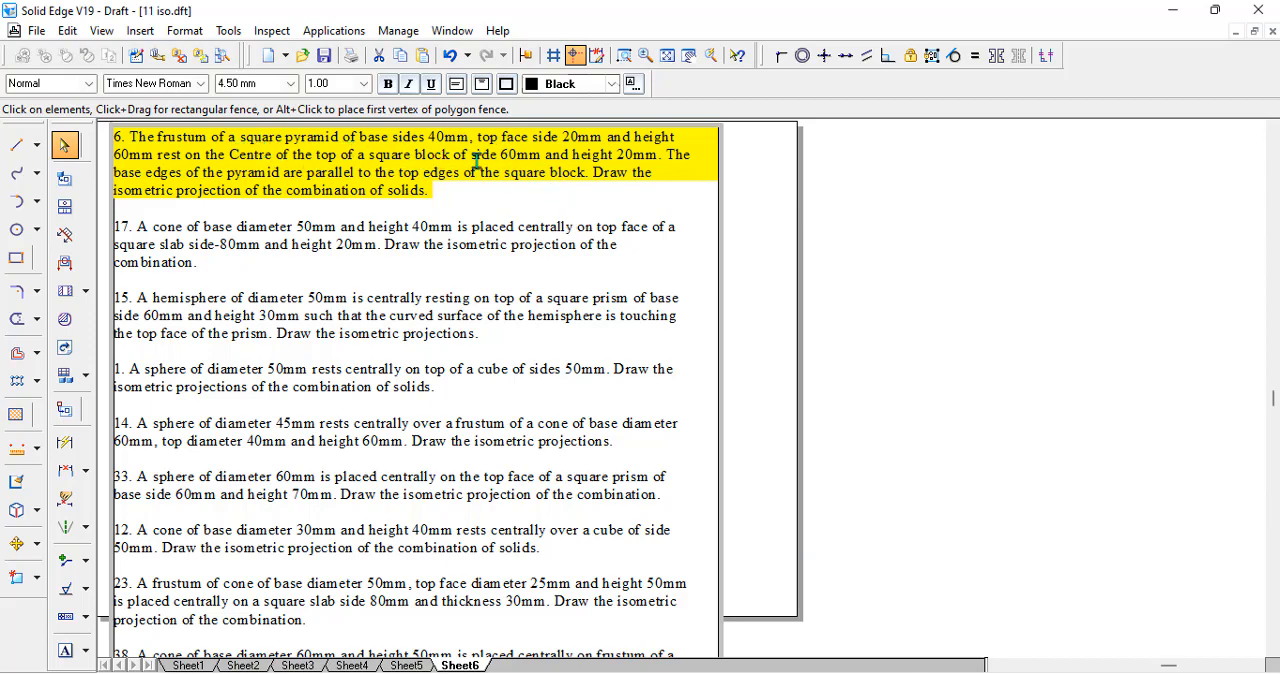
# - Colour the square block dimensions in problem 6 and the square slab dimensions in problem 17 red
pyautogui.click(372, 154)
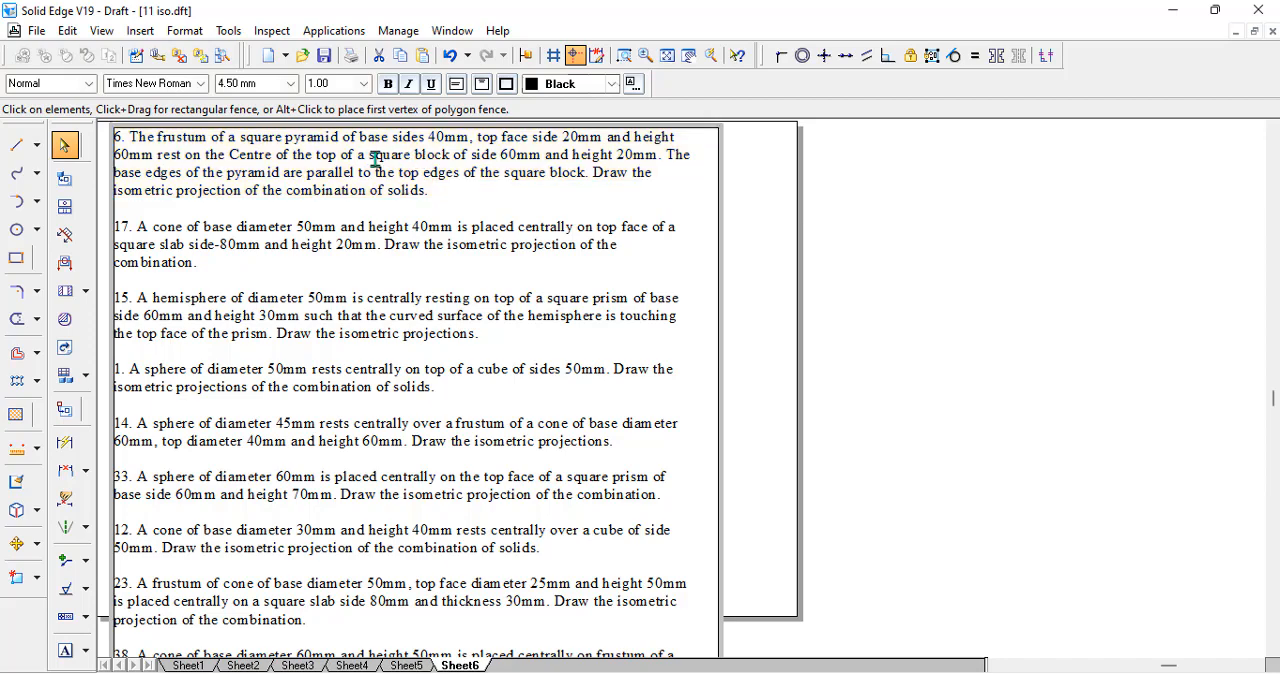
pyautogui.moveTo(367, 154); pyautogui.dragTo(545, 154)
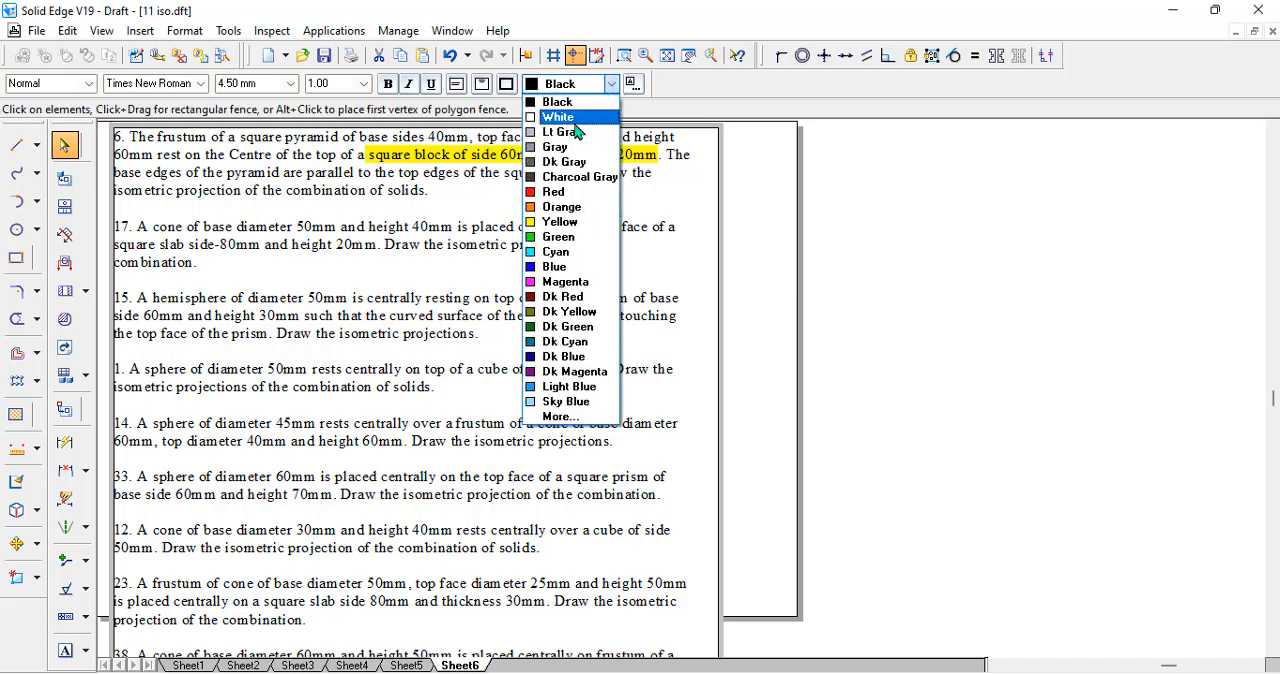
pyautogui.moveTo(554, 192)
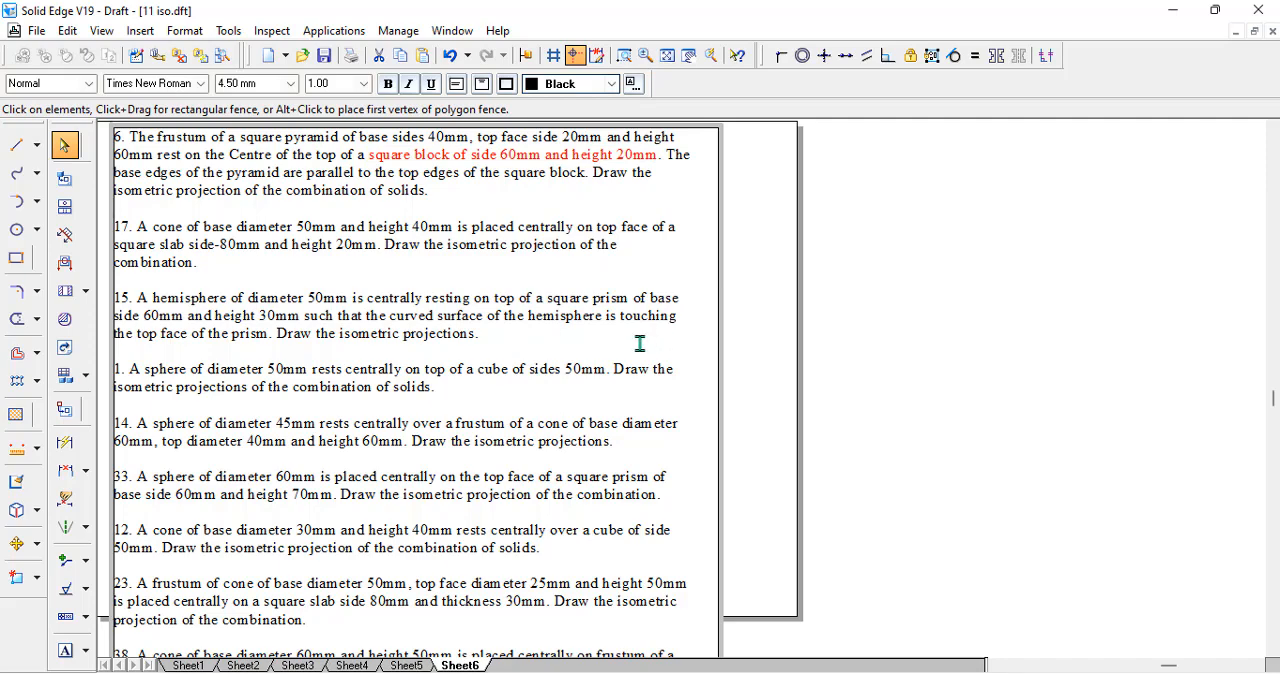
pyautogui.moveTo(335, 267)
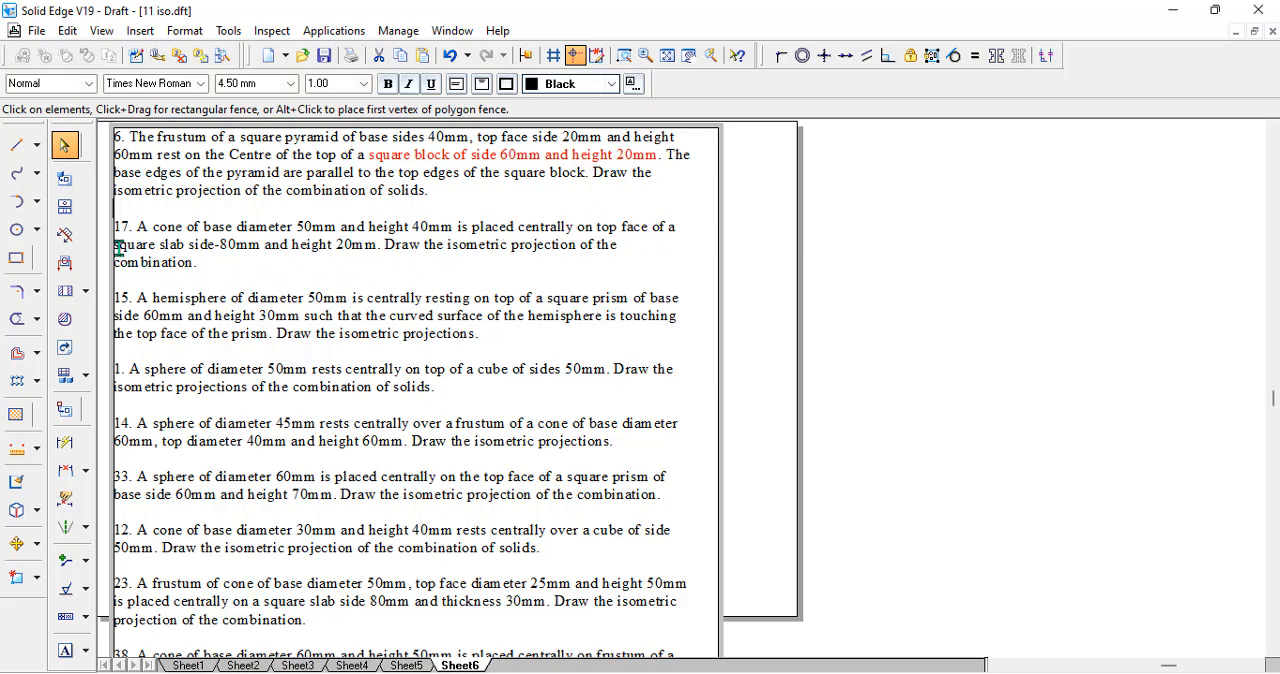
pyautogui.moveTo(114, 244); pyautogui.dragTo(305, 244)
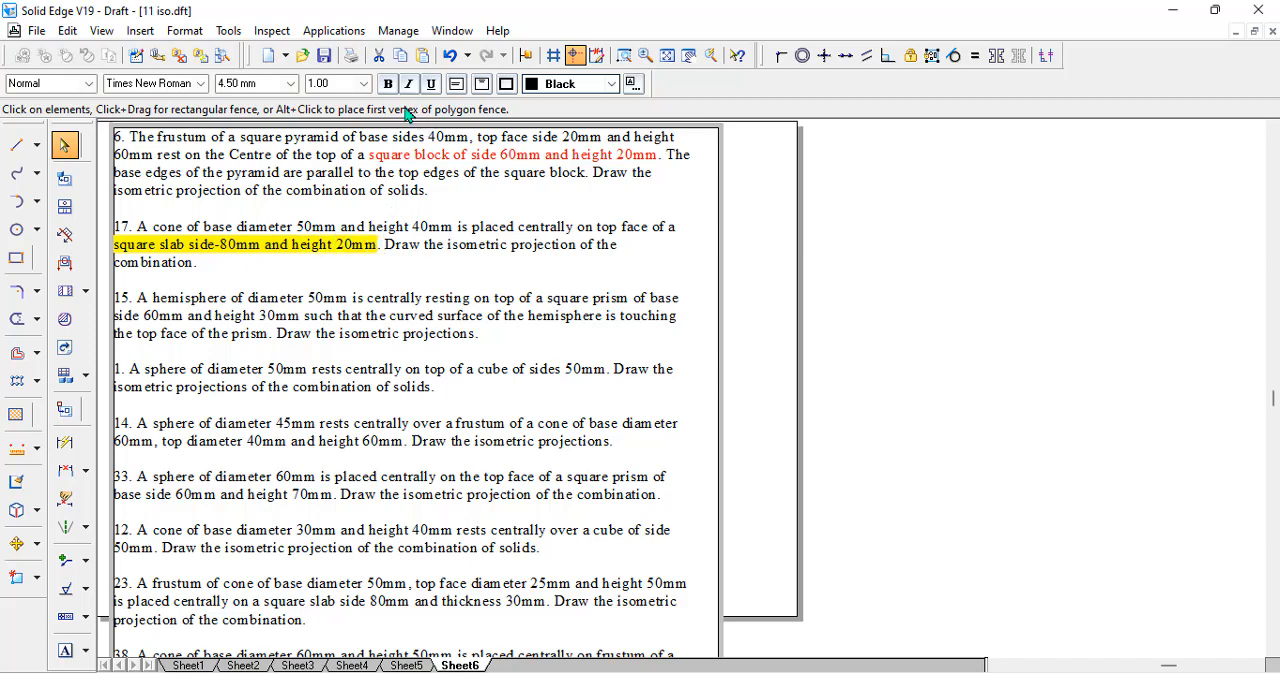
pyautogui.click(633, 83)
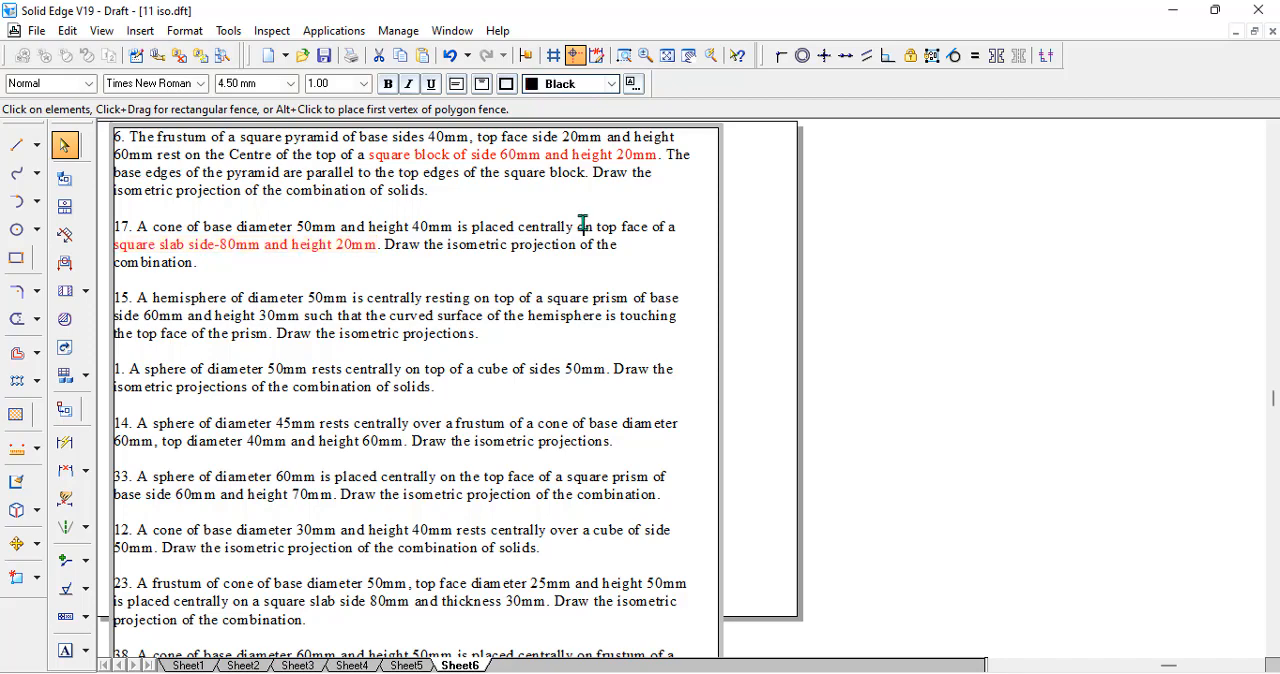
pyautogui.moveTo(421, 247)
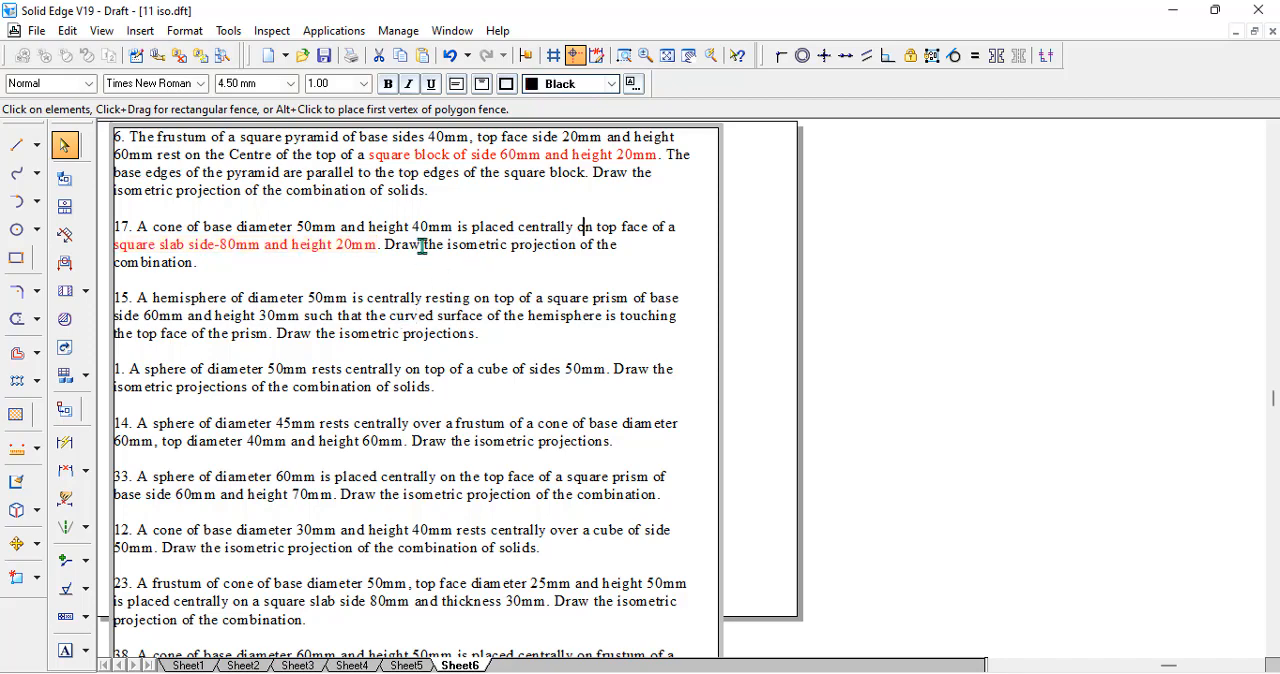
pyautogui.moveTo(375, 280)
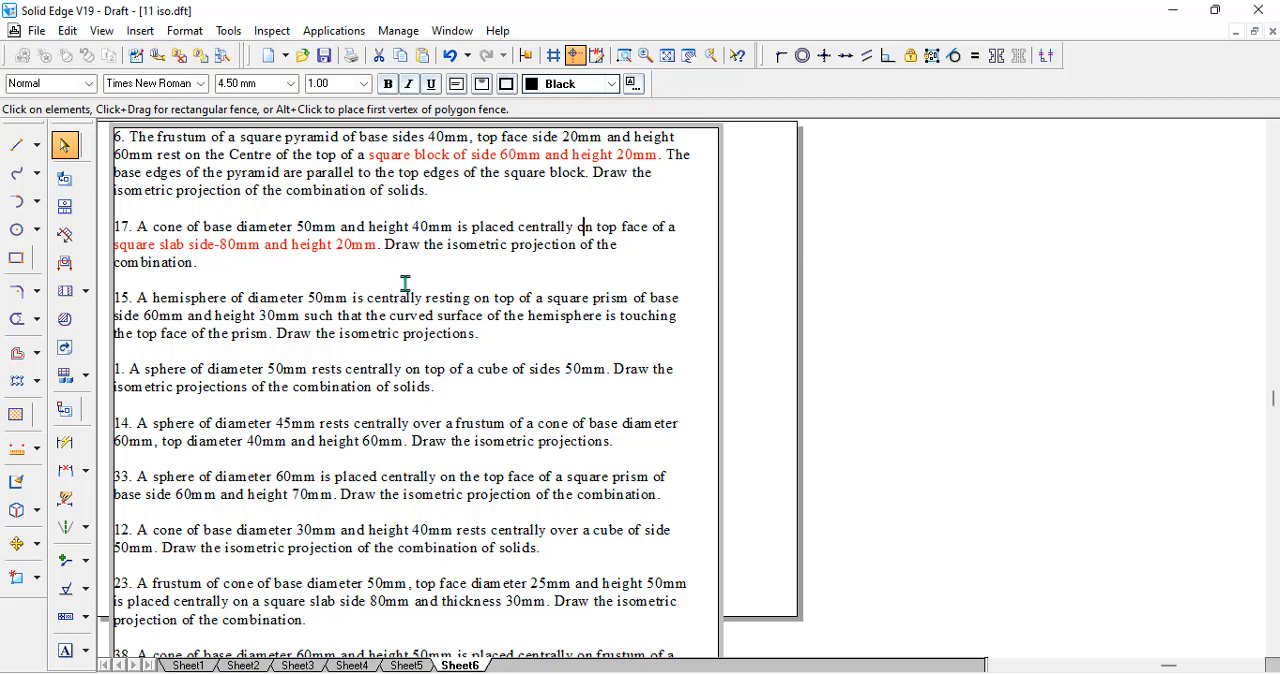
pyautogui.moveTo(355, 320)
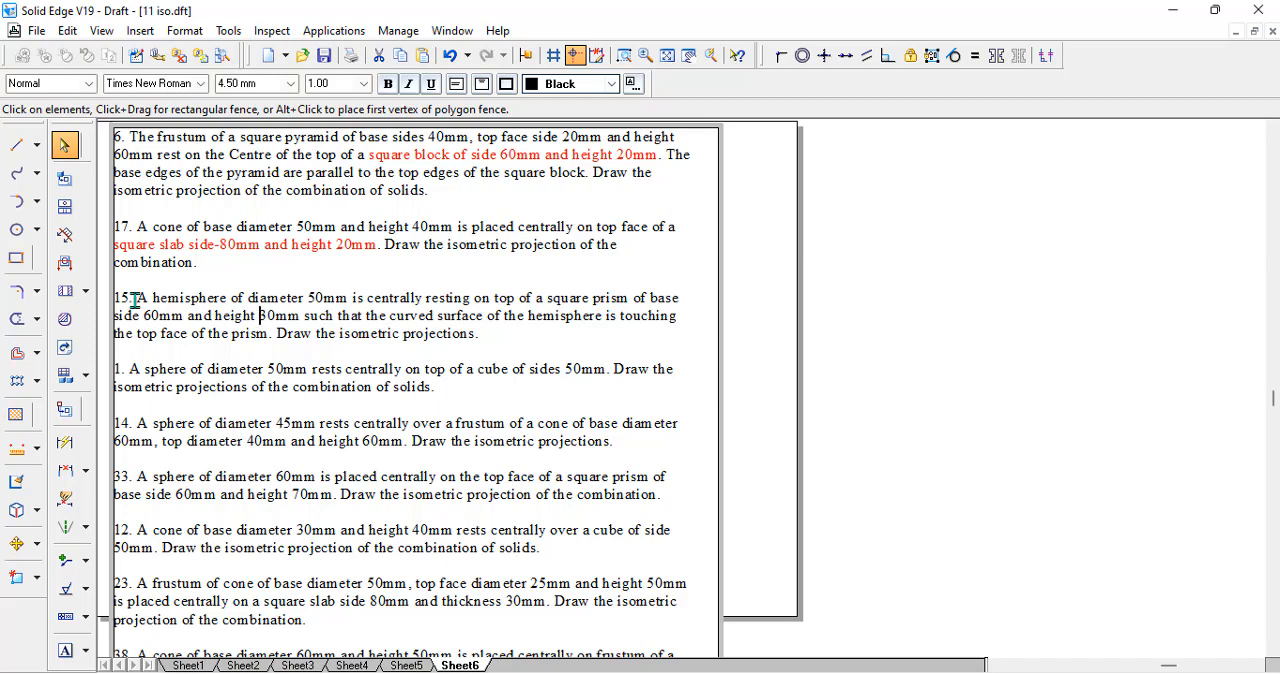
pyautogui.moveTo(390, 305)
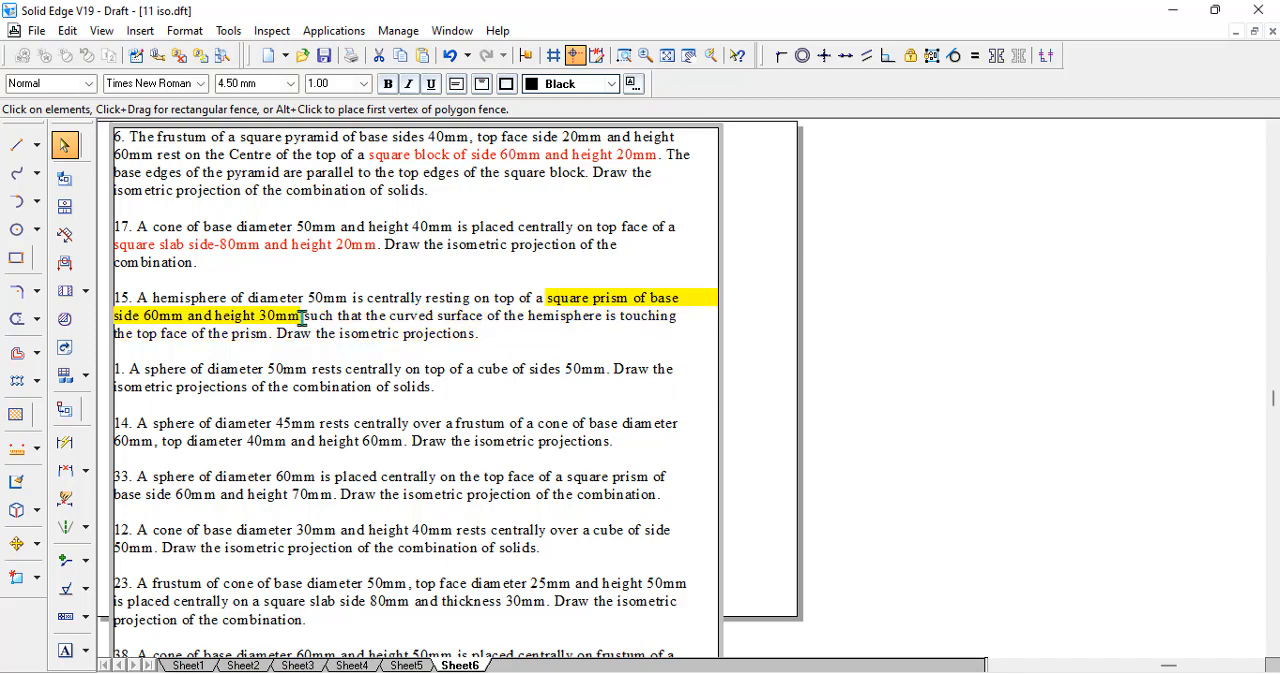
# - Colour the 'cube of sides 50mm' phrase red
pyautogui.click(610, 83)
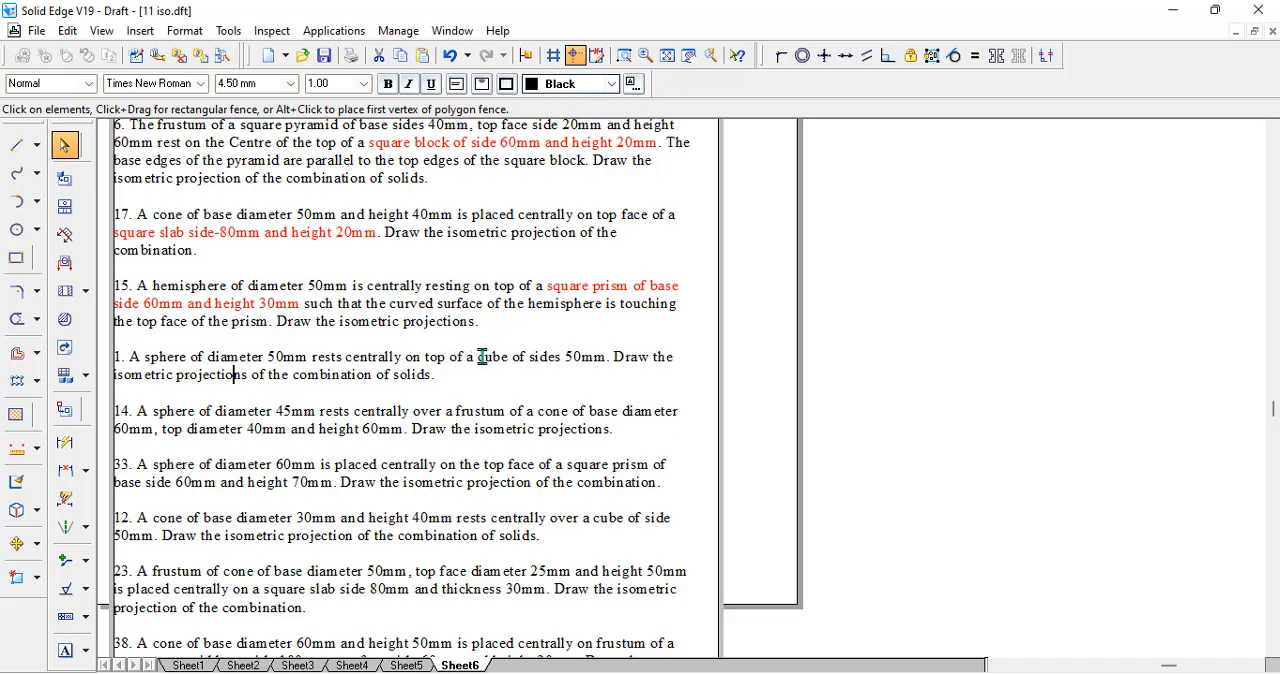
pyautogui.moveTo(478, 356); pyautogui.dragTo(608, 356)
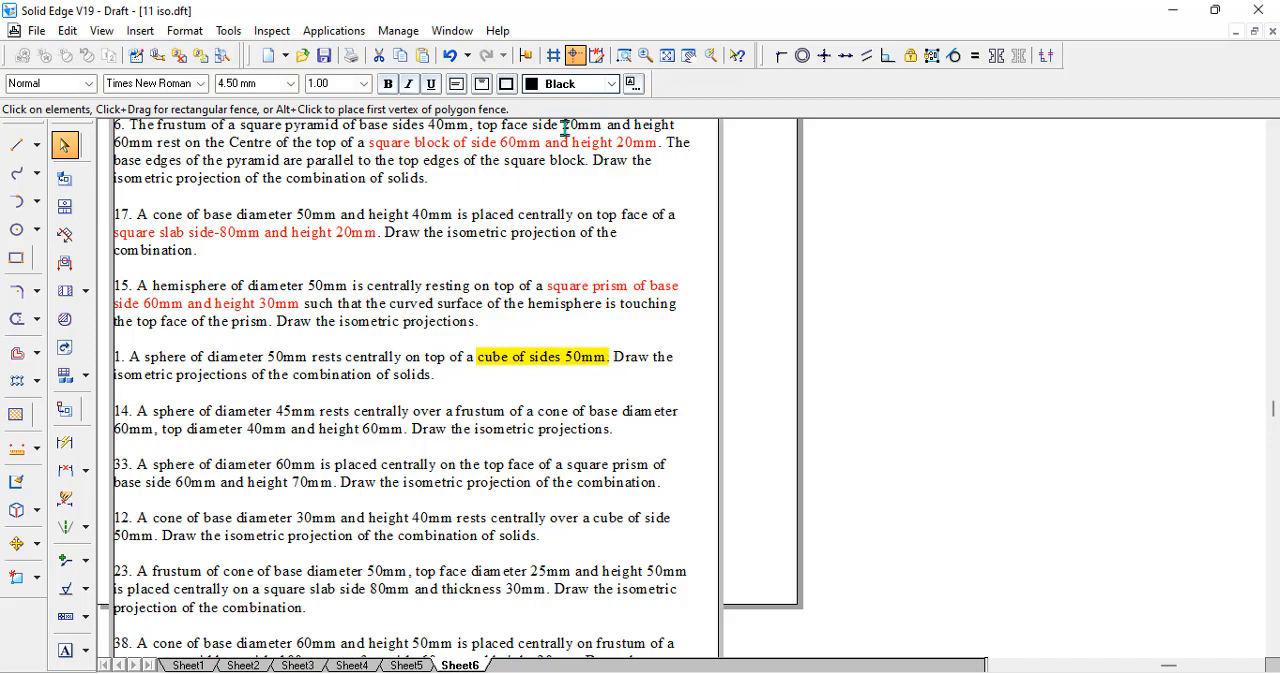
pyautogui.click(633, 83)
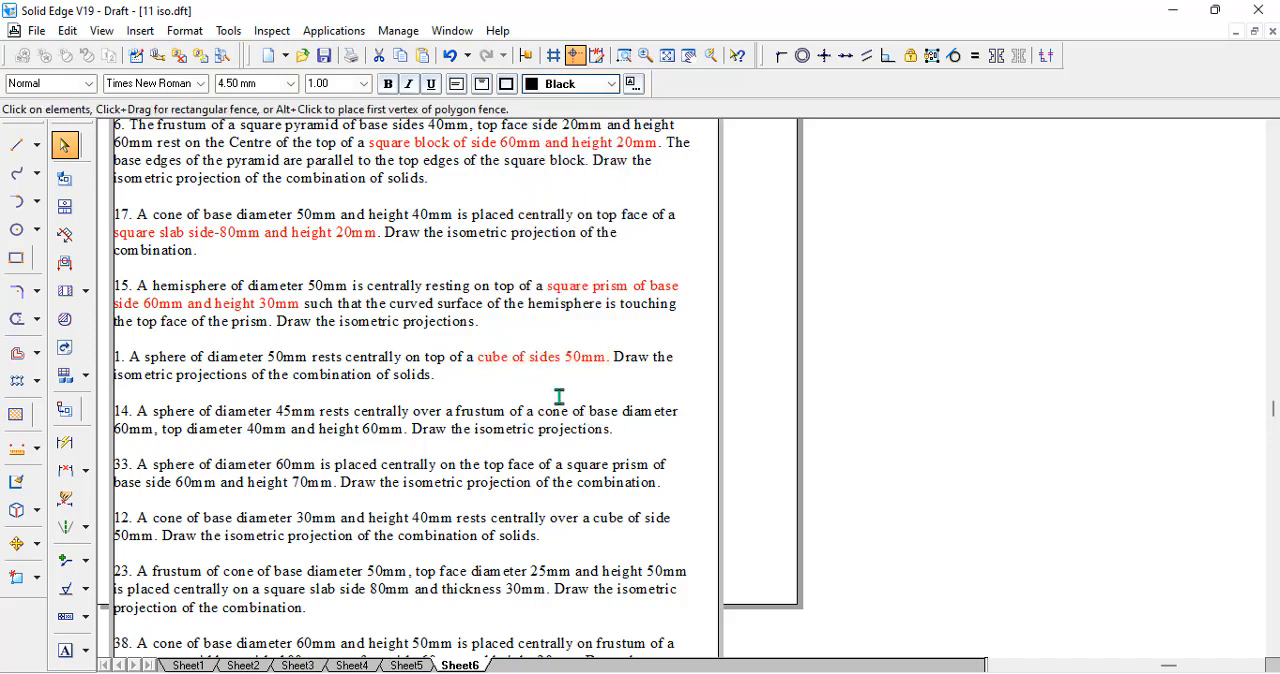
pyautogui.scroll(-3)
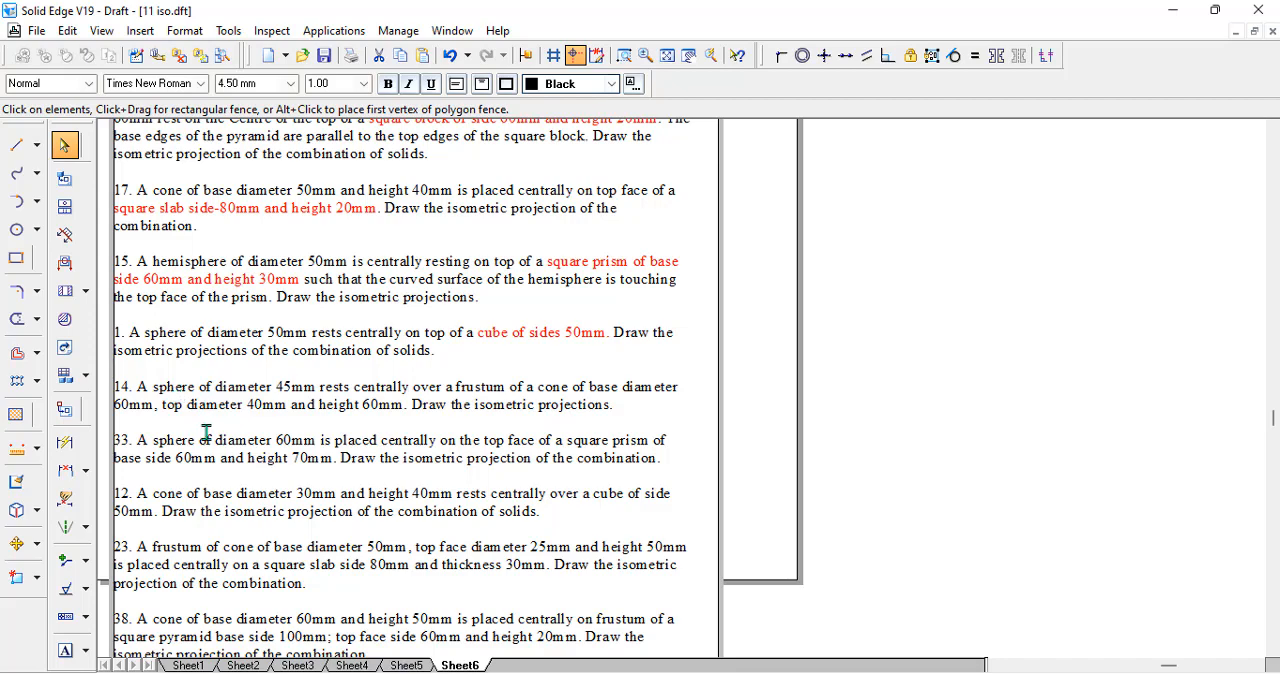
pyautogui.moveTo(553, 426)
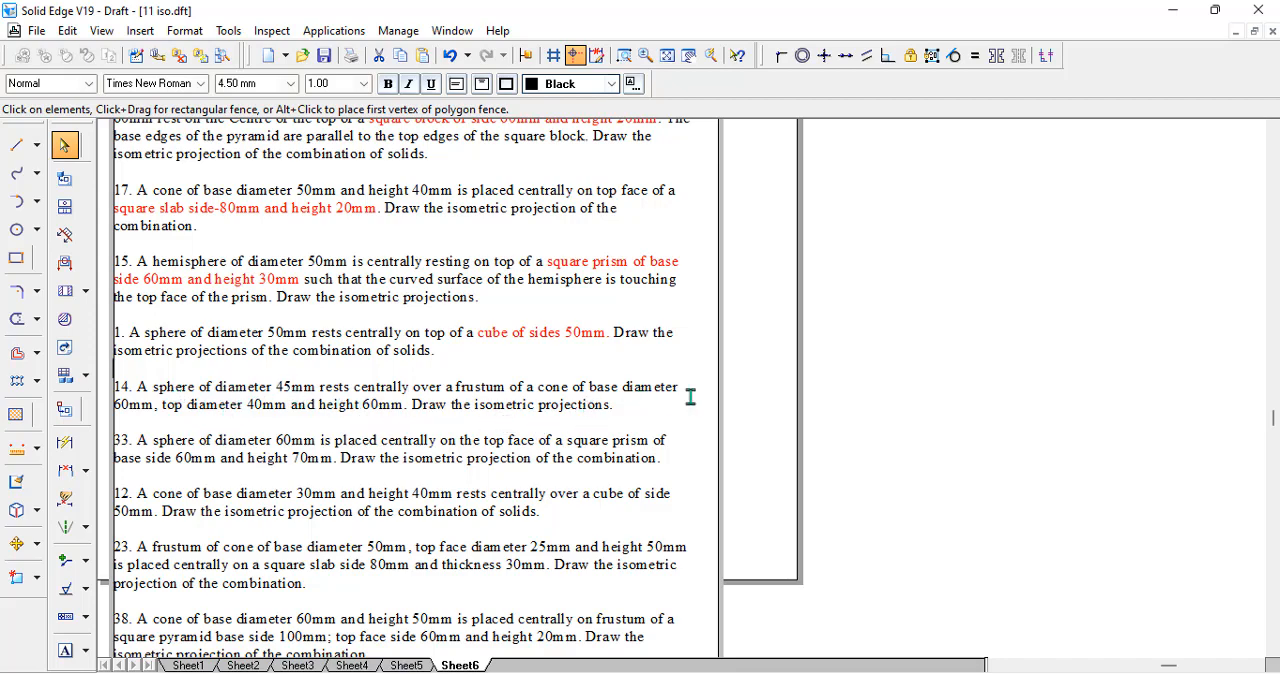
pyautogui.moveTo(227, 412)
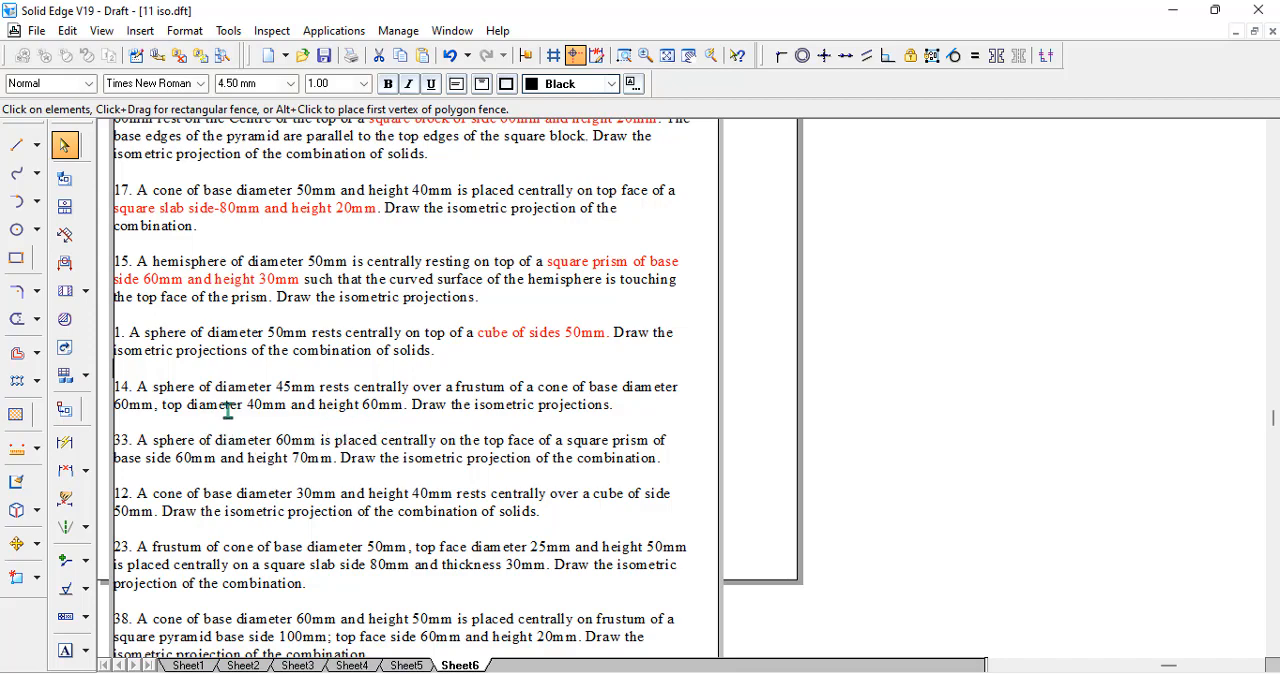
pyautogui.moveTo(461, 410)
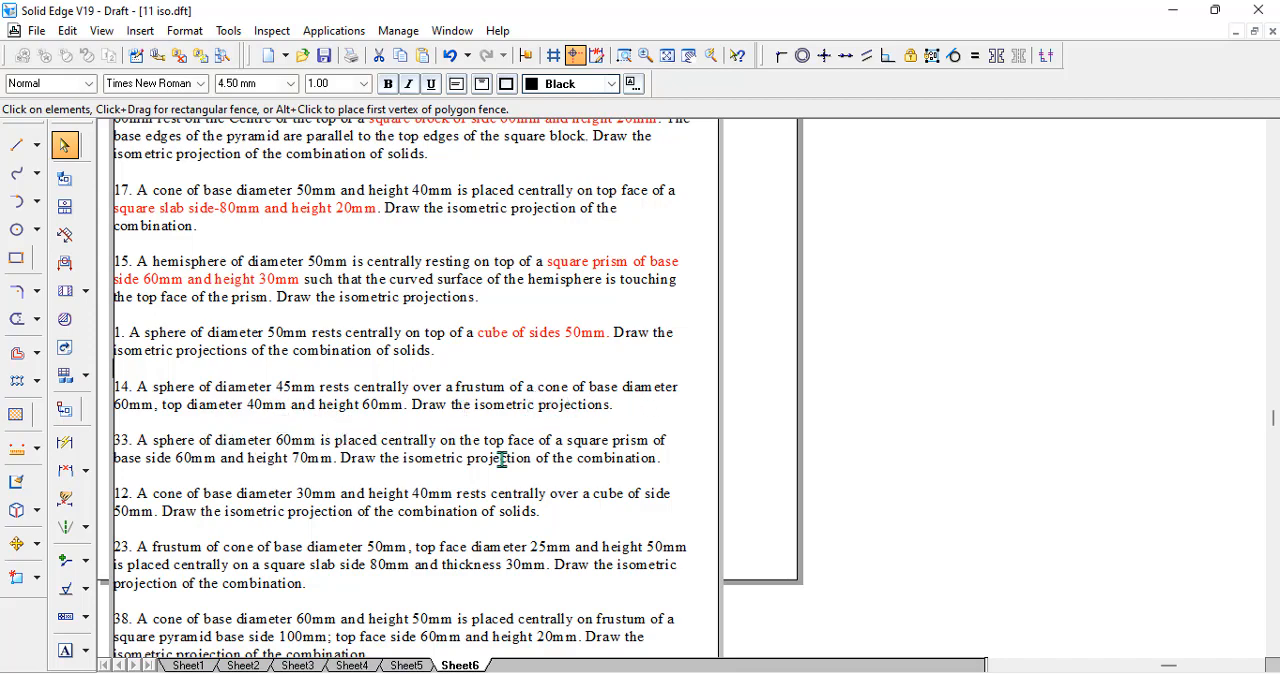
pyautogui.moveTo(553, 427)
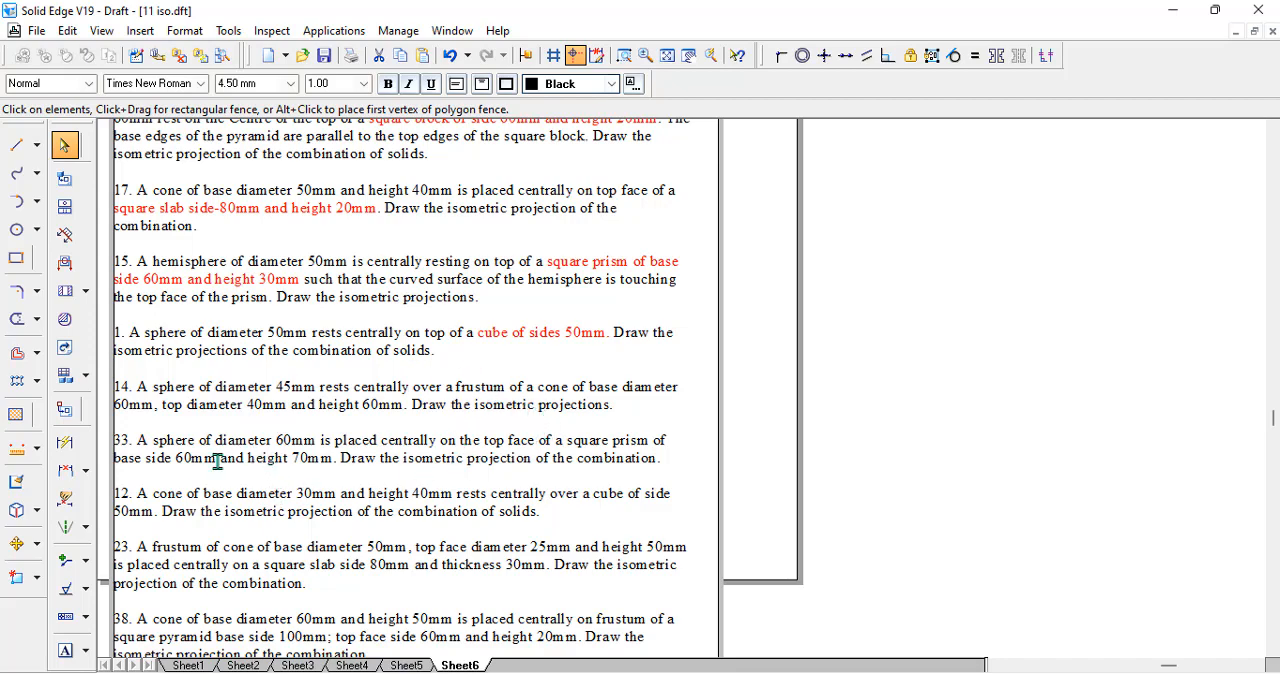
pyautogui.moveTo(177, 474)
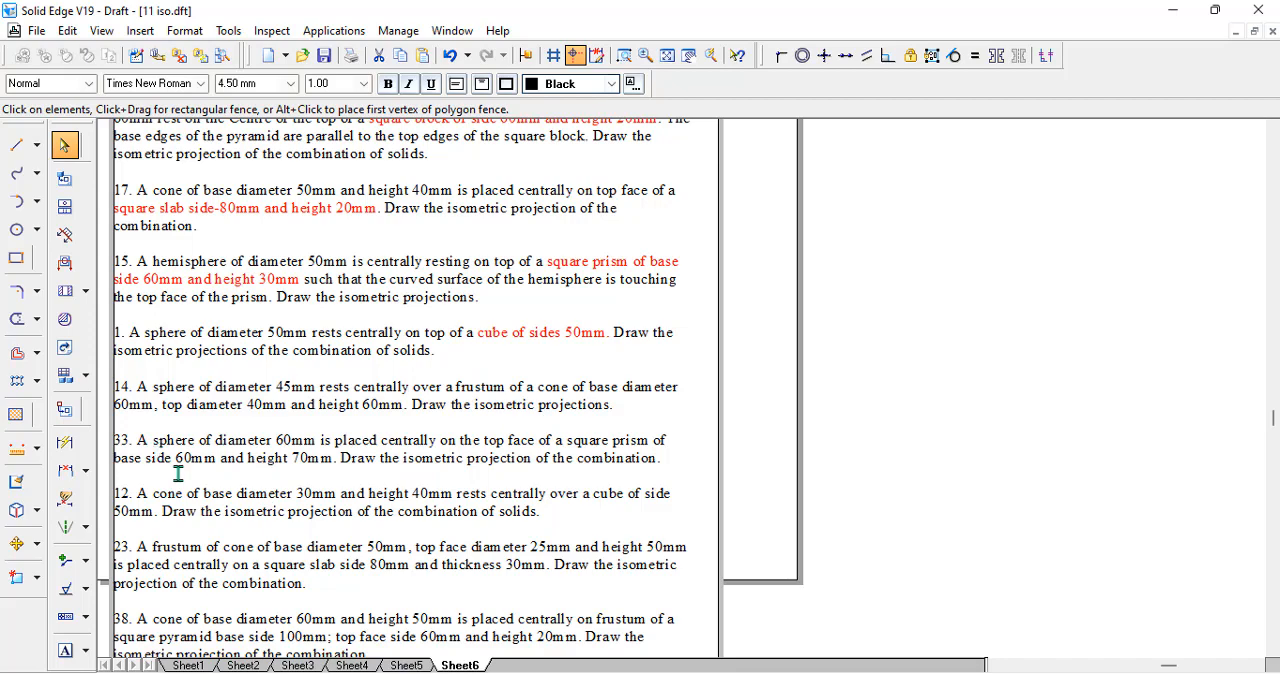
pyautogui.moveTo(571, 443)
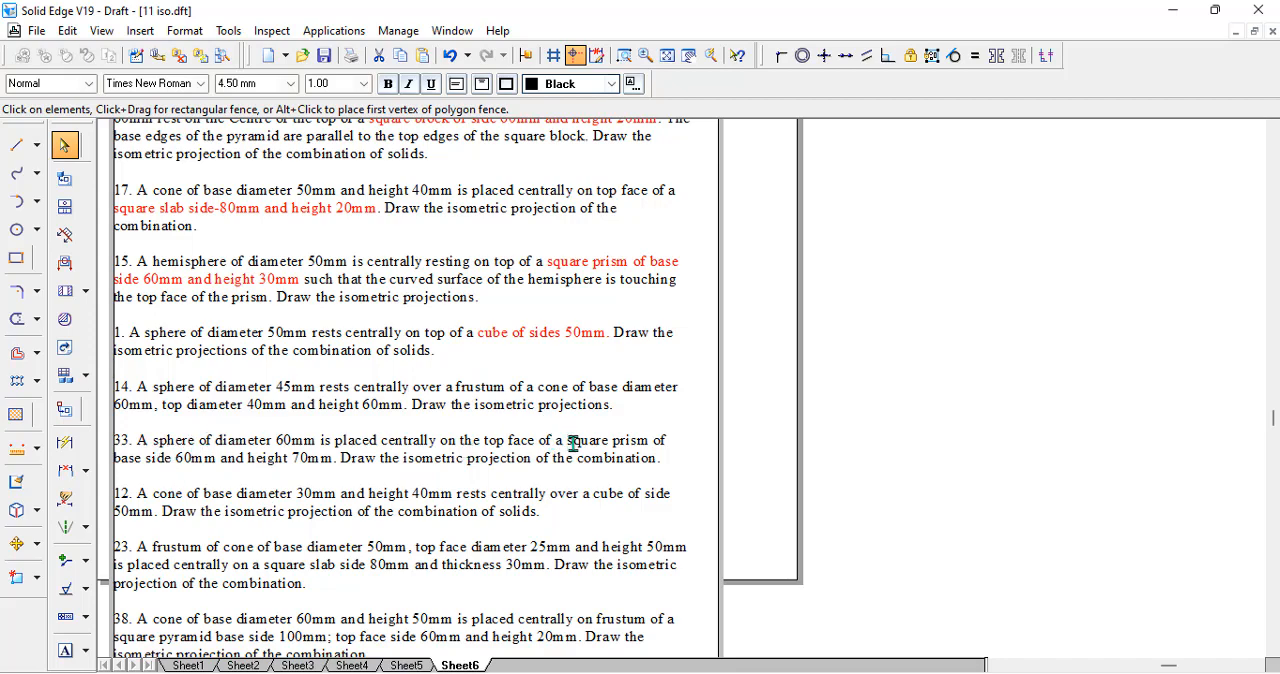
# - Colour the square prism description in problem 33 and the 50mm cube in problem 12 red
pyautogui.moveTo(568, 440); pyautogui.dragTo(335, 458)
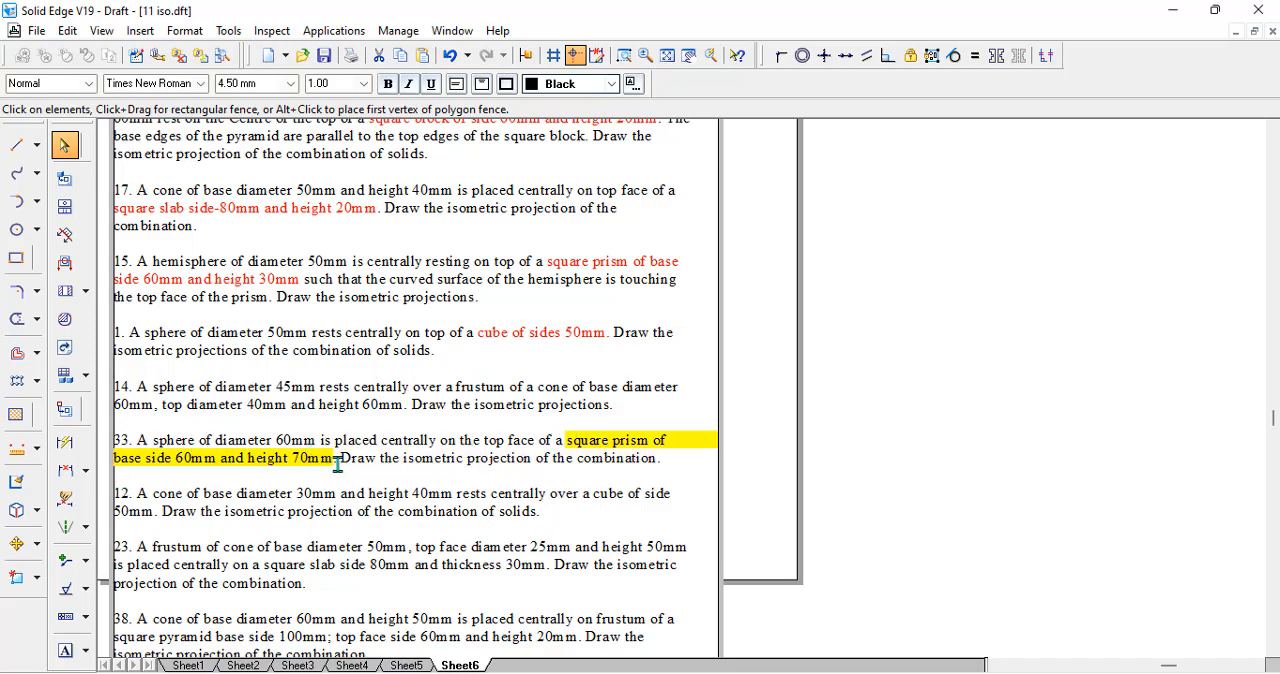
pyautogui.click(611, 83)
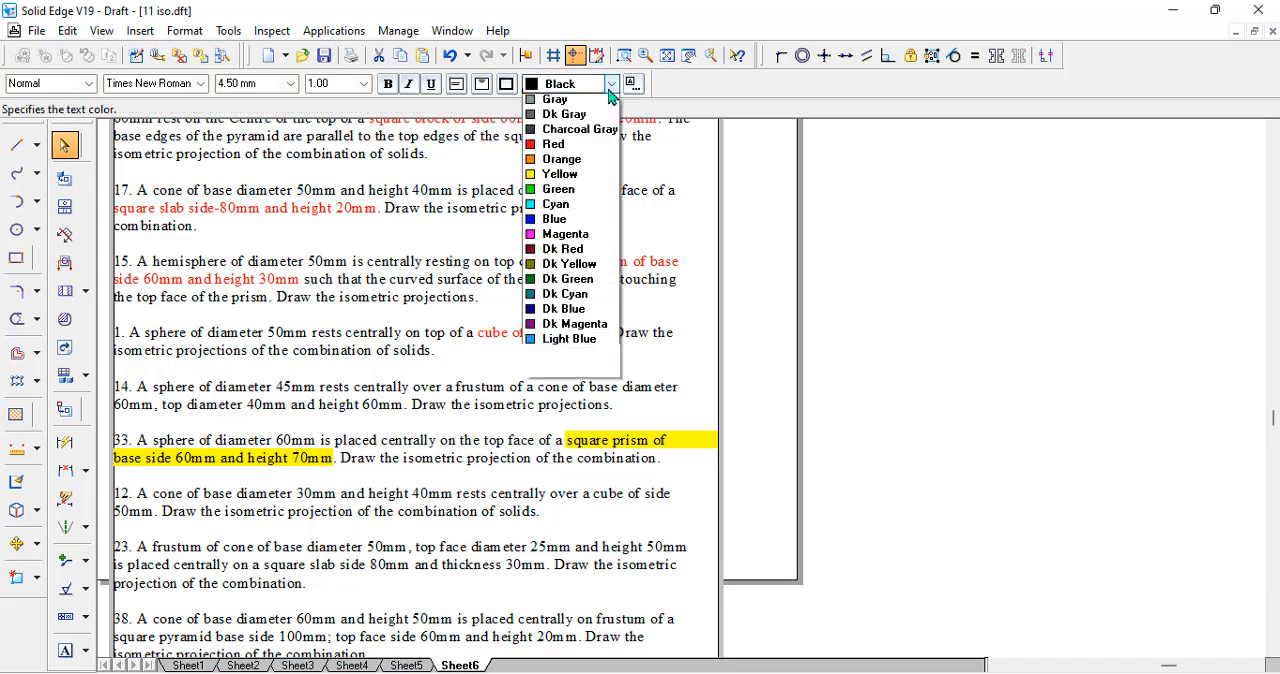
pyautogui.click(553, 143)
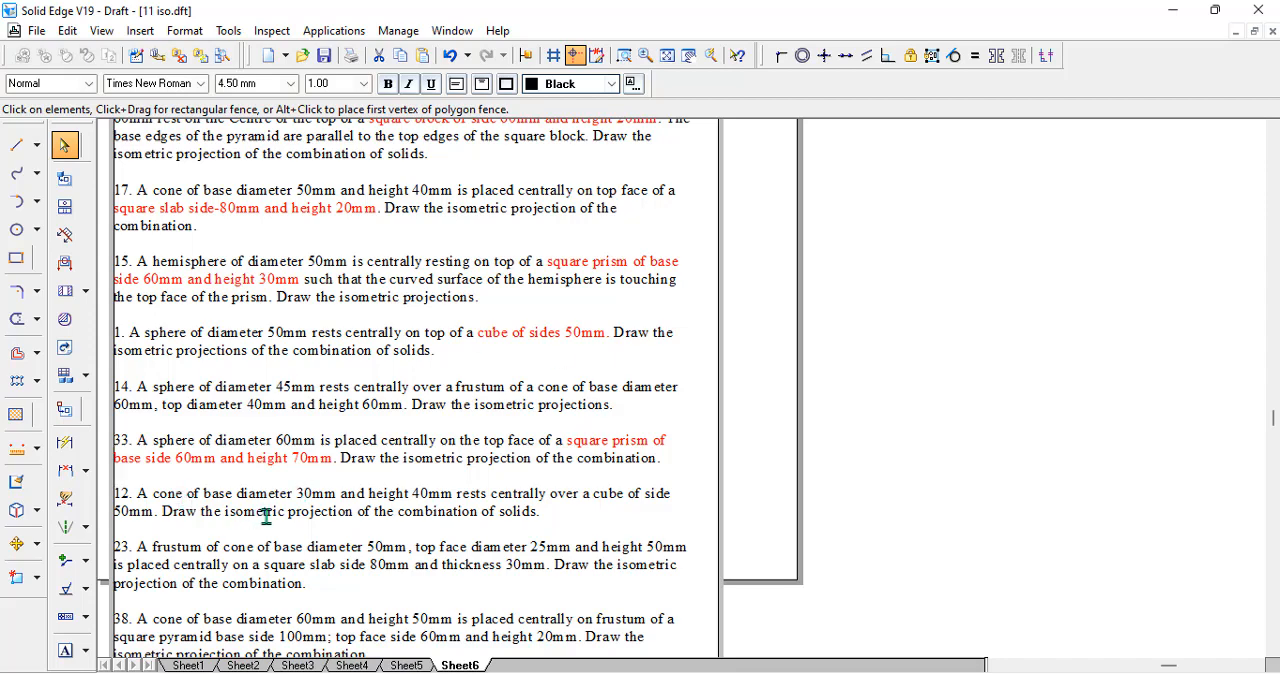
pyautogui.moveTo(589, 492)
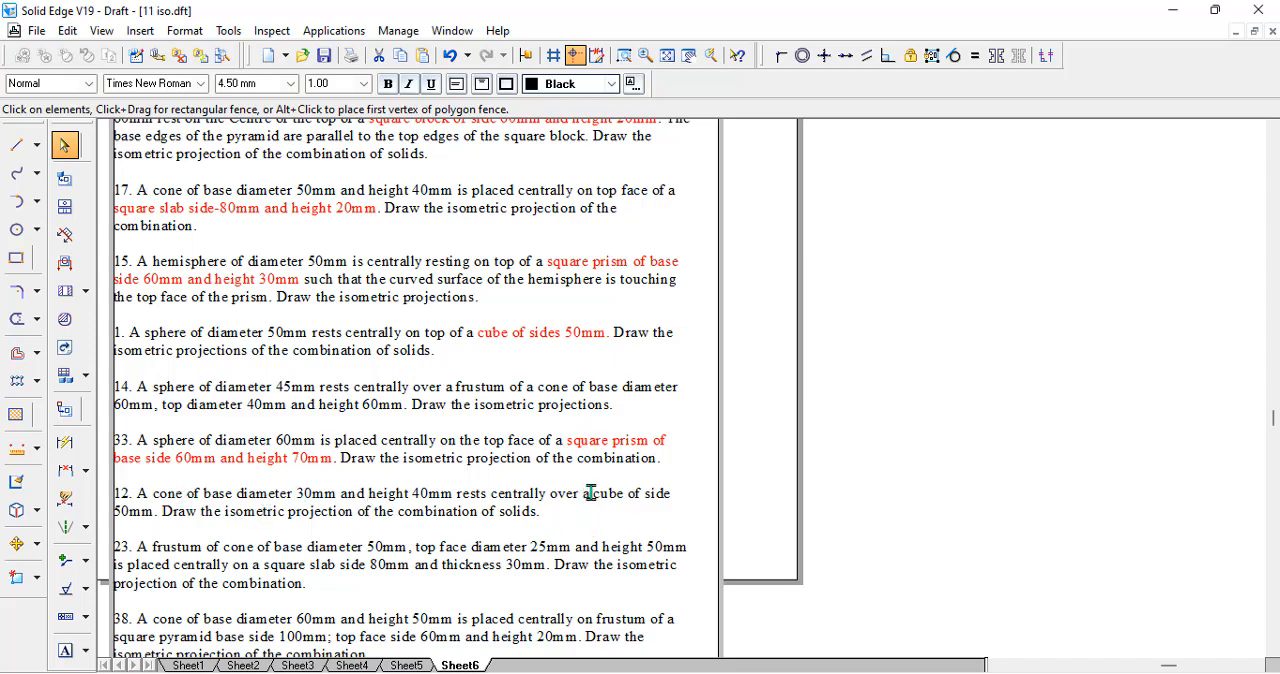
pyautogui.moveTo(585, 492); pyautogui.dragTo(148, 511)
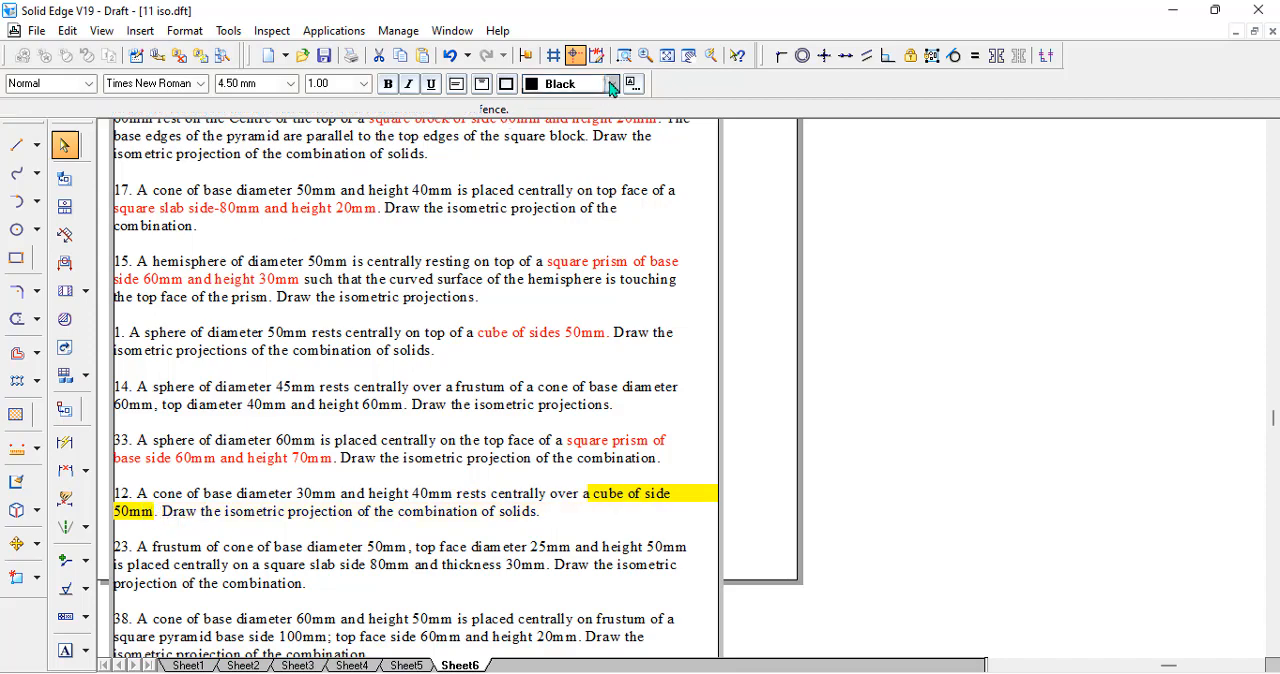
pyautogui.click(611, 83)
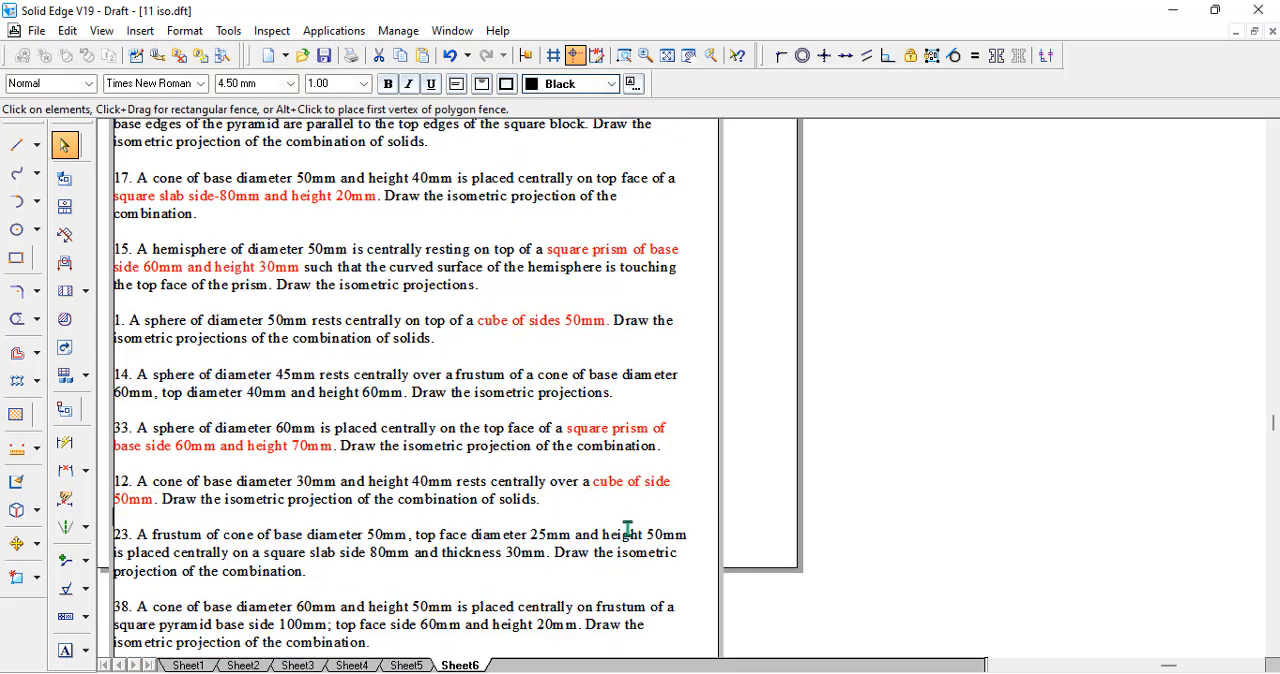
# - Select the square slab in problem 23 and the frustum description in problem 38 for recolouring
pyautogui.scroll(-3)
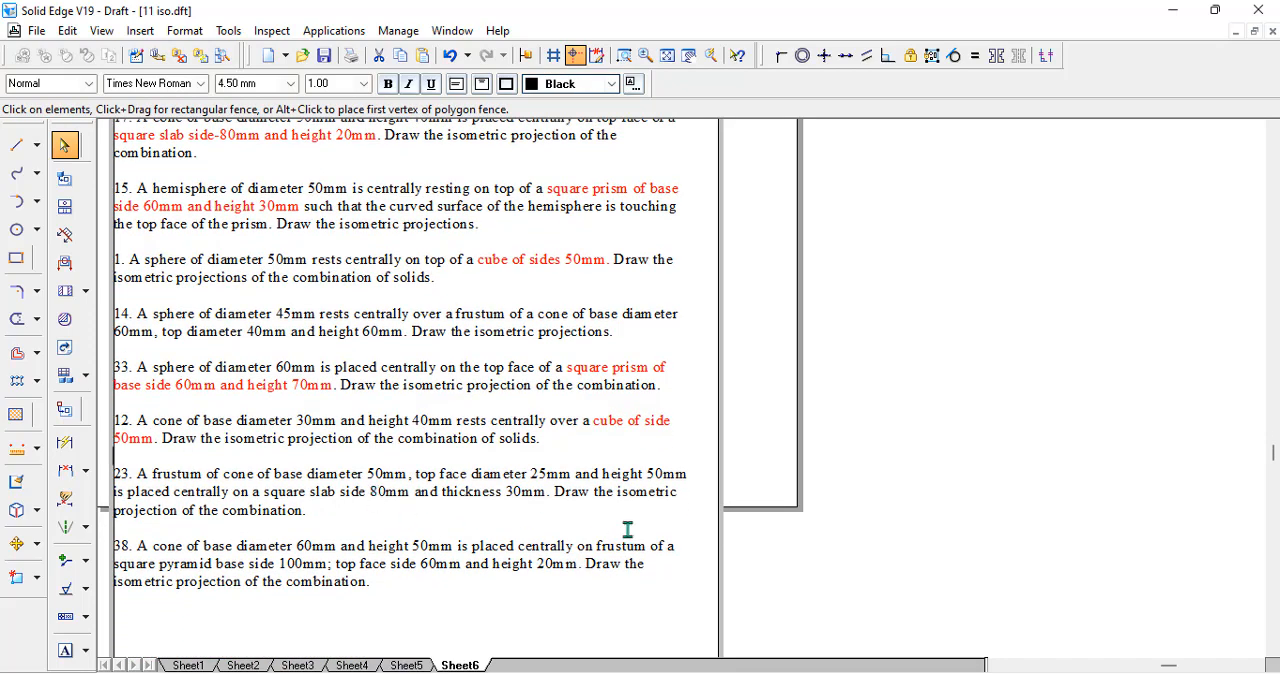
pyautogui.moveTo(338, 478)
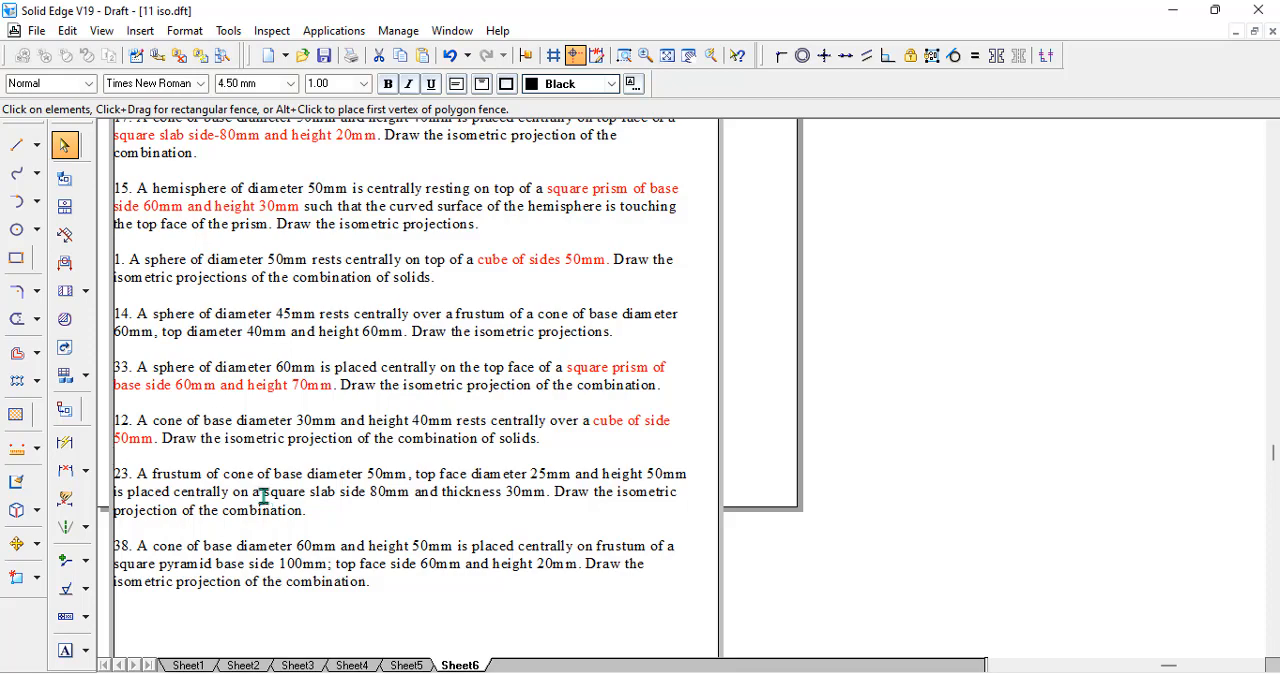
pyautogui.moveTo(262, 491); pyautogui.dragTo(544, 491)
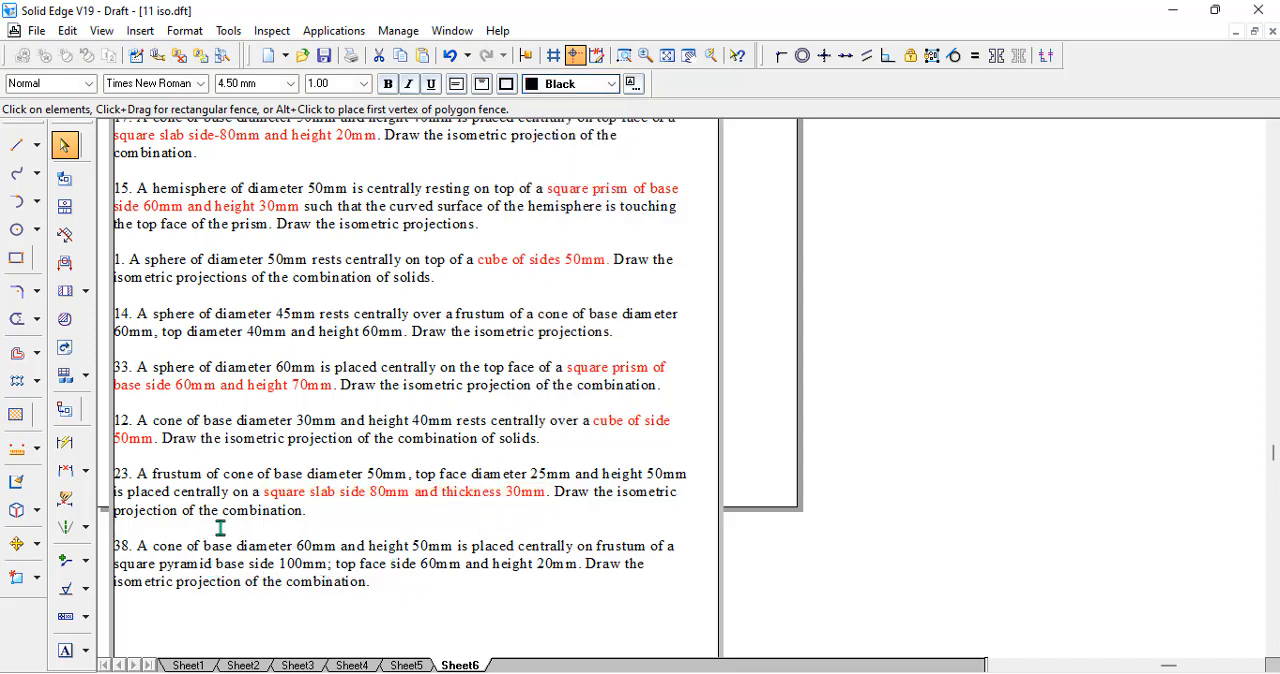
pyautogui.moveTo(510, 555)
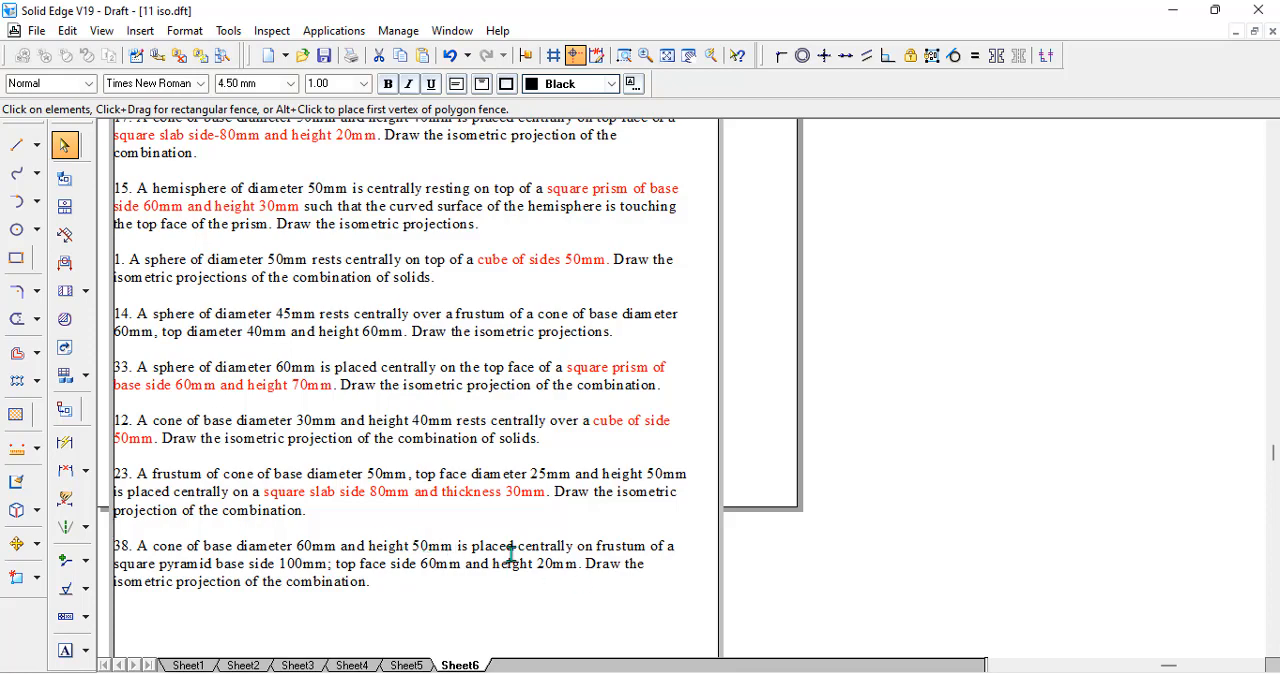
pyautogui.moveTo(596, 545); pyautogui.dragTo(453, 563)
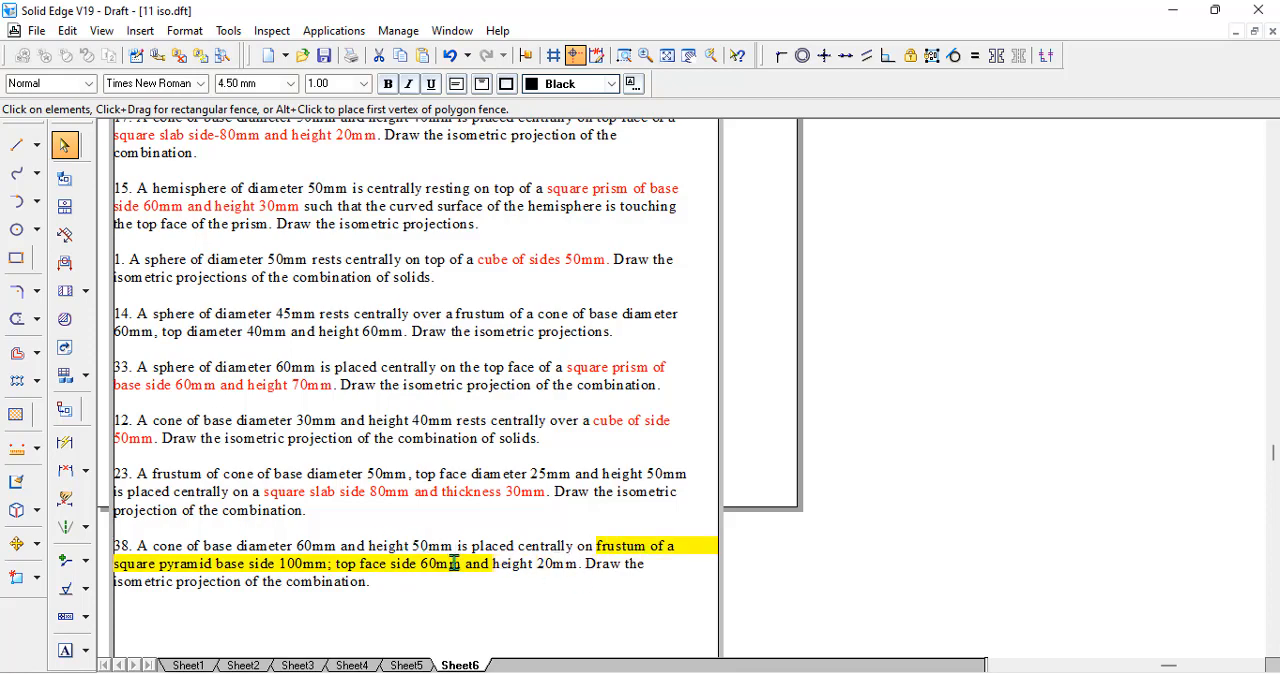
pyautogui.moveTo(465, 563)
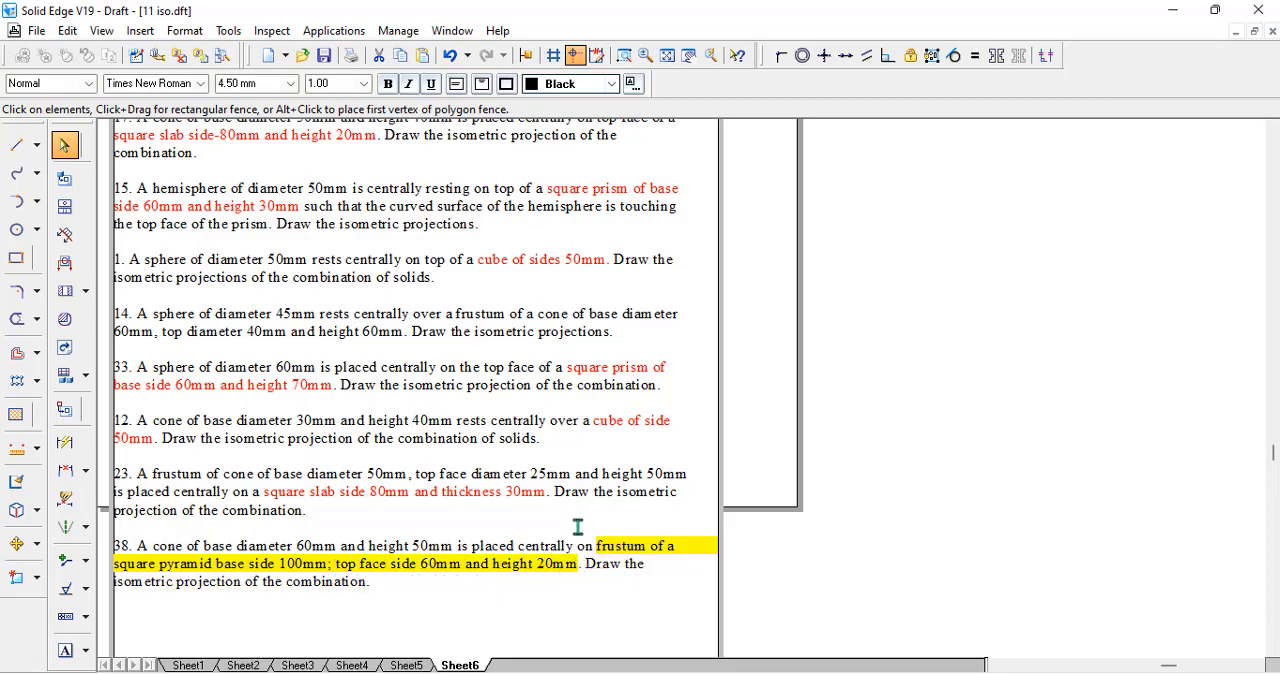
pyautogui.click(610, 83)
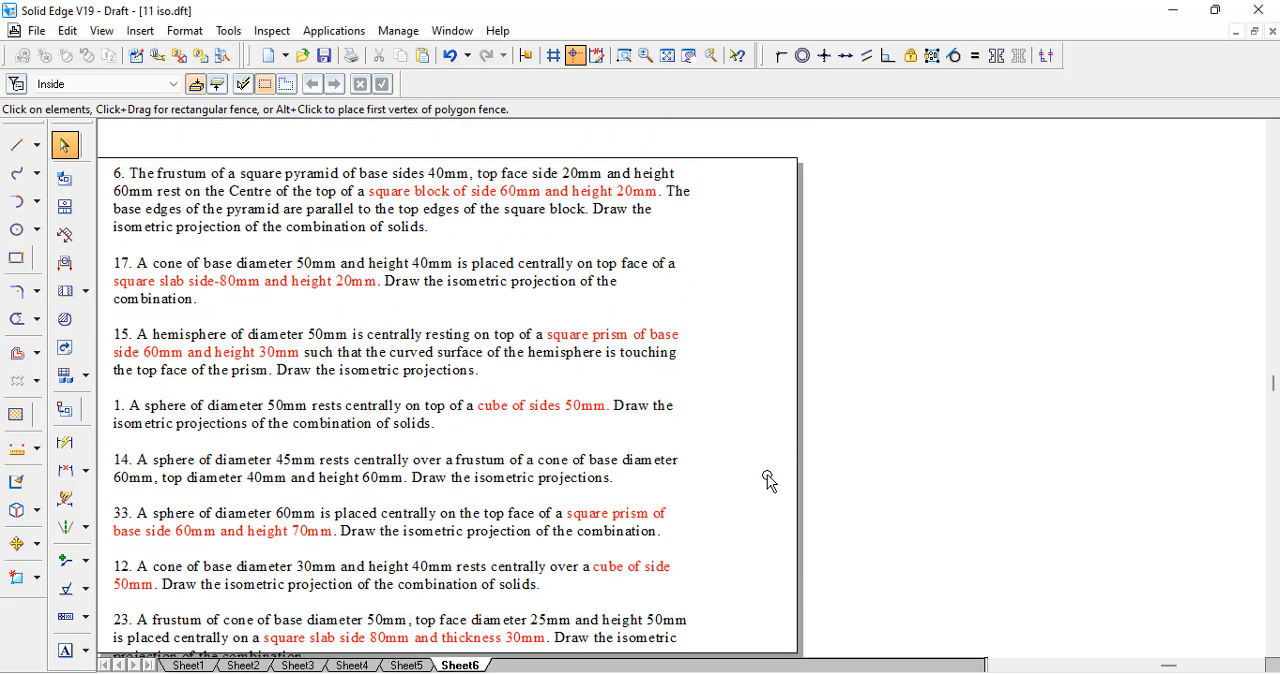
pyautogui.moveTo(1157, 433)
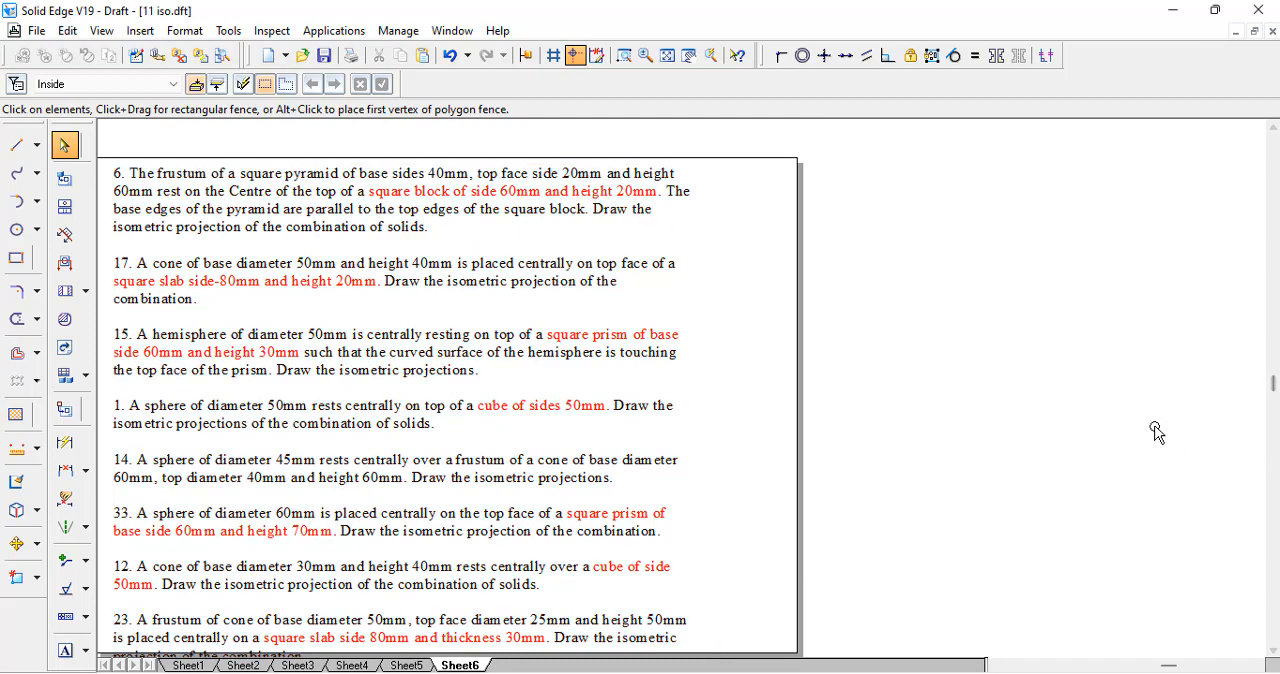
pyautogui.moveTo(915, 308)
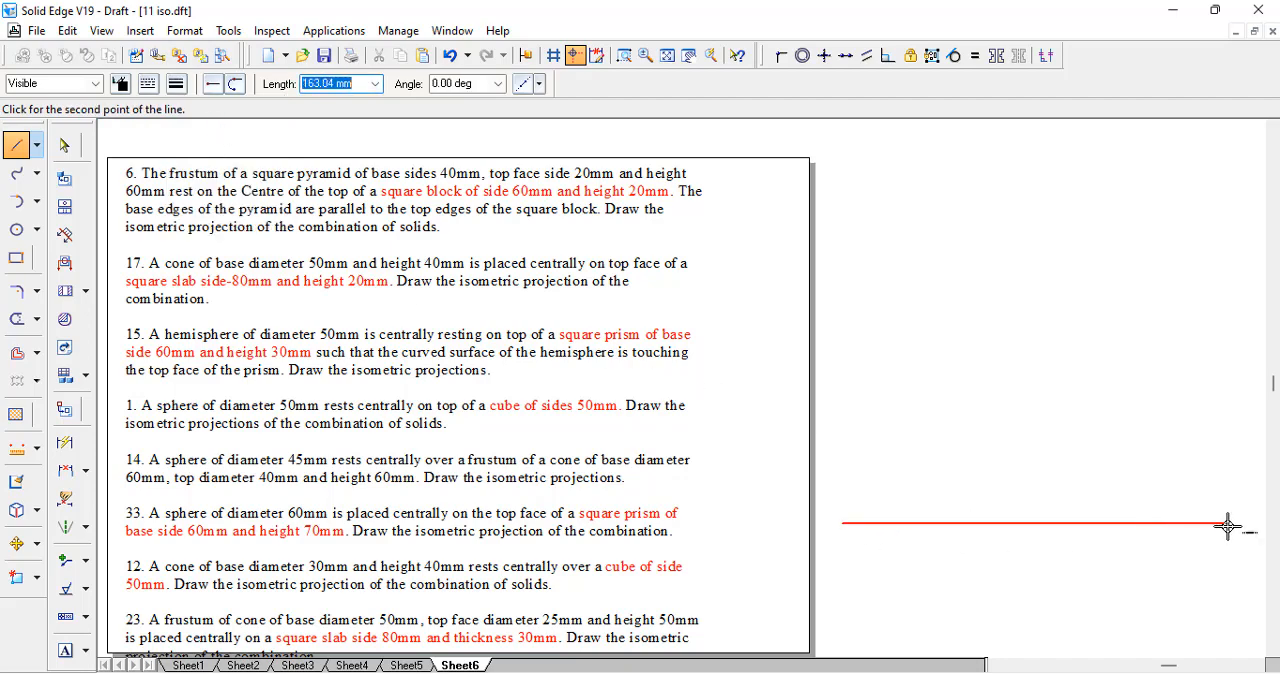
# - Draw 60 mm isometric base edges at ±30° and begin a vertical edge at the left corner
pyautogui.click(1227, 527)
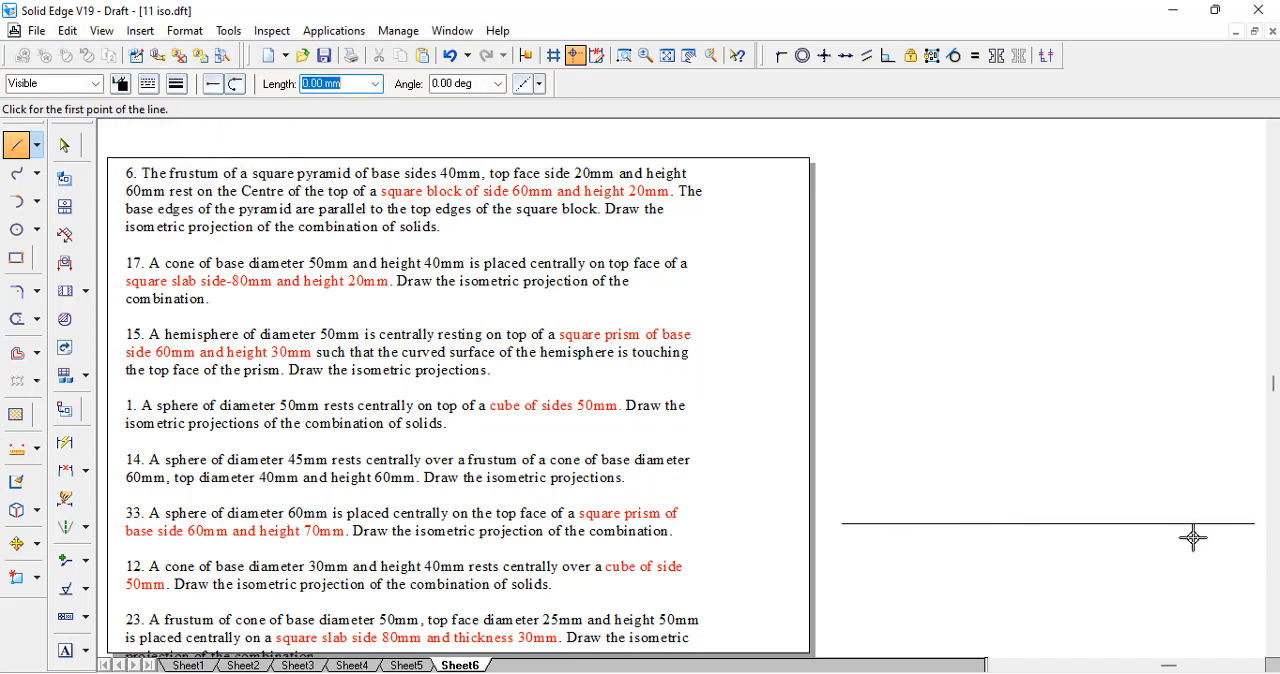
pyautogui.moveTo(994, 533)
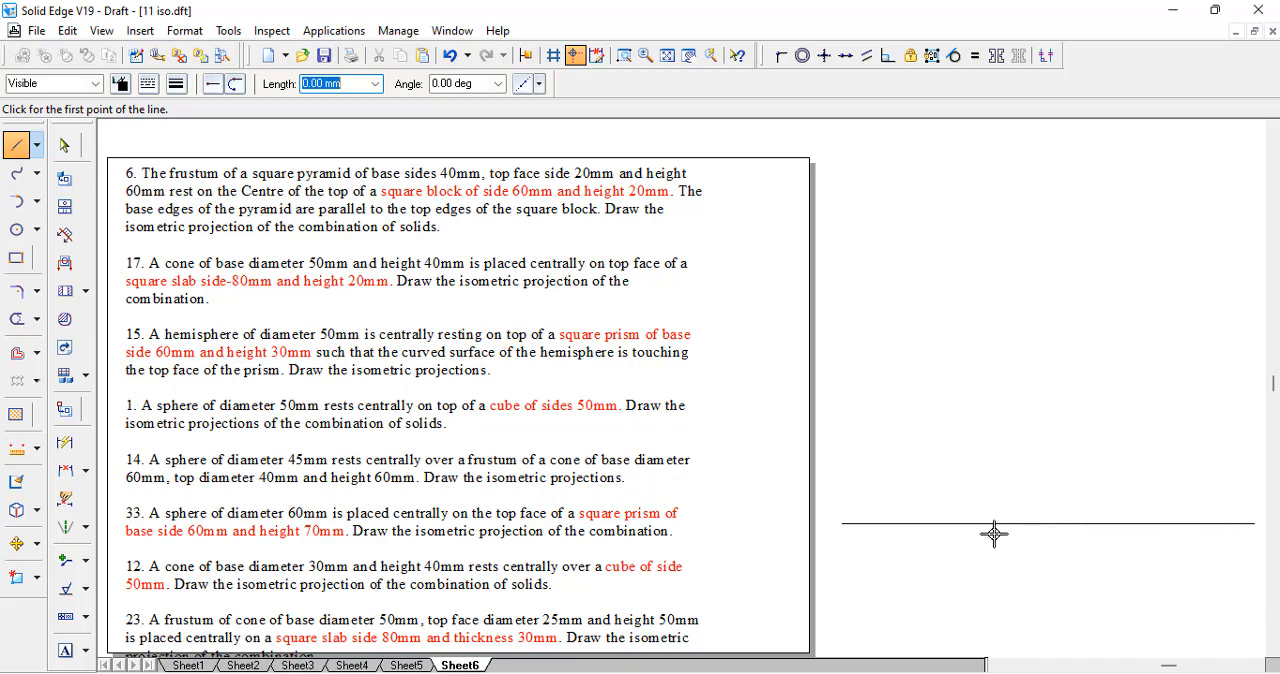
pyautogui.click(995, 533)
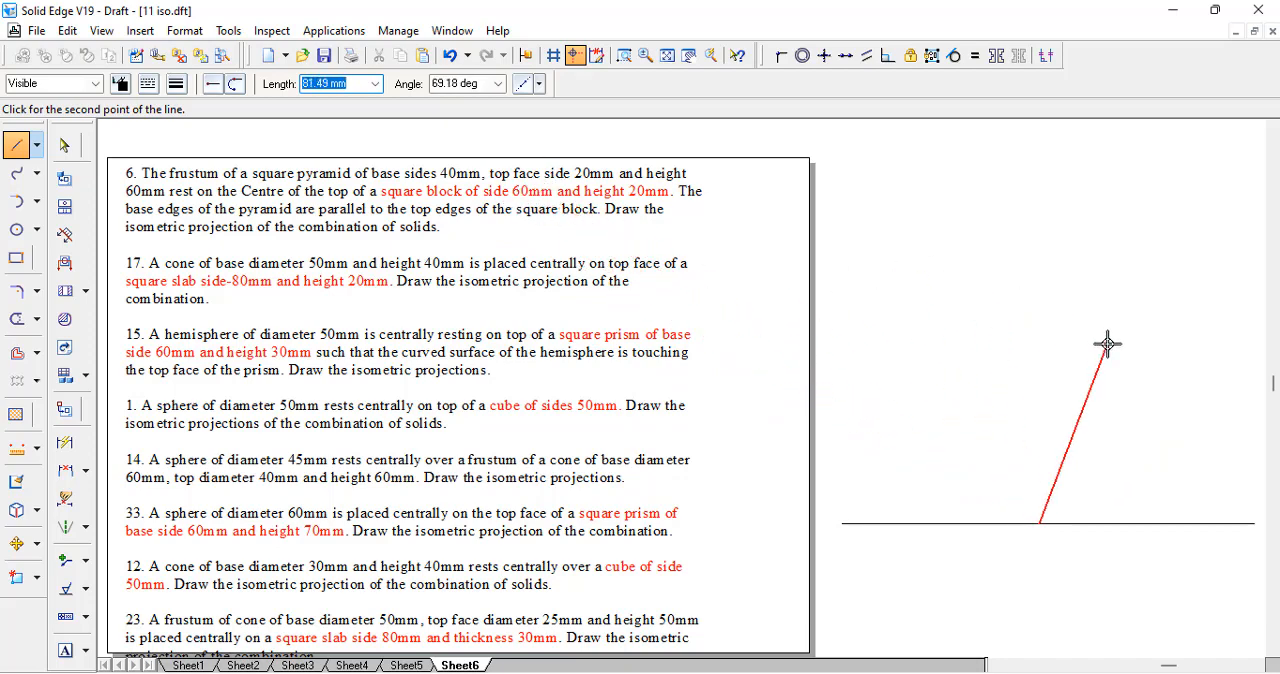
pyautogui.write('60')
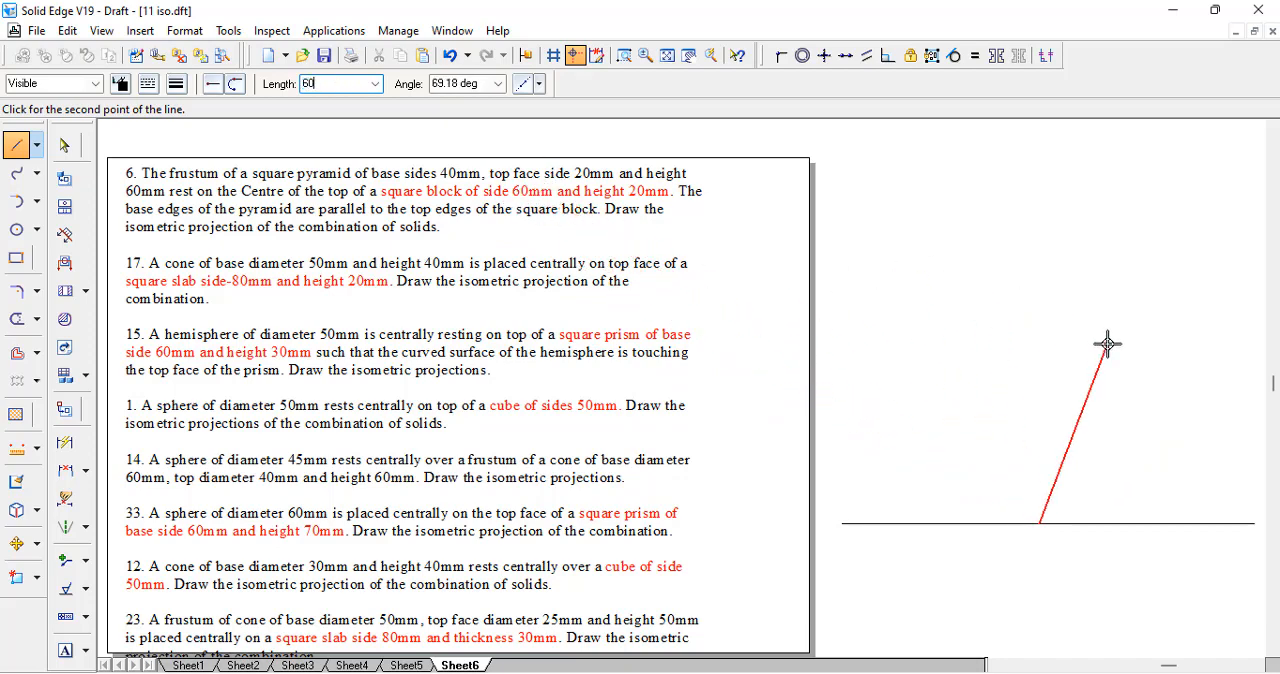
pyautogui.click(1160, 455)
pyautogui.write('-1')
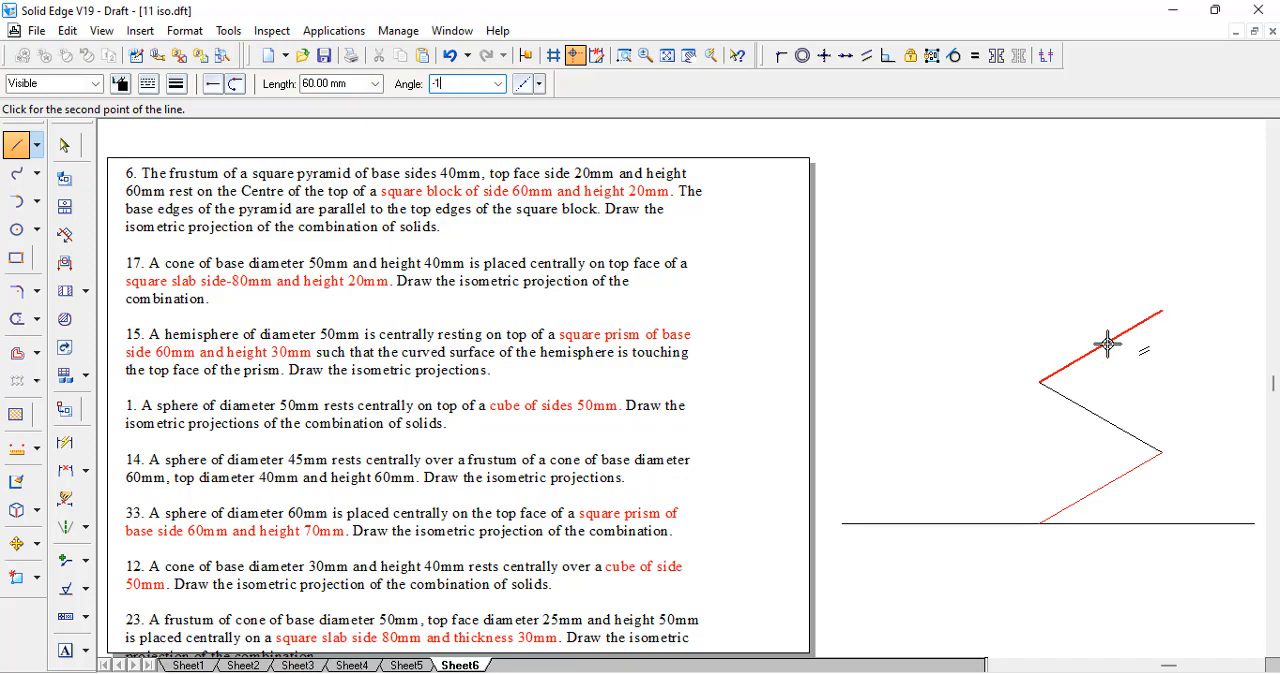
pyautogui.click(915, 455)
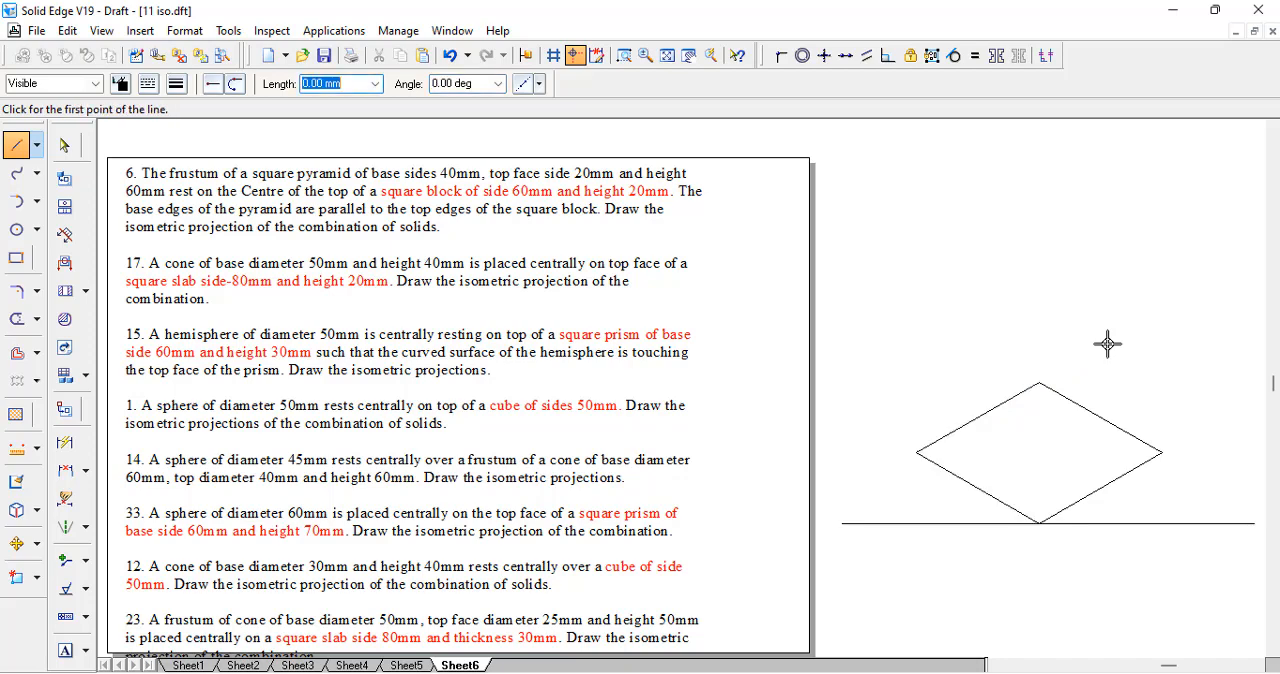
pyautogui.moveTo(922, 465)
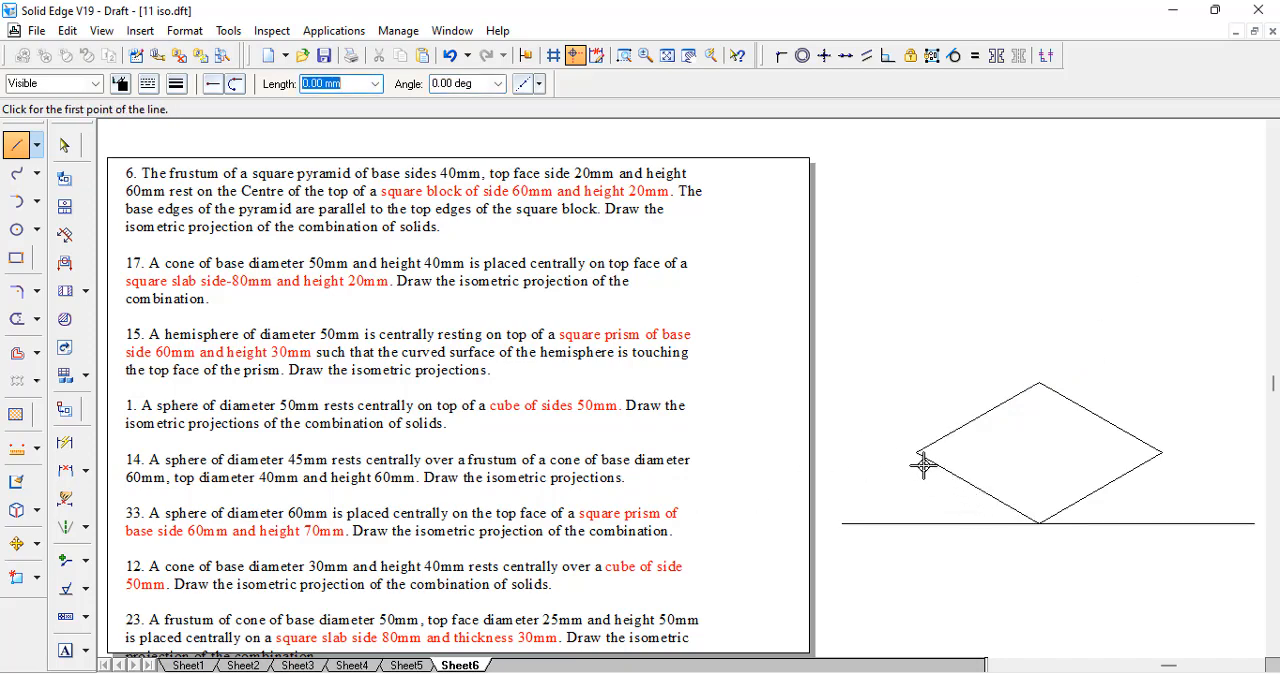
pyautogui.click(918, 453)
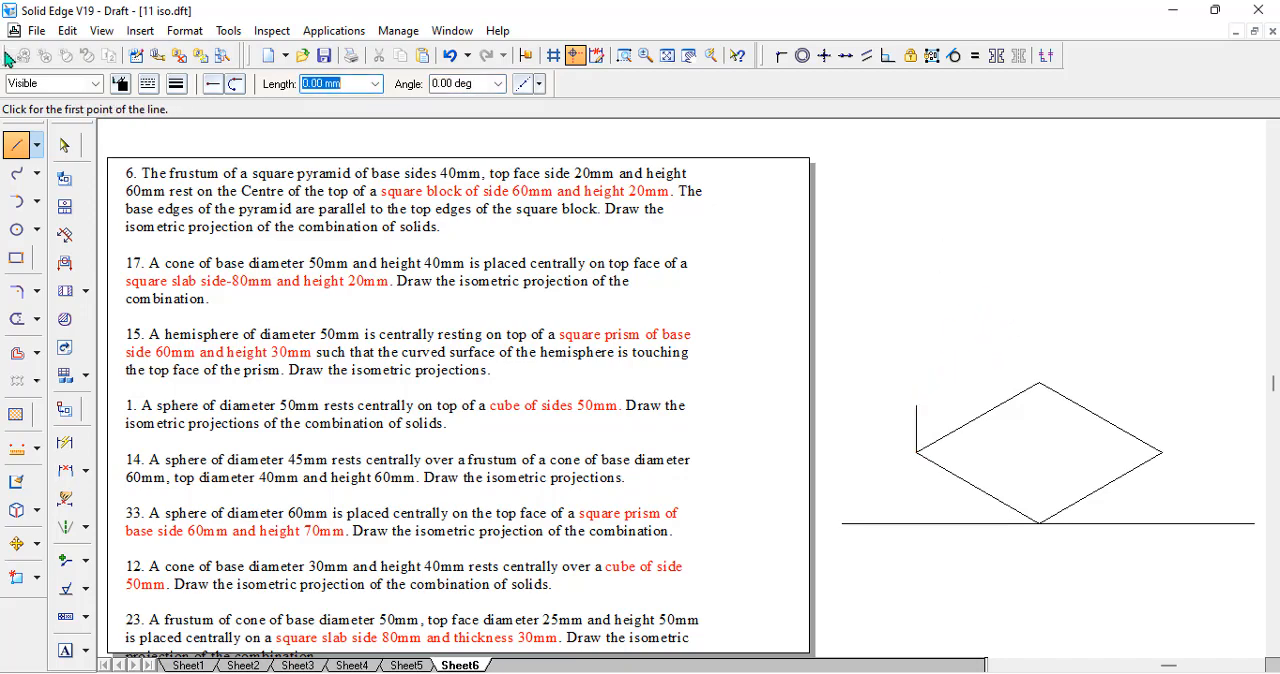
pyautogui.click(64, 145)
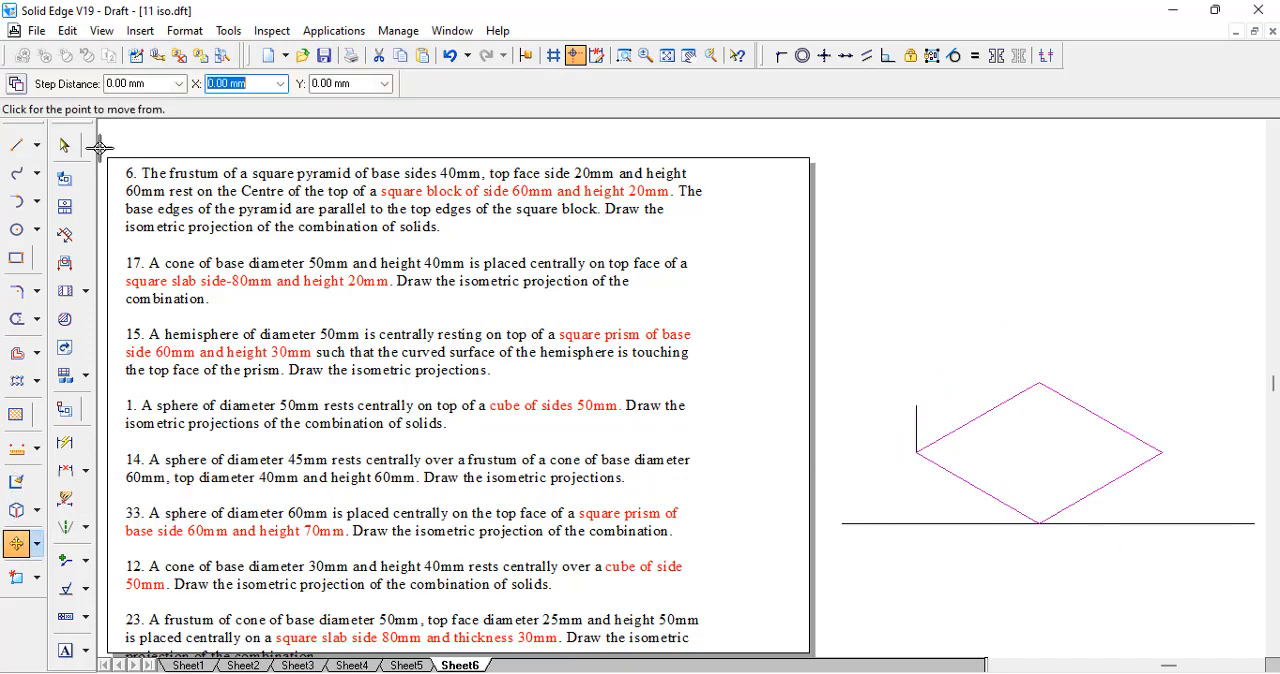
pyautogui.moveTo(908, 480)
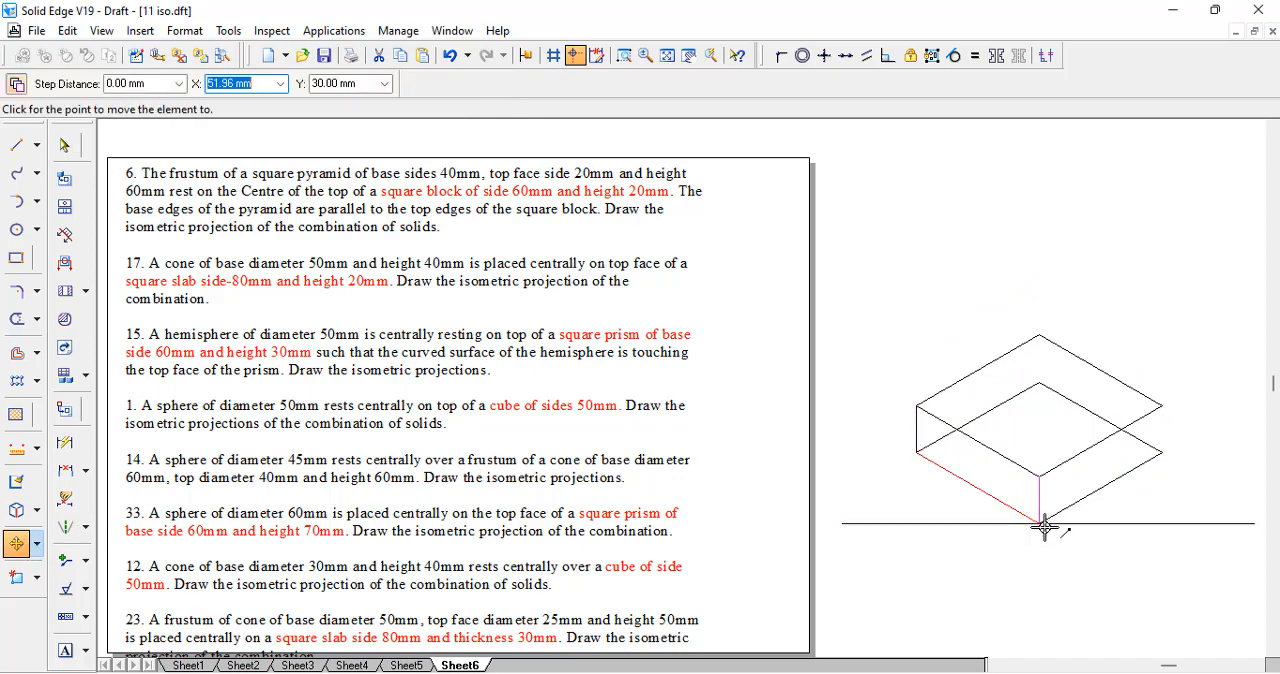
pyautogui.moveTo(1155, 452)
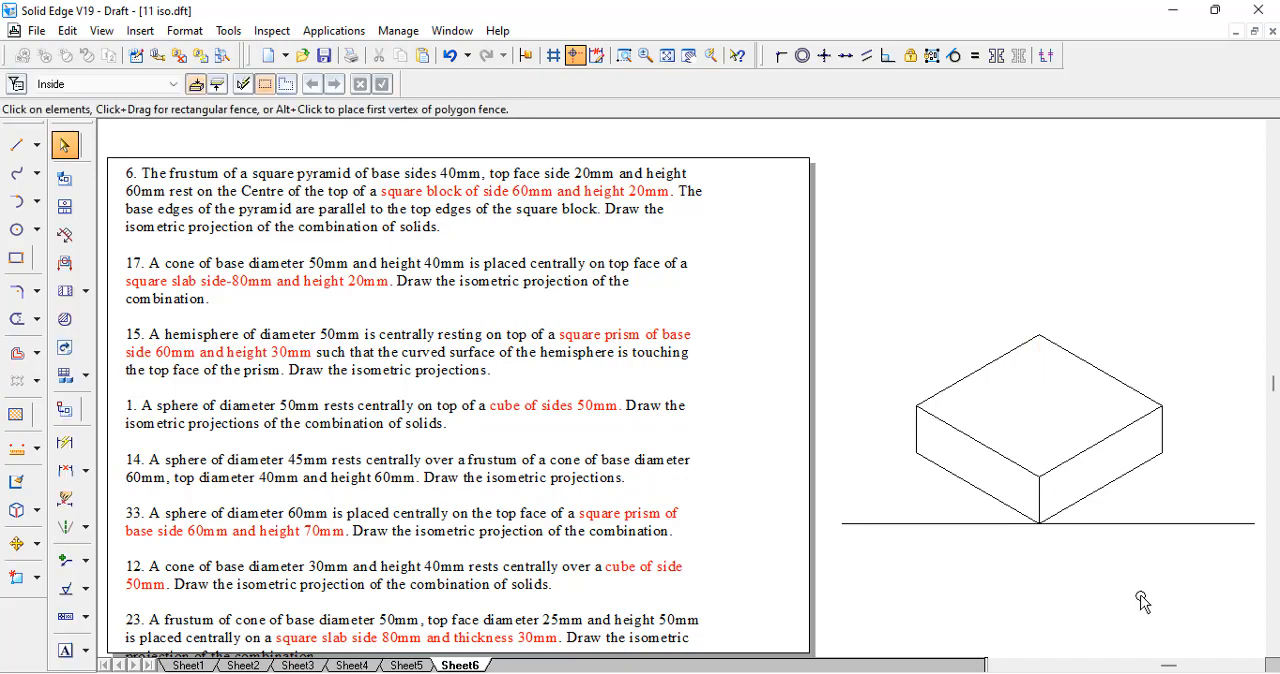
pyautogui.moveTo(1045, 618)
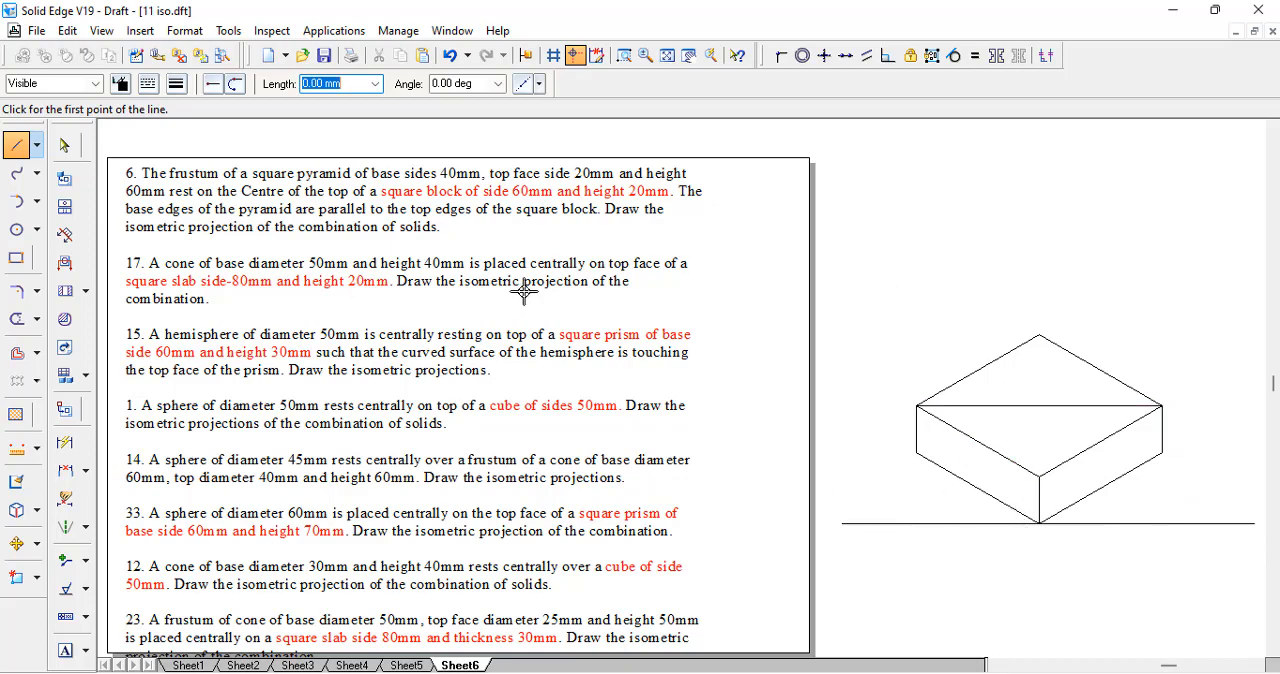
pyautogui.moveTo(568, 158)
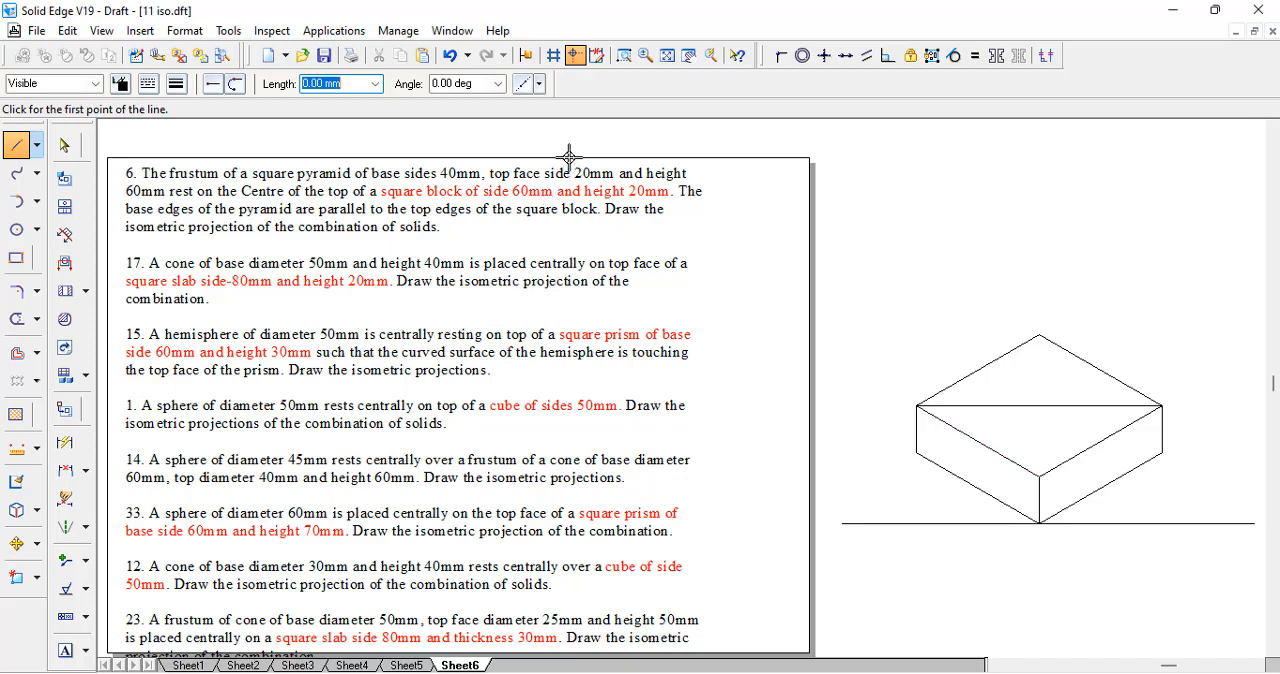
pyautogui.moveTo(383, 167)
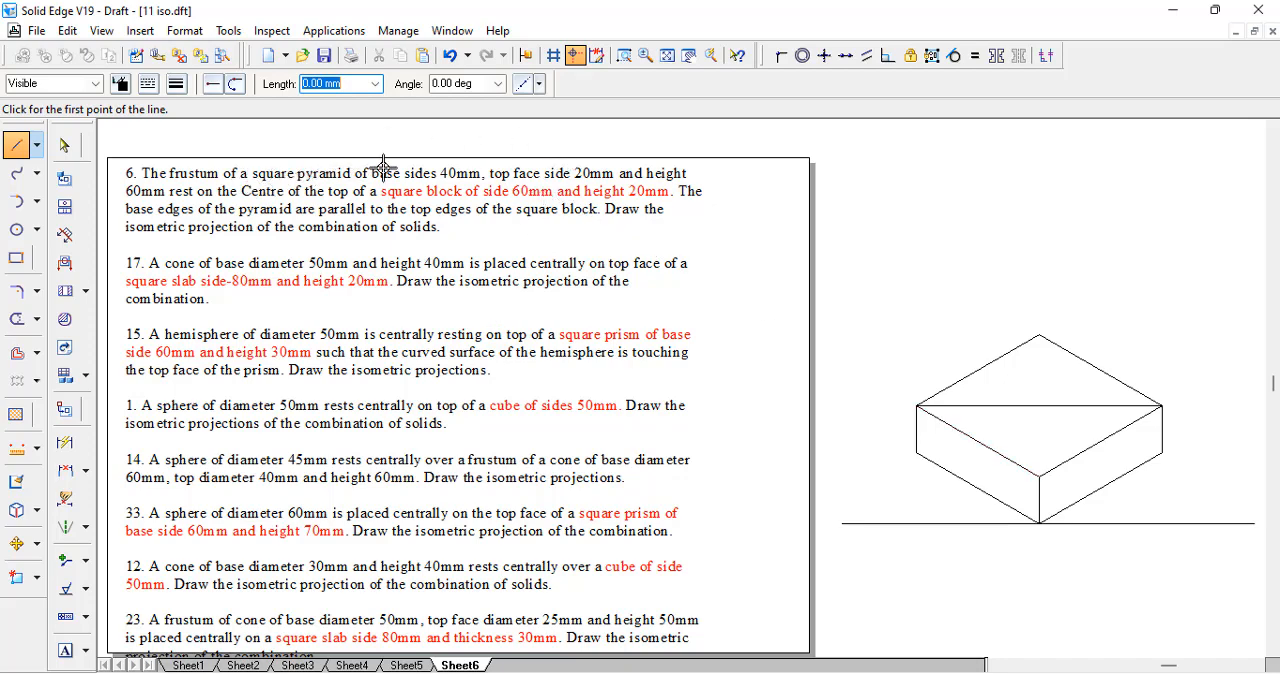
pyautogui.moveTo(458, 186)
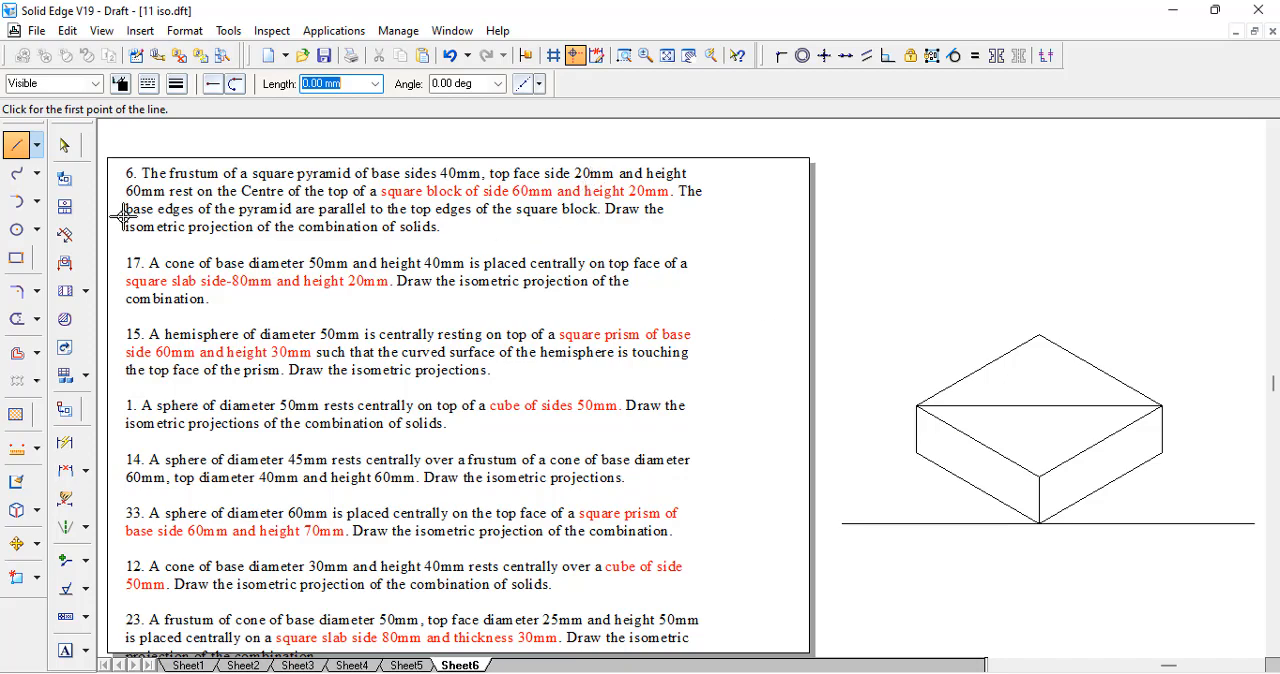
# - Scale copies of the top-face outline by 40/60 and 20/60 into concentric 40 mm and 20 mm squares
pyautogui.click(64, 145)
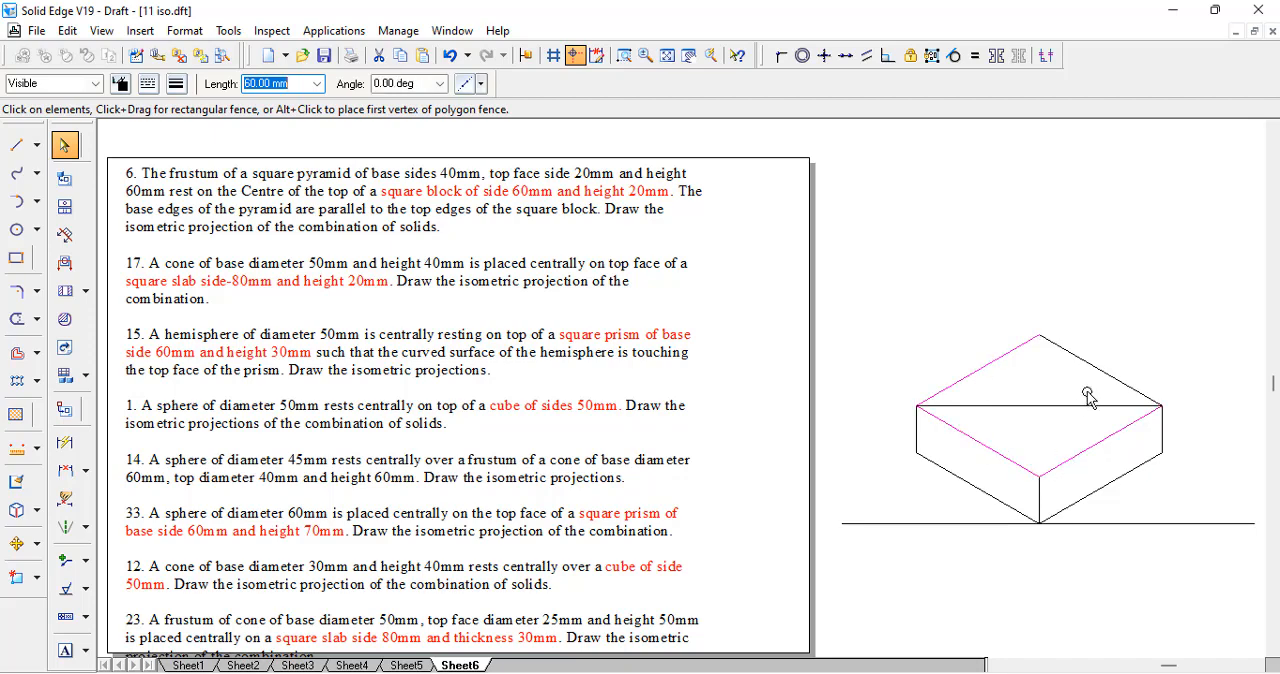
pyautogui.click(17, 543)
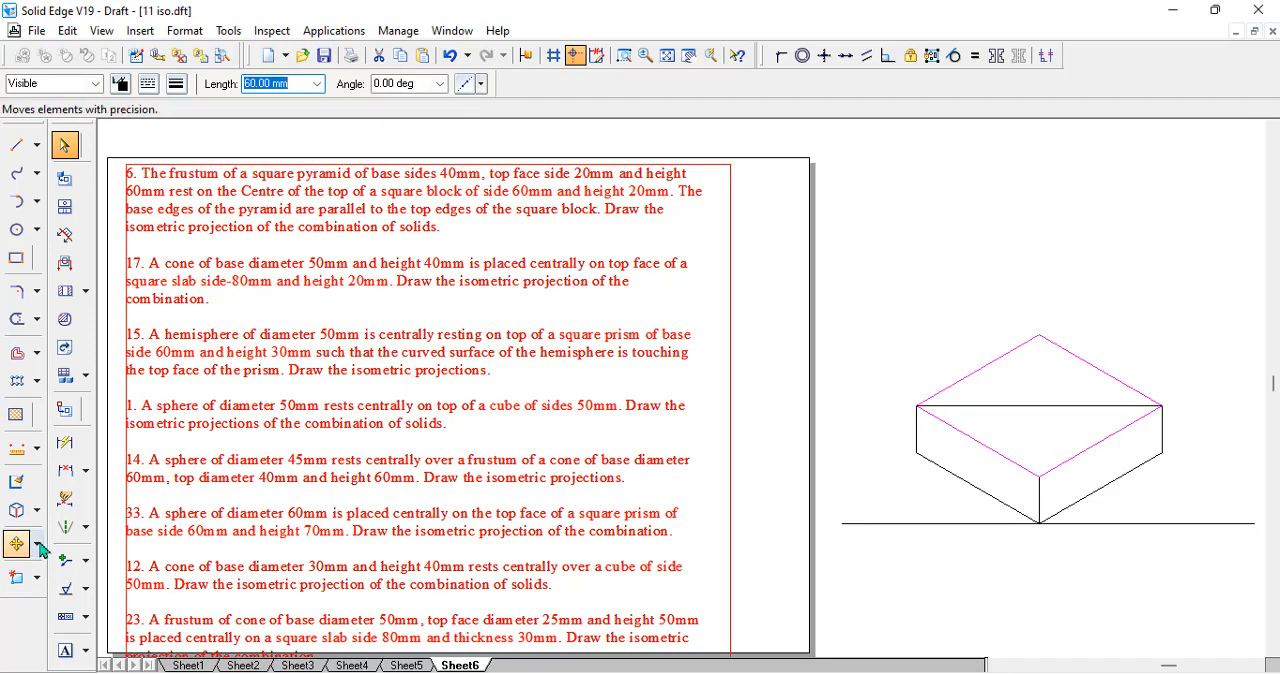
pyautogui.click(17, 543)
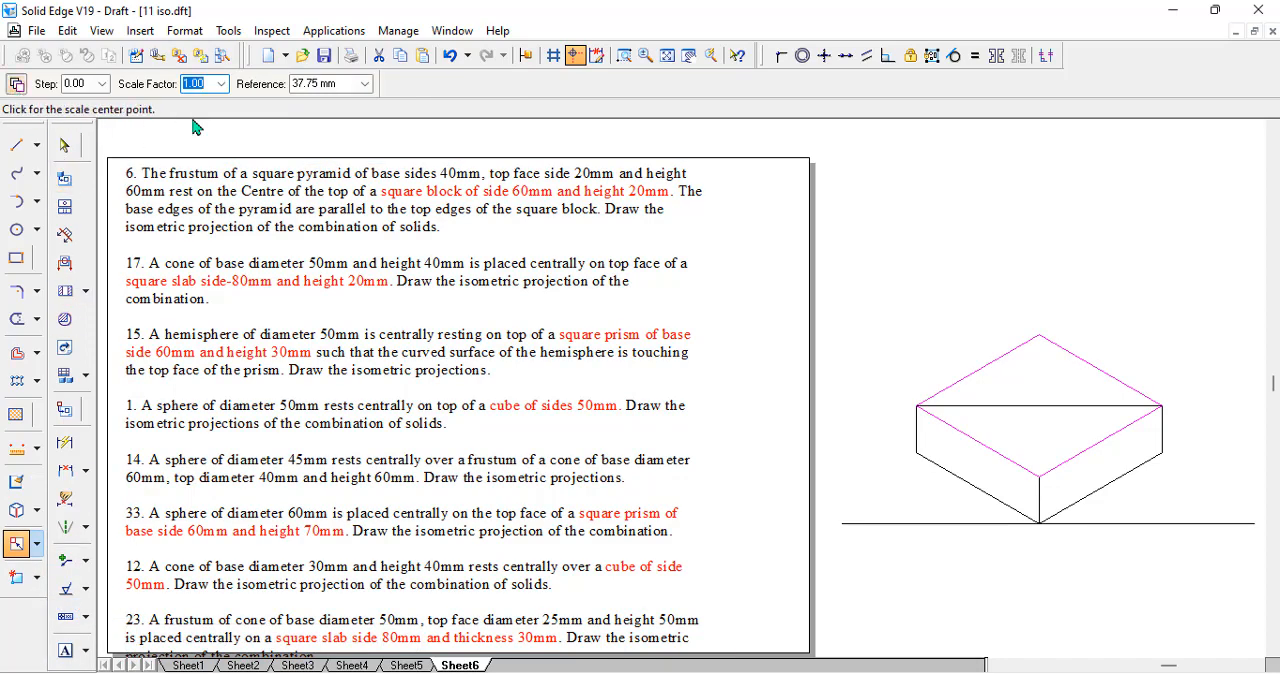
pyautogui.write('40/')
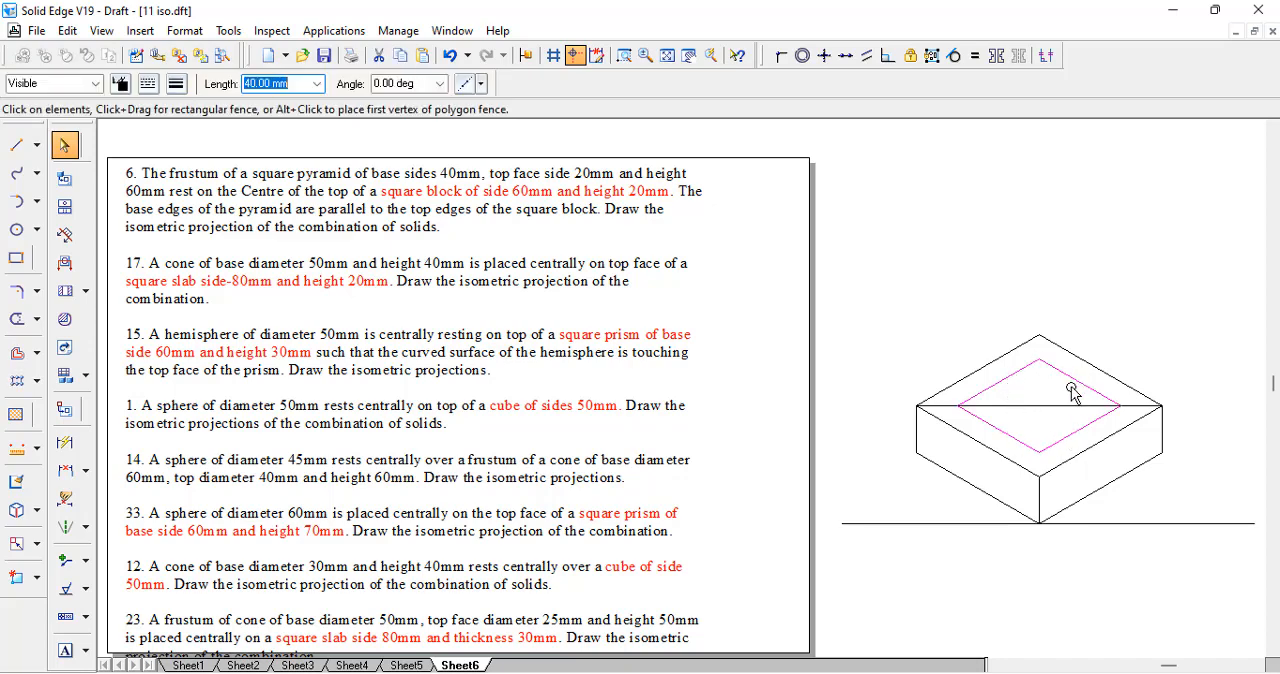
pyautogui.click(16, 543)
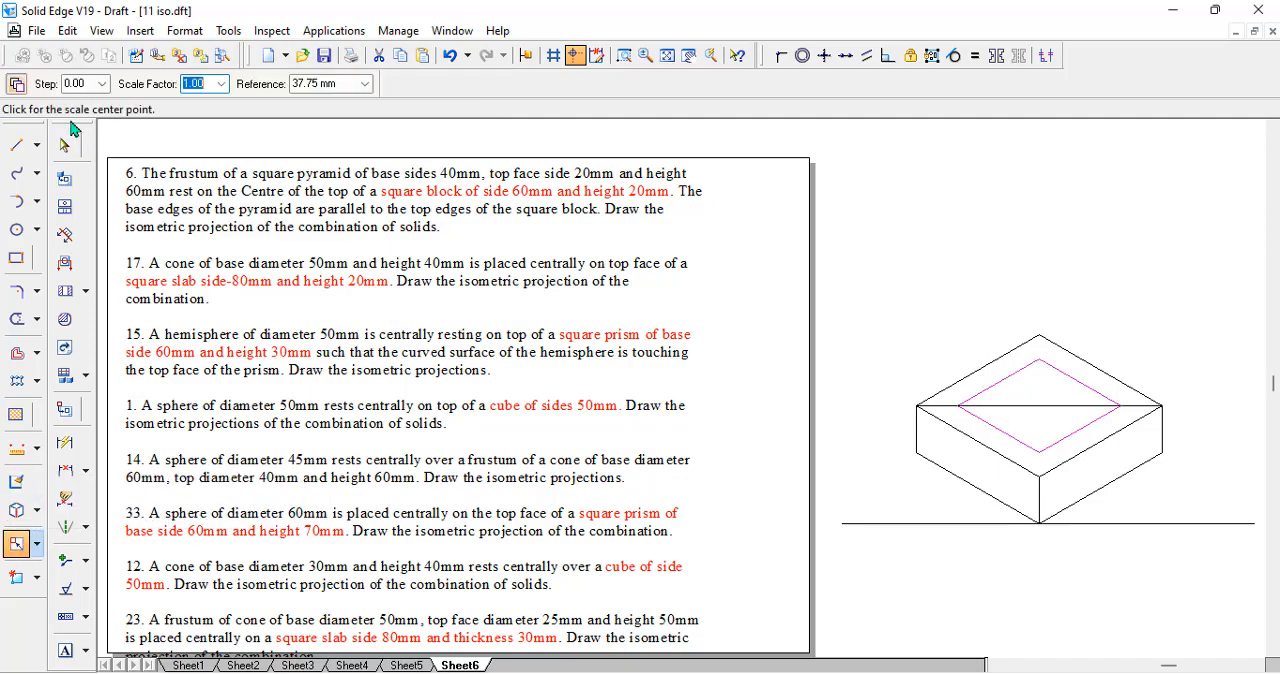
pyautogui.write('20')
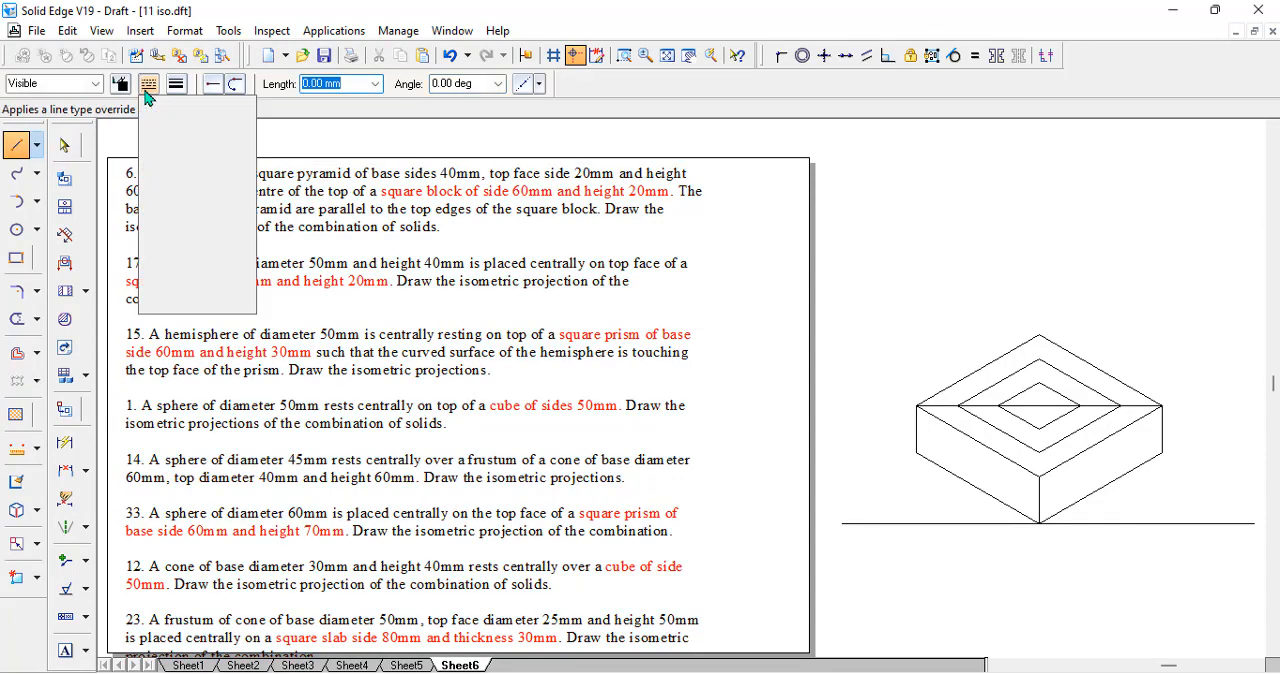
# - Draw a thin centre-line axis from the top-face centre and lift the 20 mm square up it
pyautogui.click(147, 83)
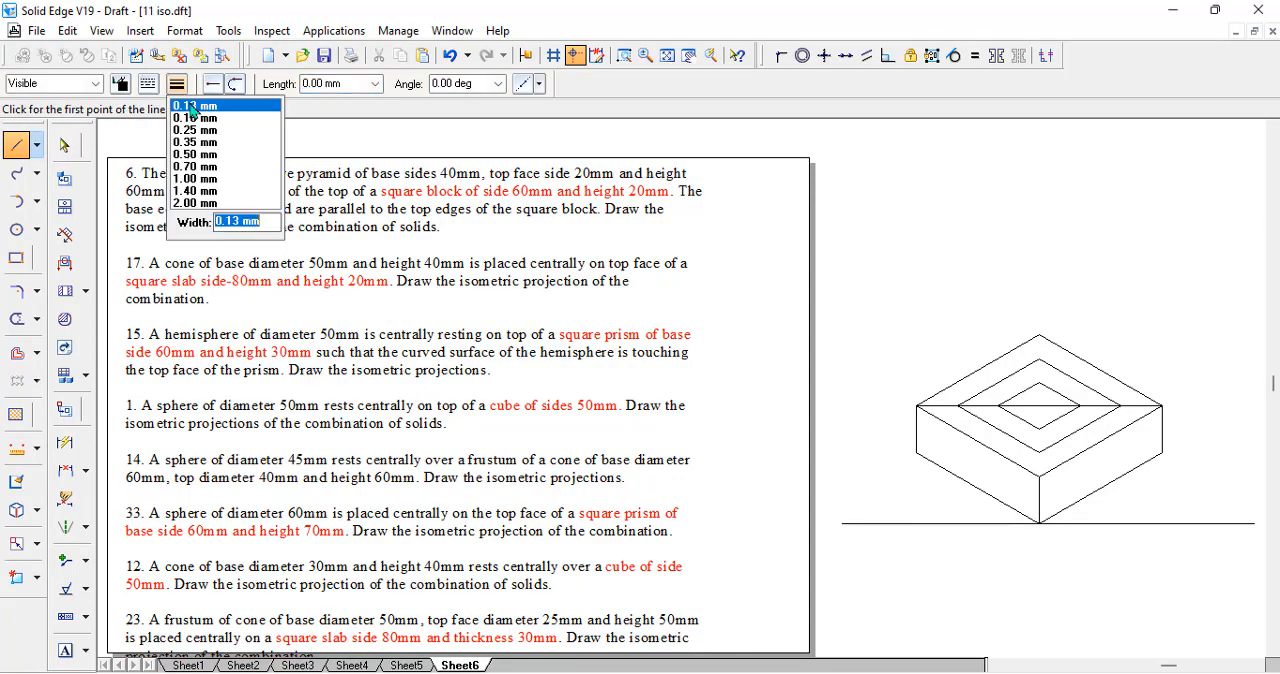
pyautogui.click(195, 105)
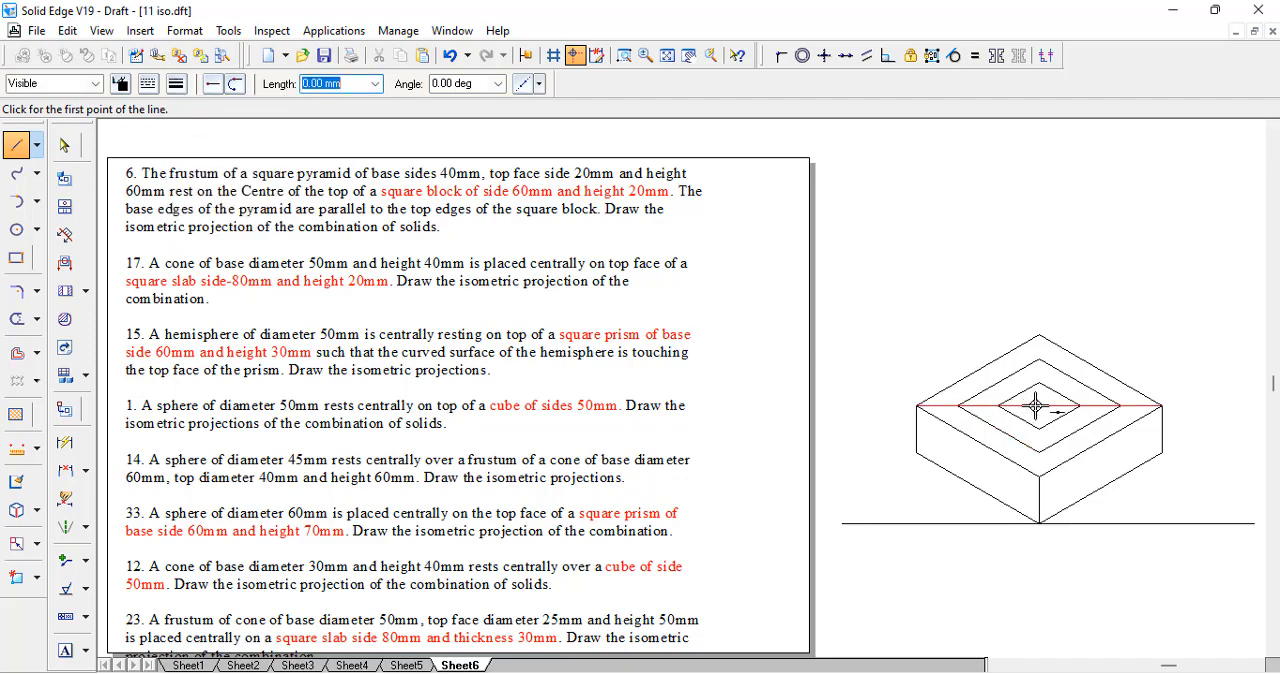
pyautogui.click(1037, 405)
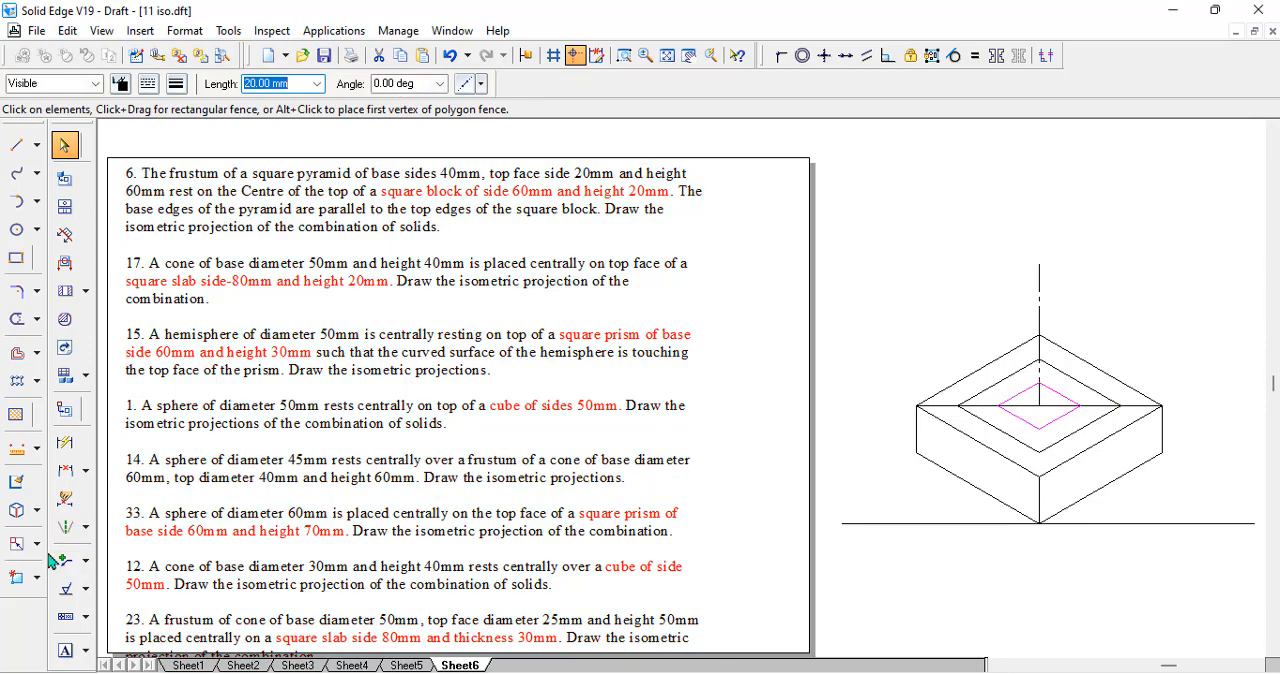
pyautogui.click(16, 543)
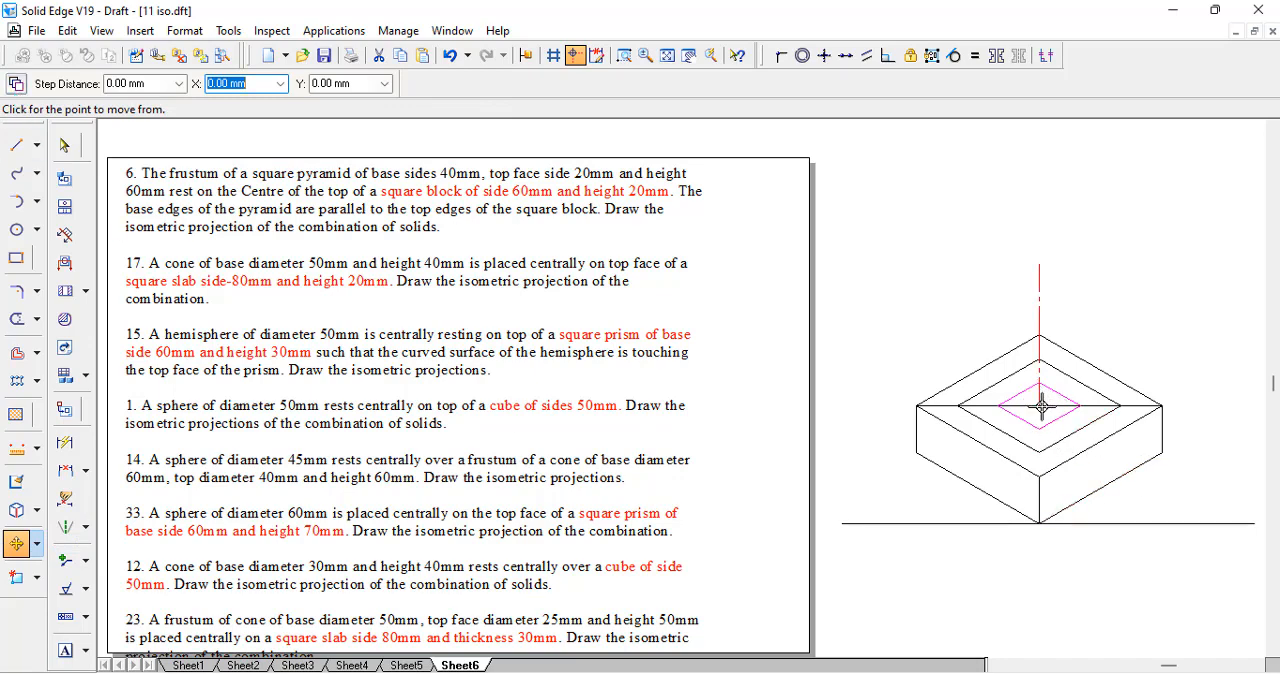
pyautogui.moveTo(1040, 405); pyautogui.dragTo(1040, 265)
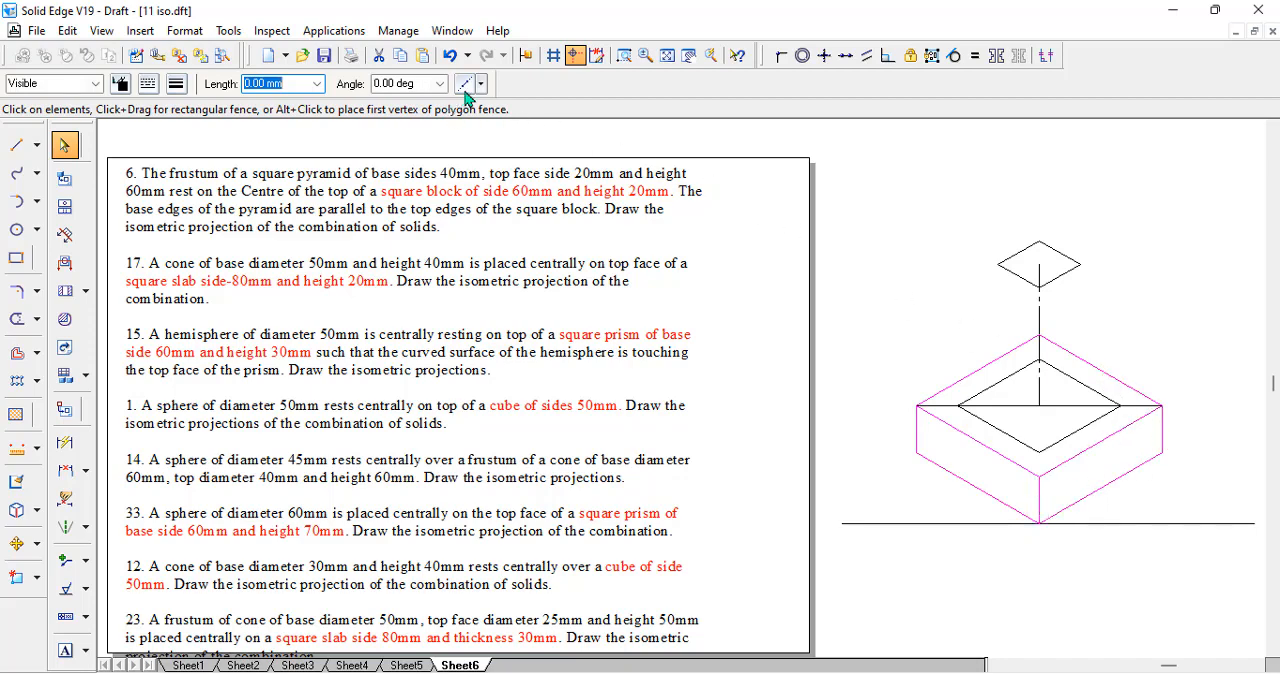
# - Set the block's outer edges to a thicker line width
pyautogui.click(176, 83)
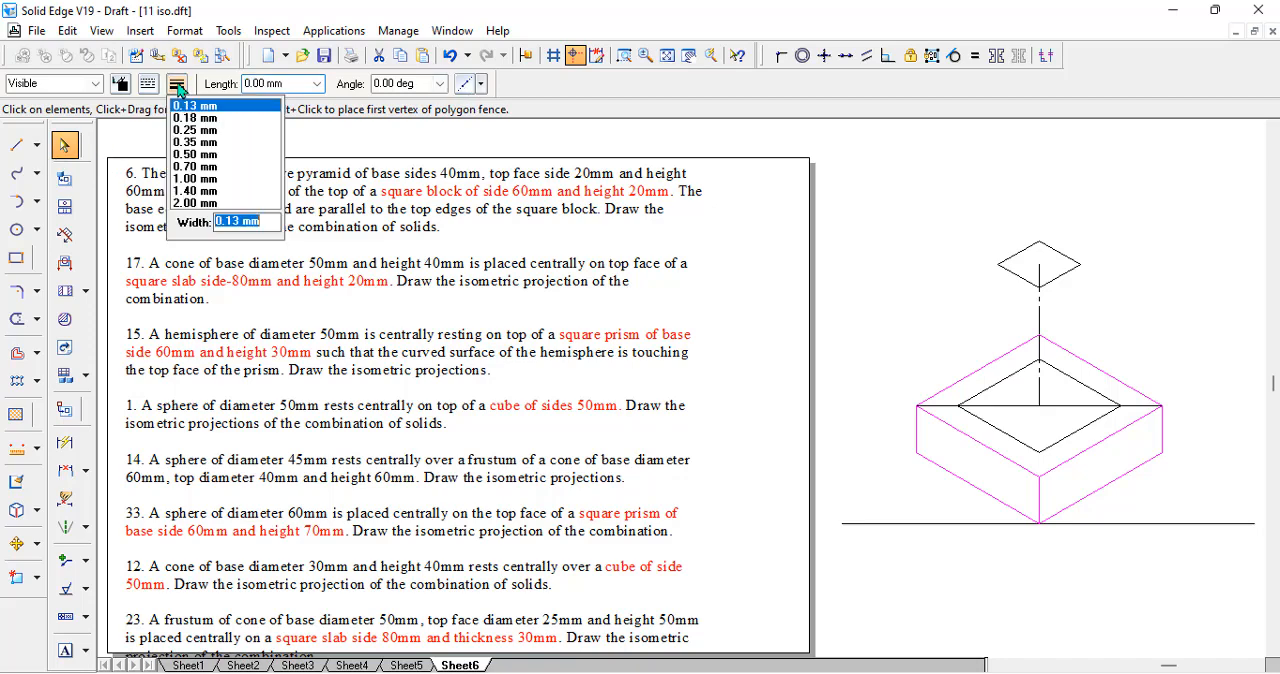
pyautogui.click(176, 83)
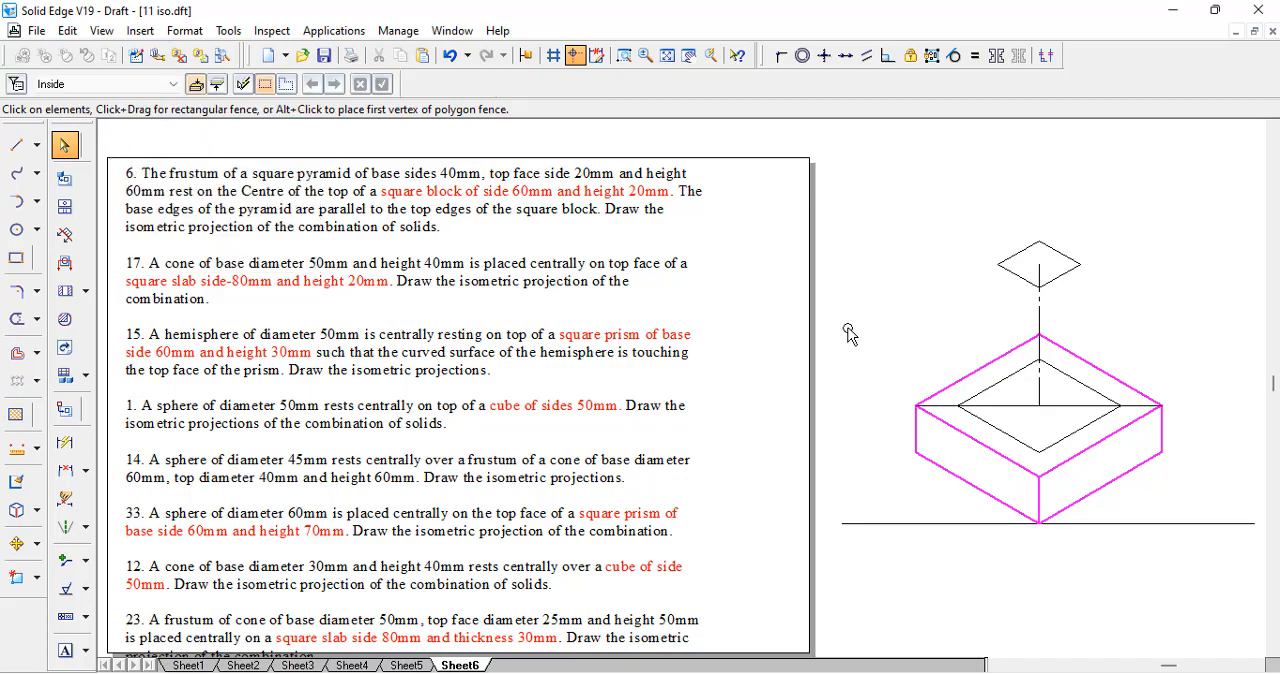
pyautogui.moveTo(1016, 388)
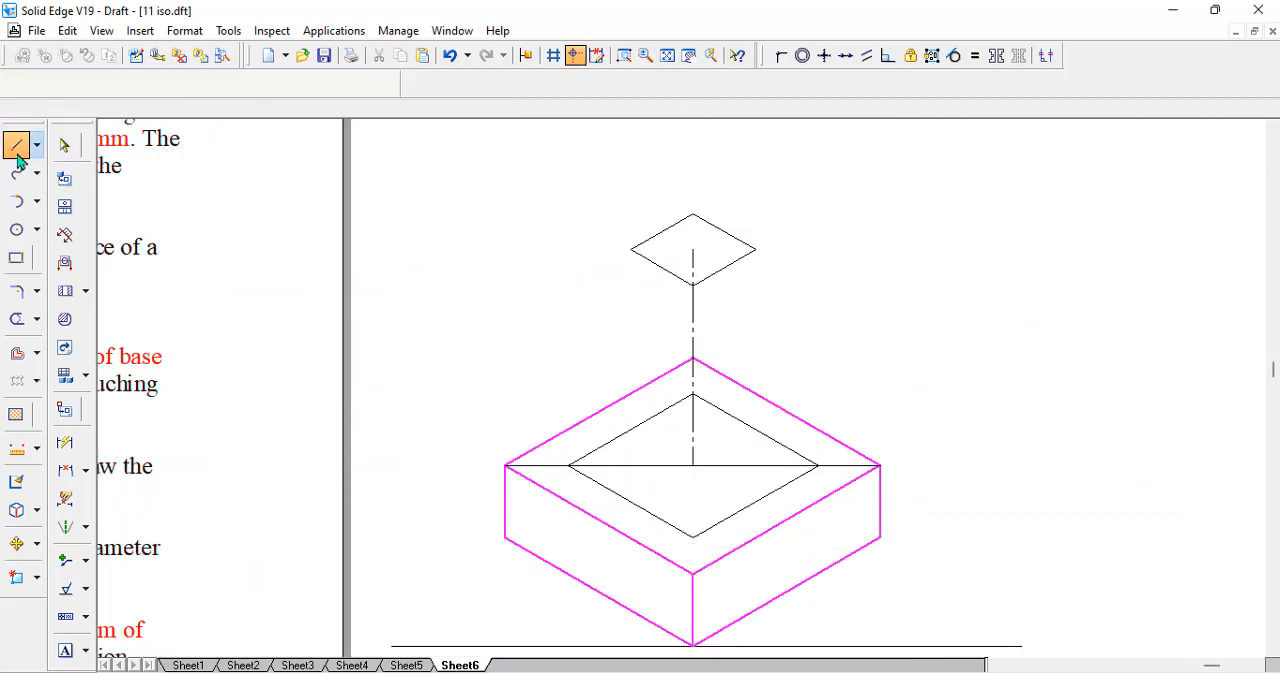
# - Draw solid slanted edges from the 20 mm top square's corners down to the base square's corners
pyautogui.click(16, 145)
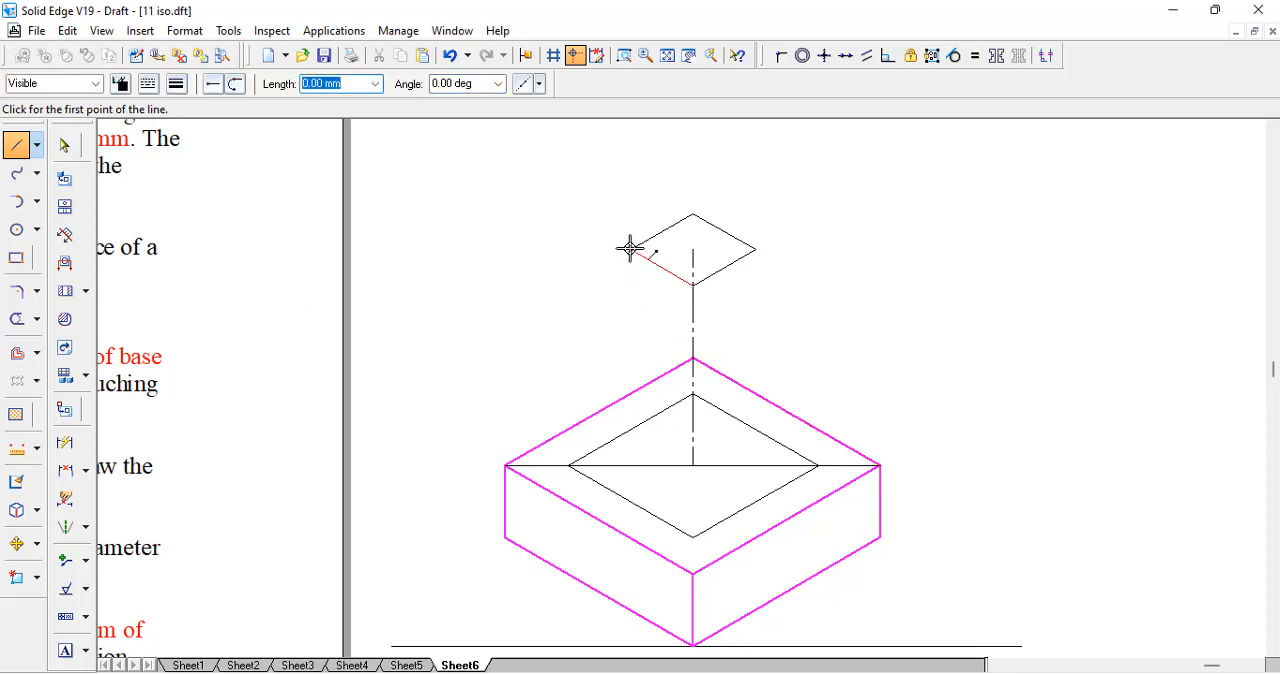
pyautogui.click(628, 248)
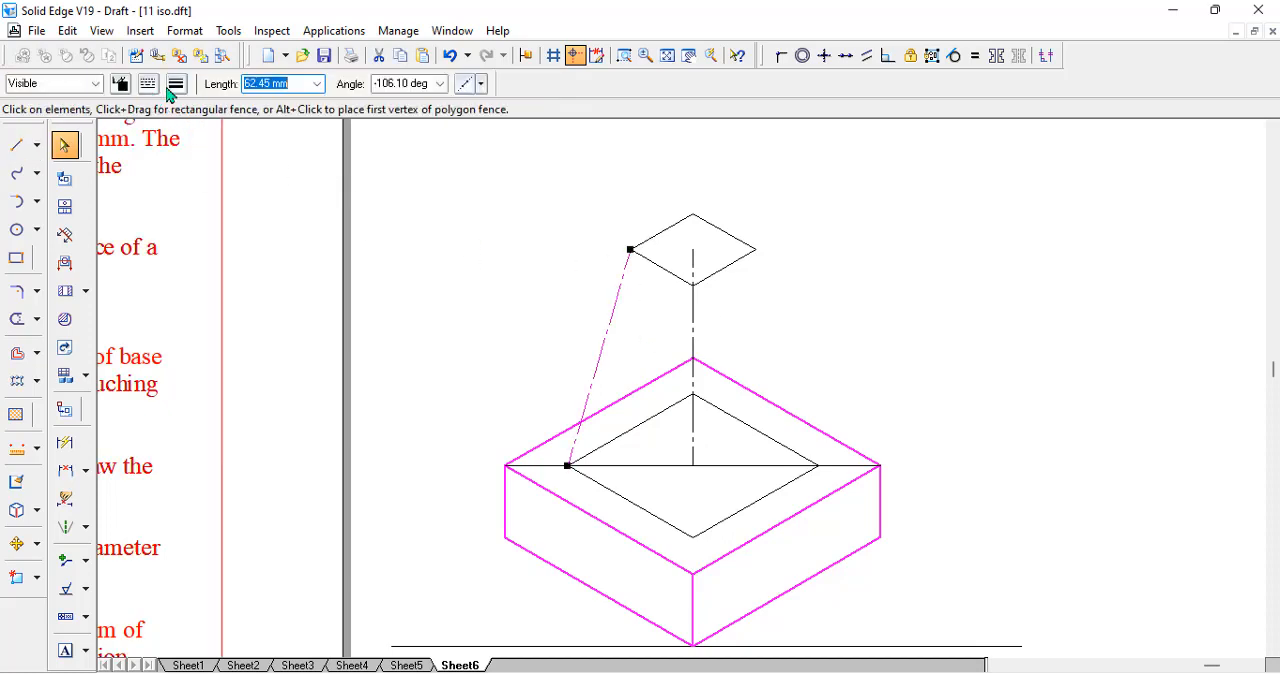
pyautogui.click(175, 83)
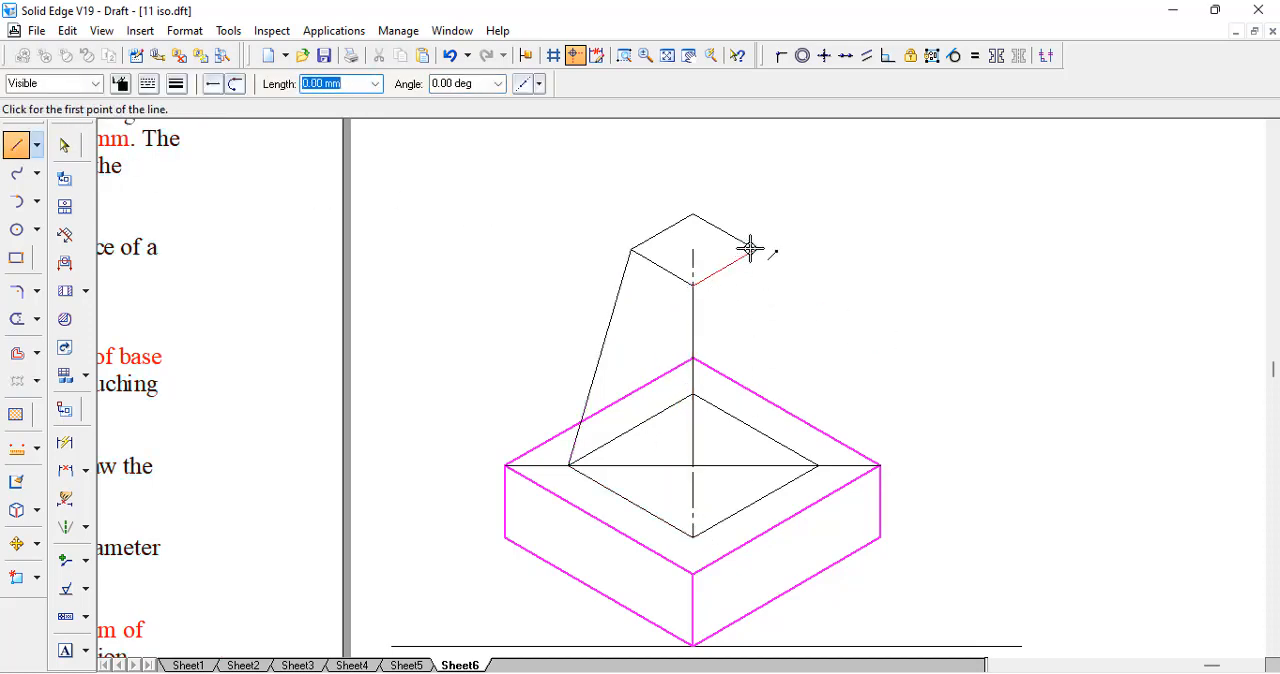
pyautogui.click(749, 248)
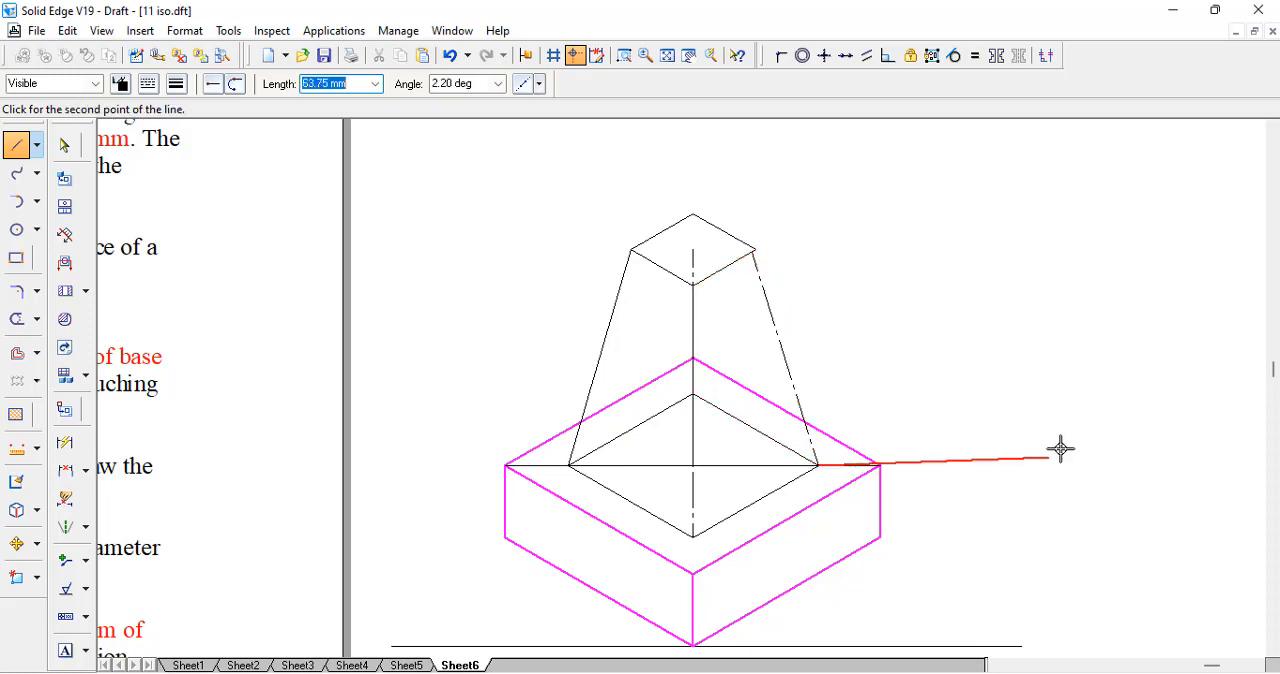
pyautogui.click(63, 145)
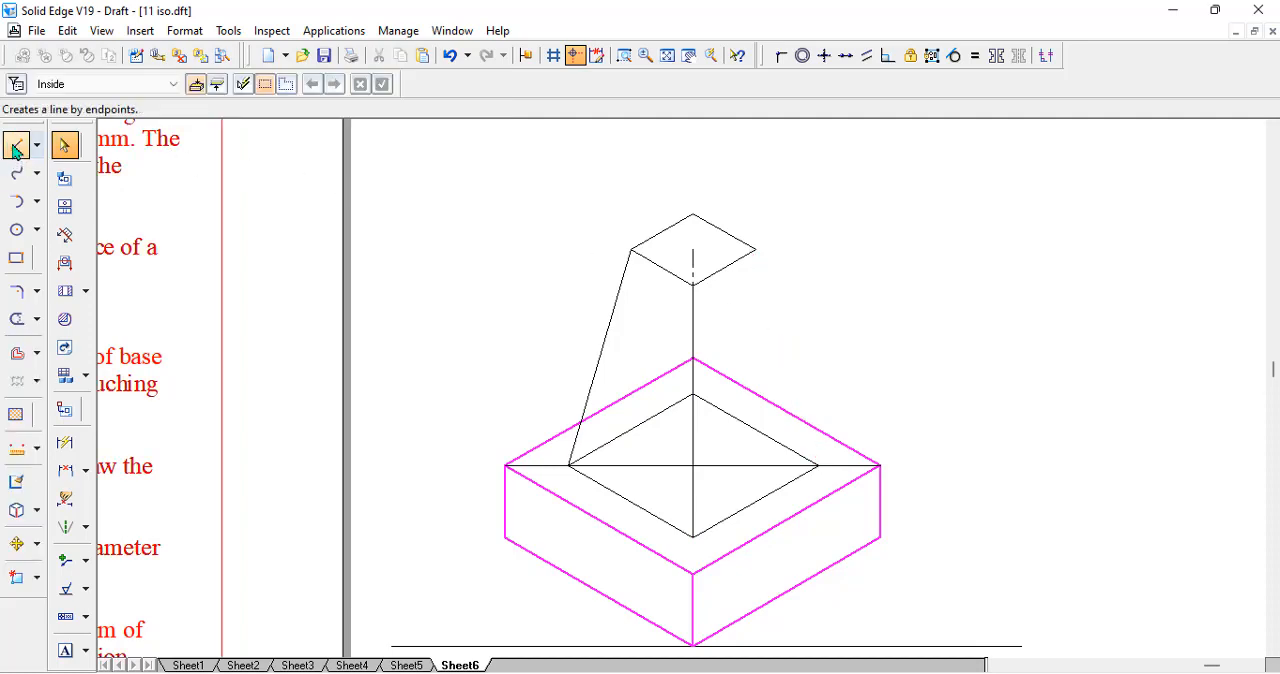
pyautogui.click(757, 248)
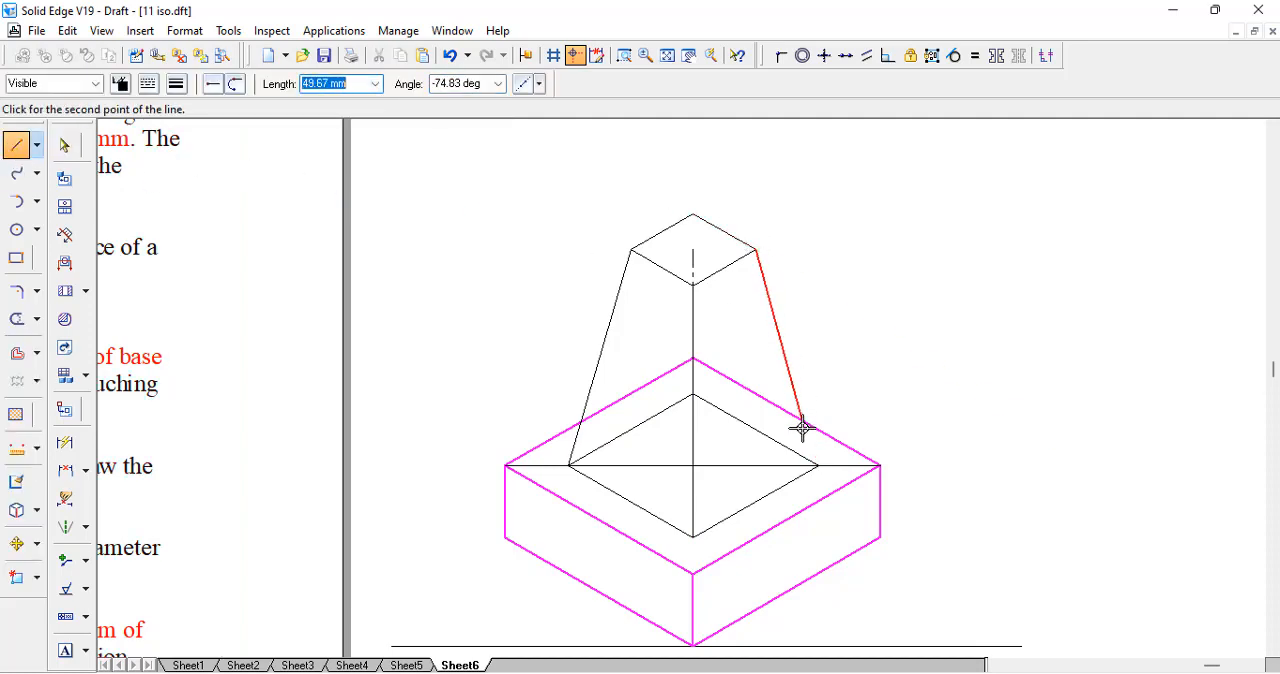
pyautogui.click(805, 428)
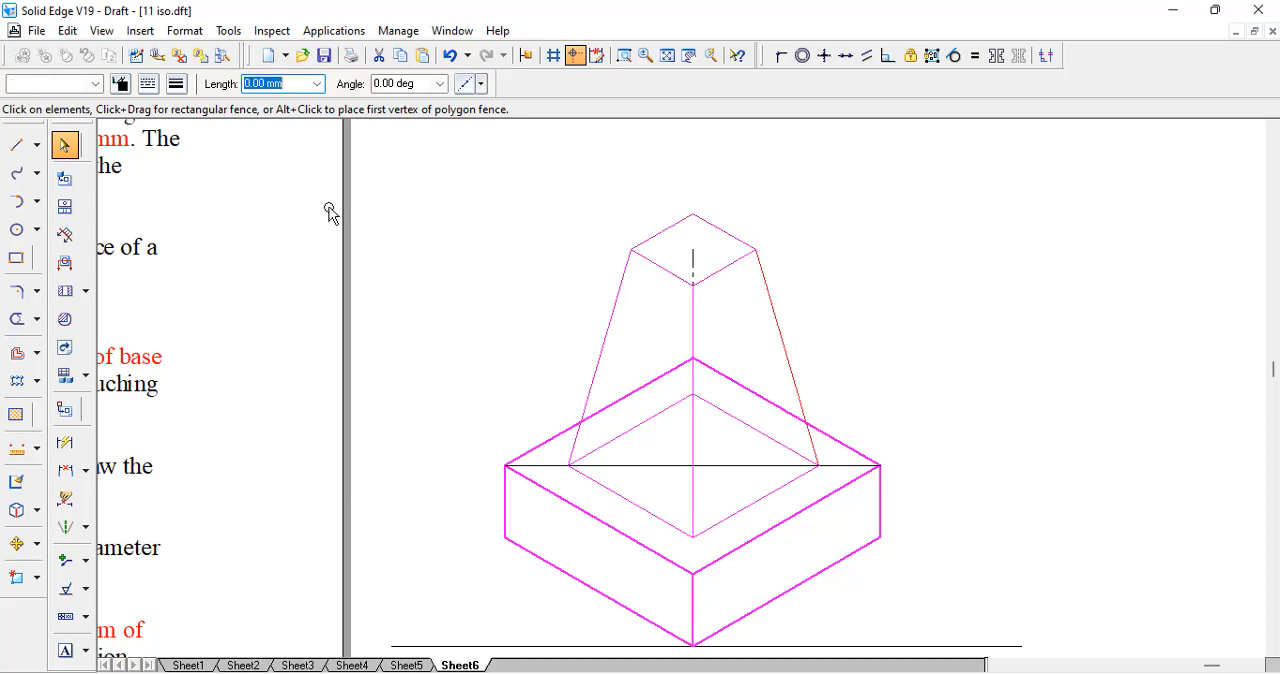
# - Clear the selection and delete a block edge hidden behind the frustum
pyautogui.click(120, 84)
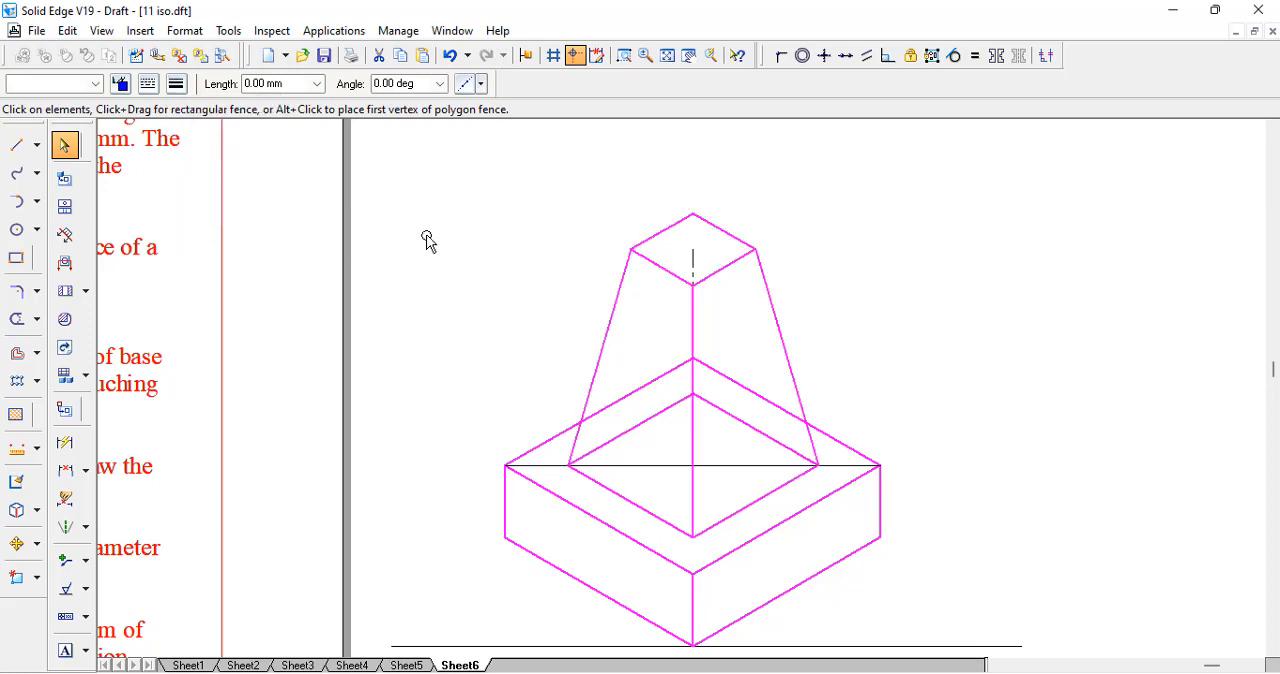
pyautogui.click(645, 425)
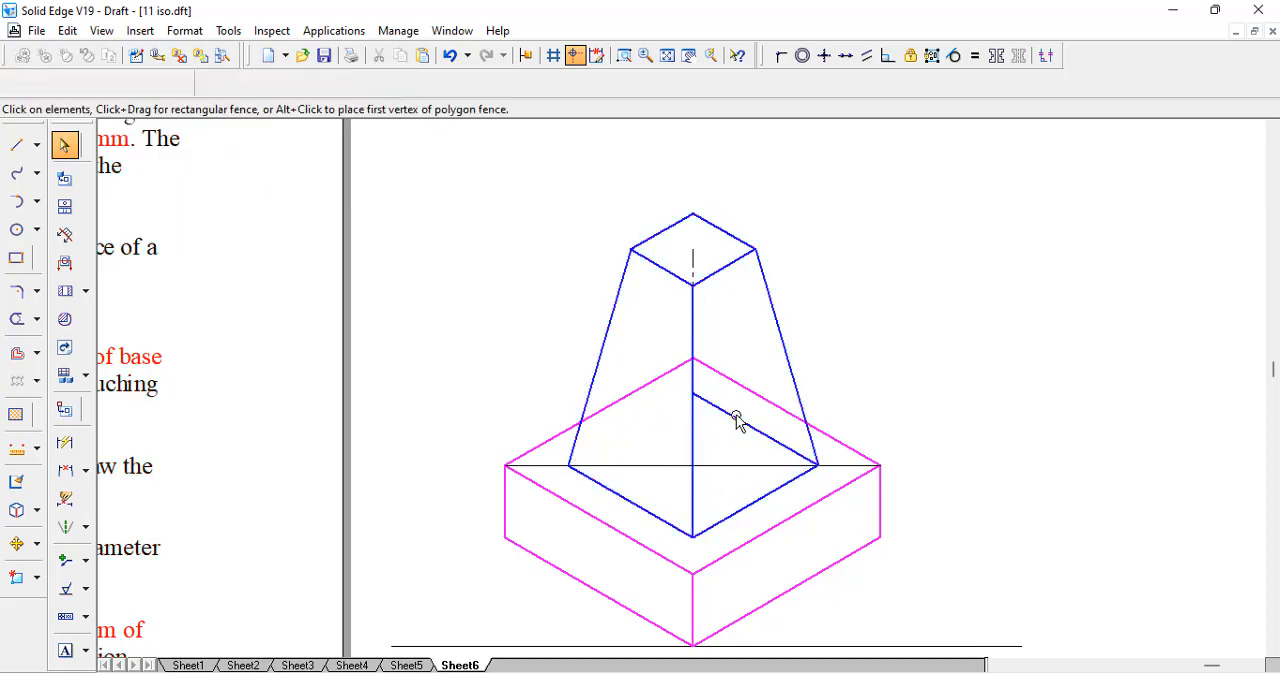
pyautogui.click(16, 318)
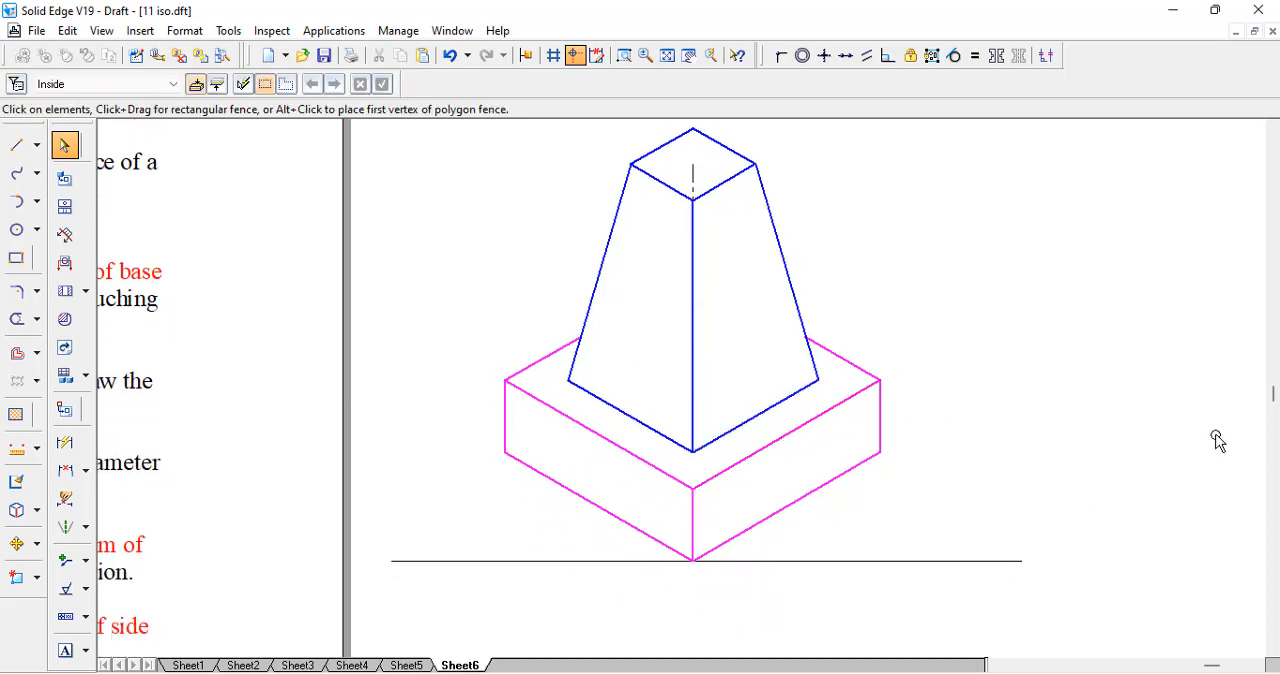
# - Use Angle Between to dimension the left block edge at 30° to the ground line
pyautogui.click(65, 470)
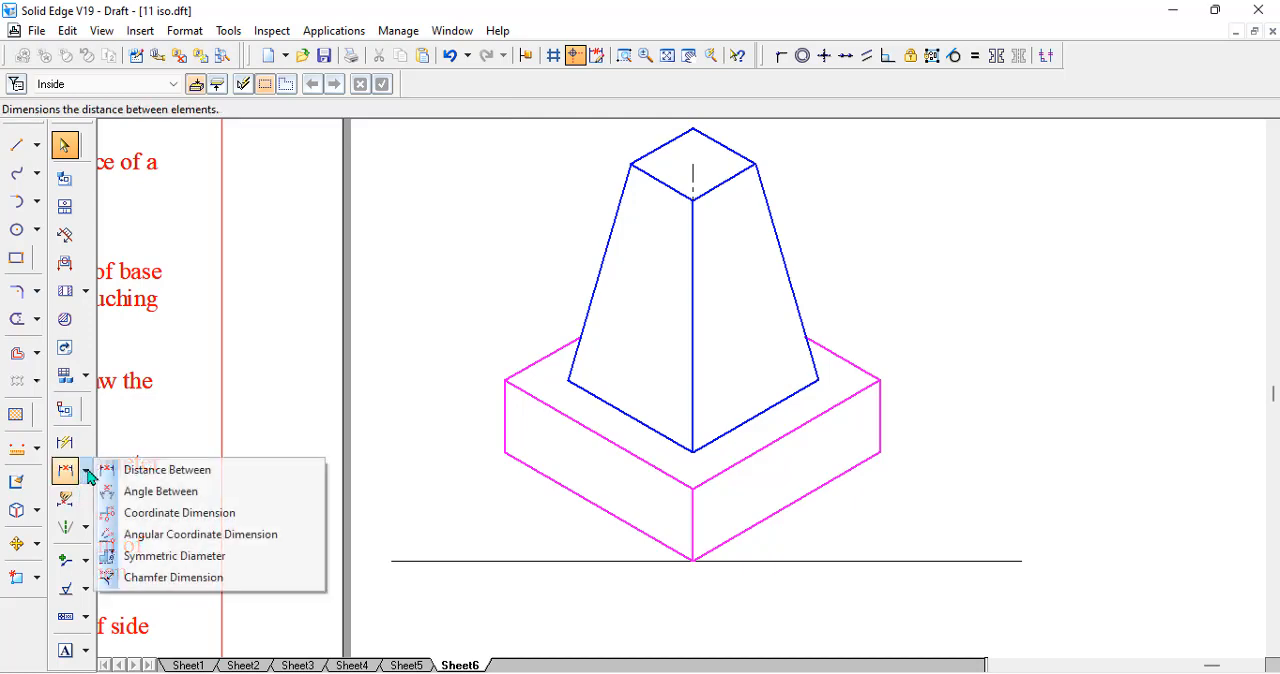
pyautogui.click(175, 555)
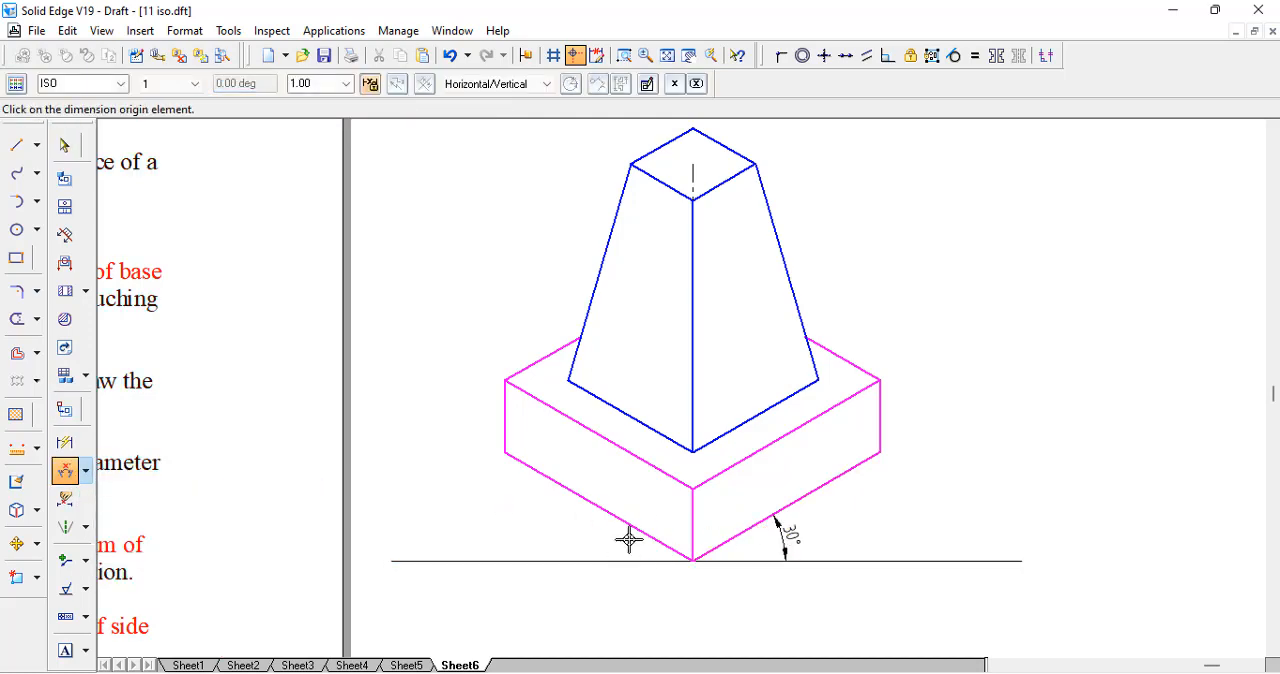
pyautogui.click(630, 560)
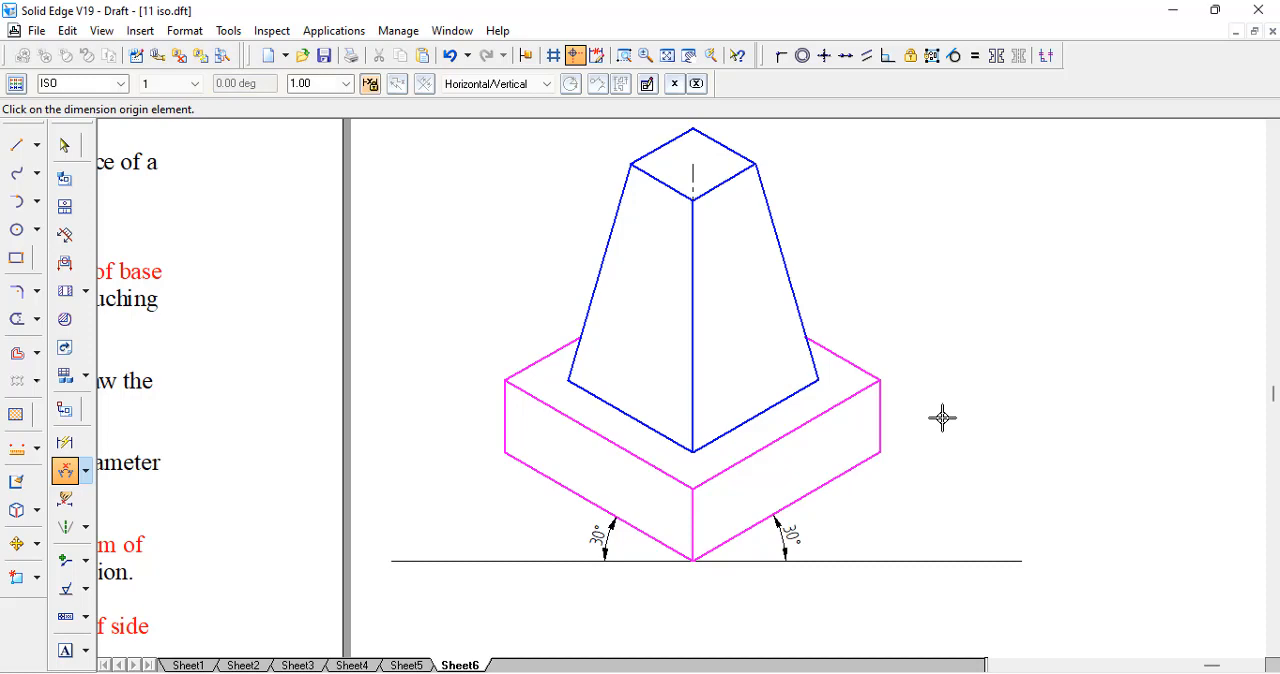
pyautogui.moveTo(1033, 460)
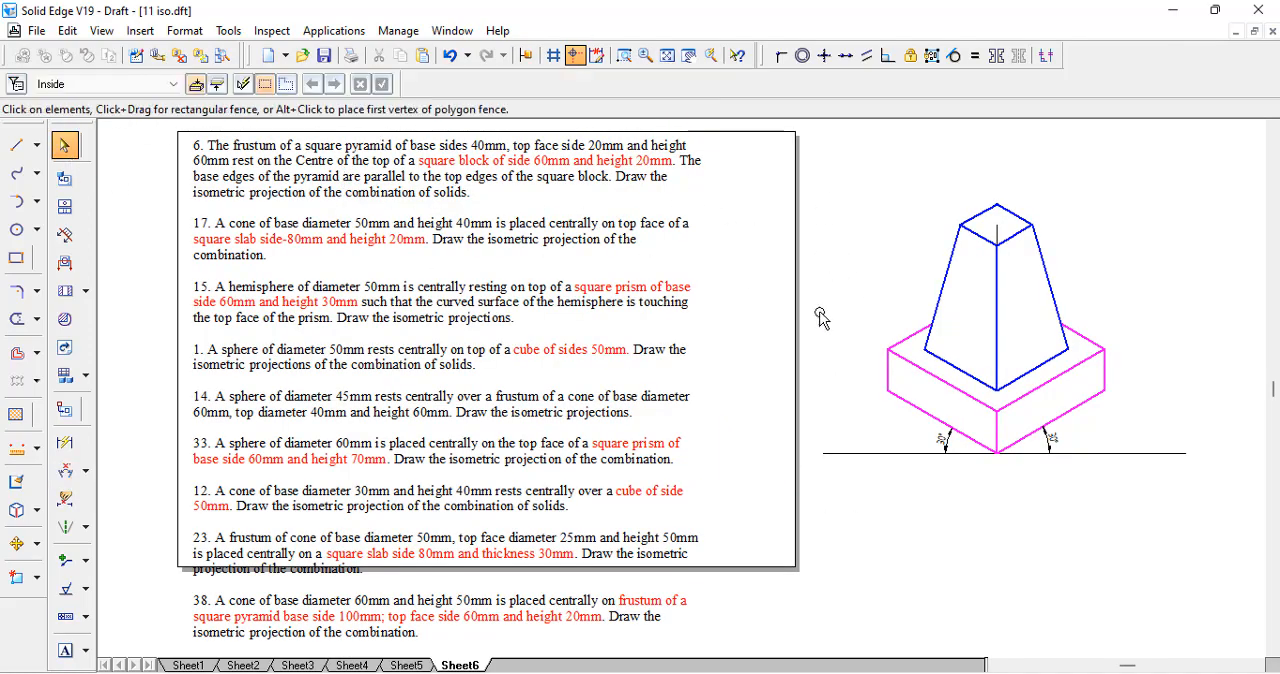
pyautogui.moveTo(1158, 362)
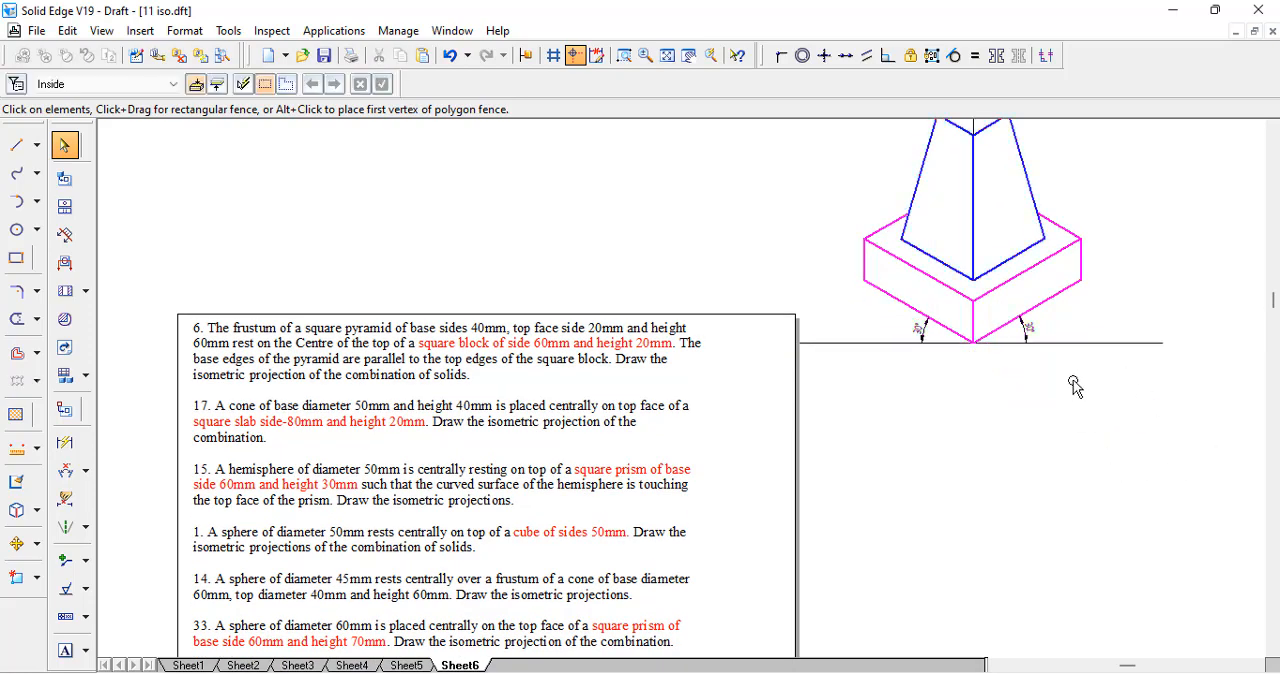
# - Reopen the problem-statement text block beside the dimensioned frustum drawing for editing
pyautogui.click(448, 449)
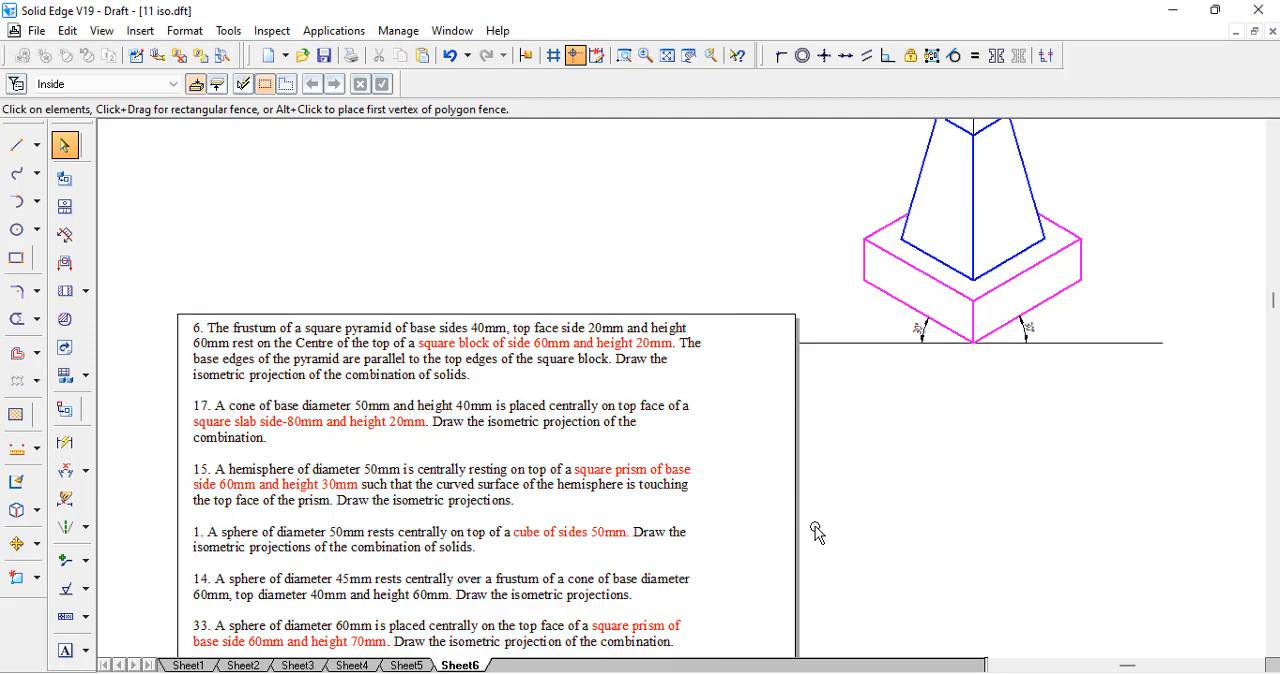
pyautogui.doubleClick(297, 424)
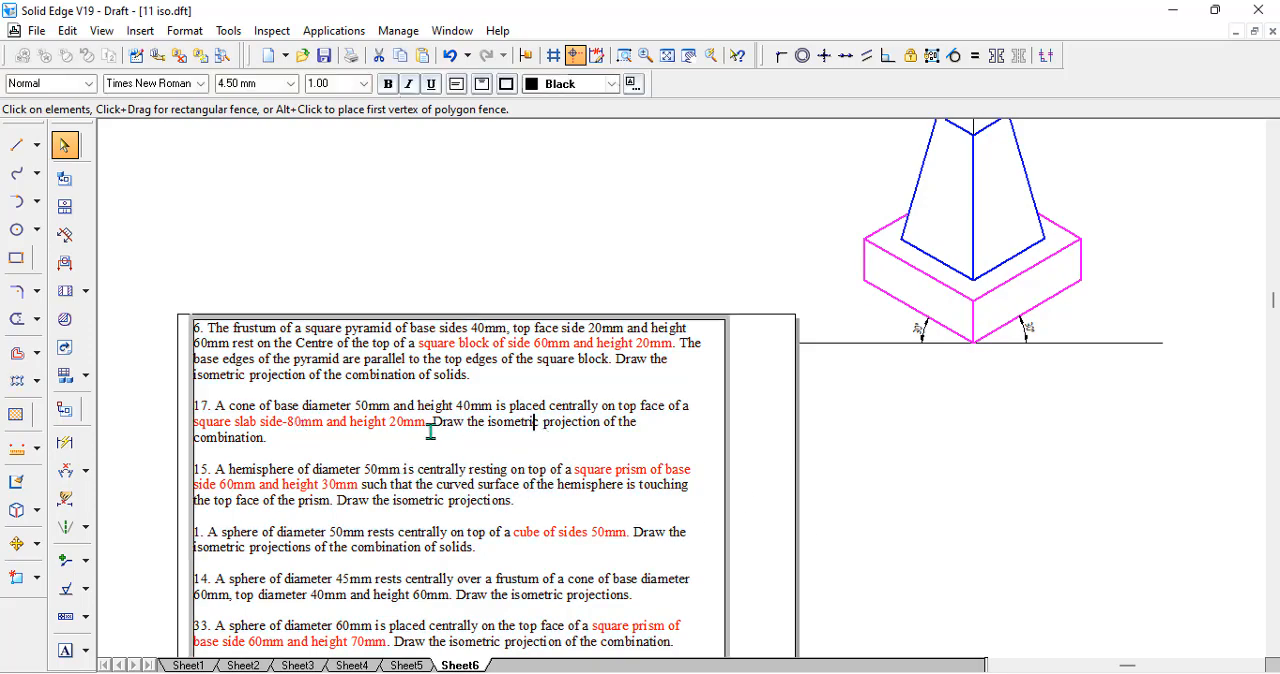
pyautogui.moveTo(573, 443)
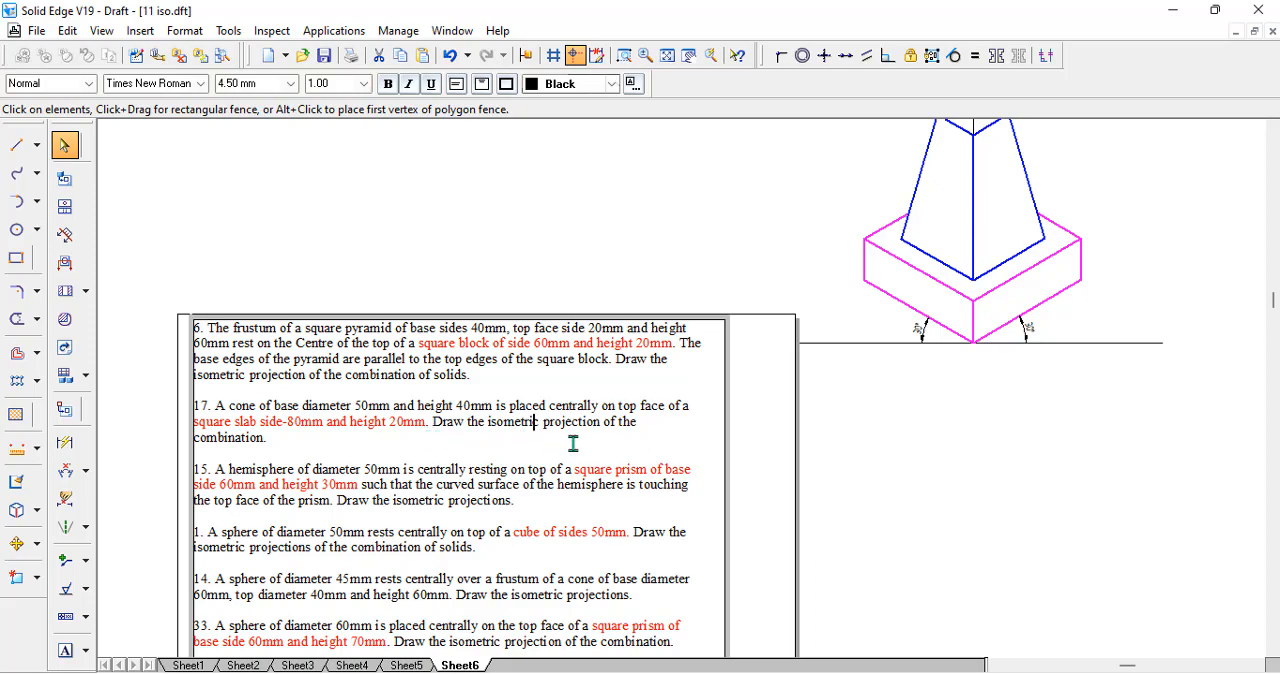
pyautogui.moveTo(369, 451)
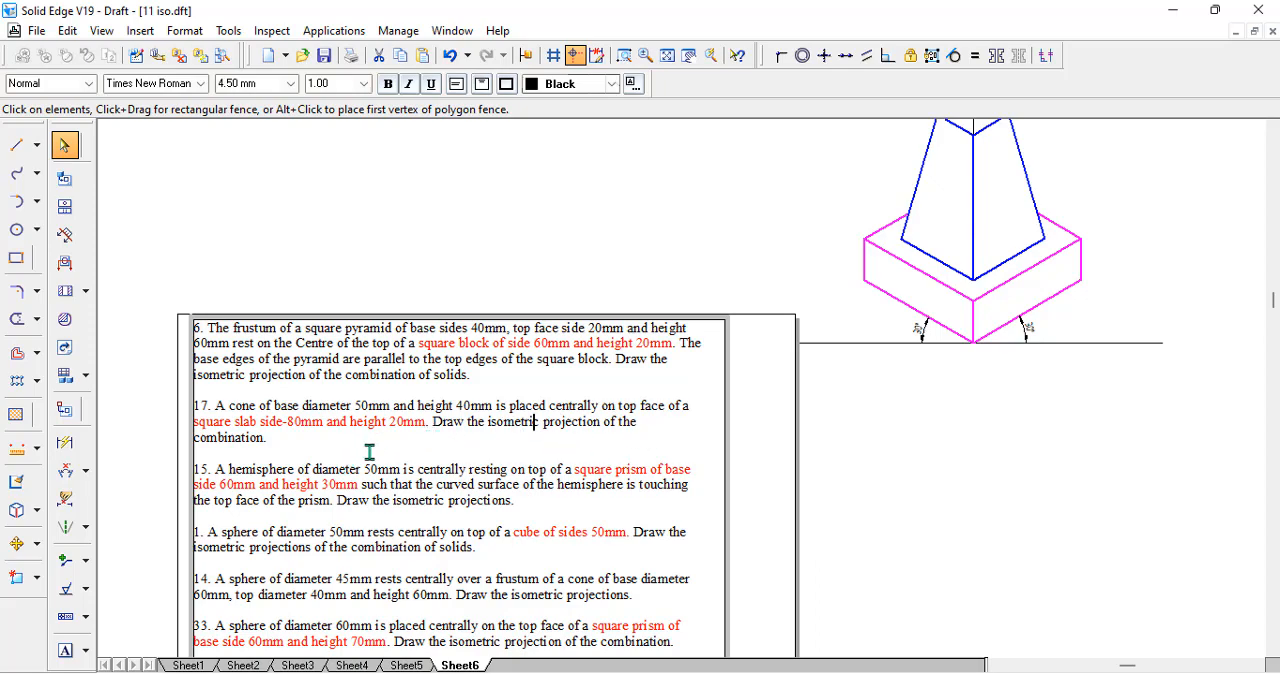